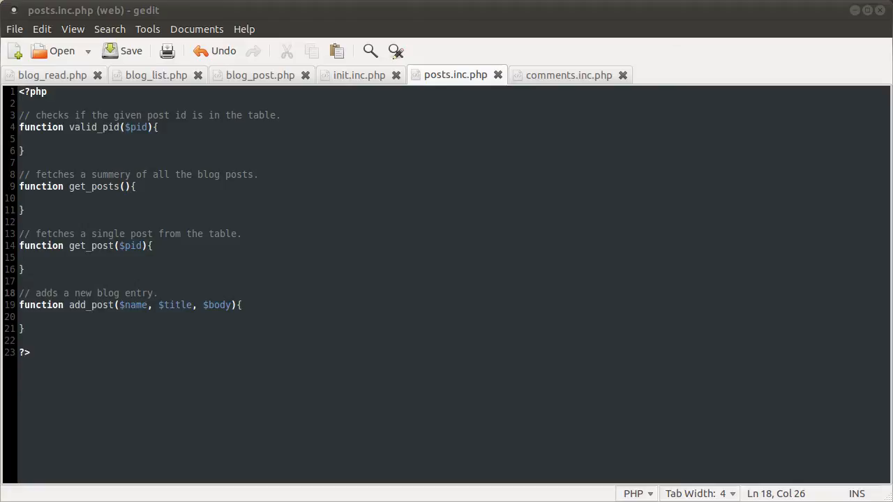
mouse_move(430, 145)
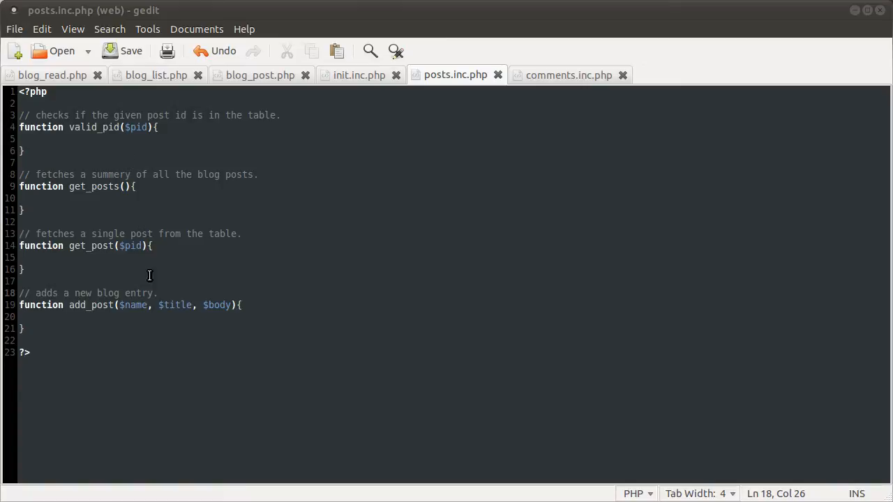
mouse_move(113, 285)
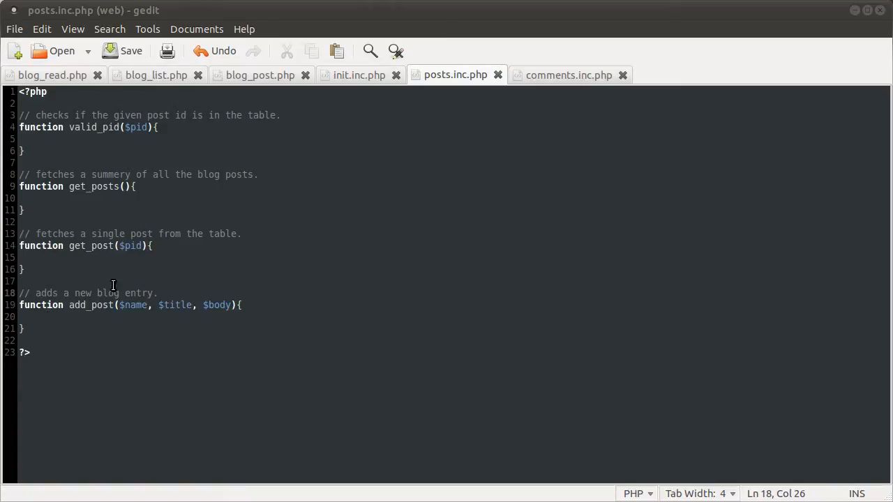
mouse_move(515, 89)
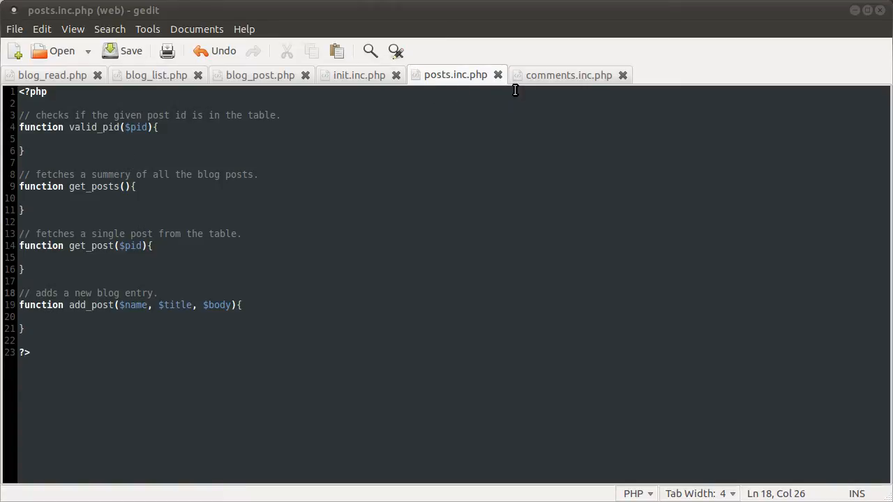
mouse_move(582, 80)
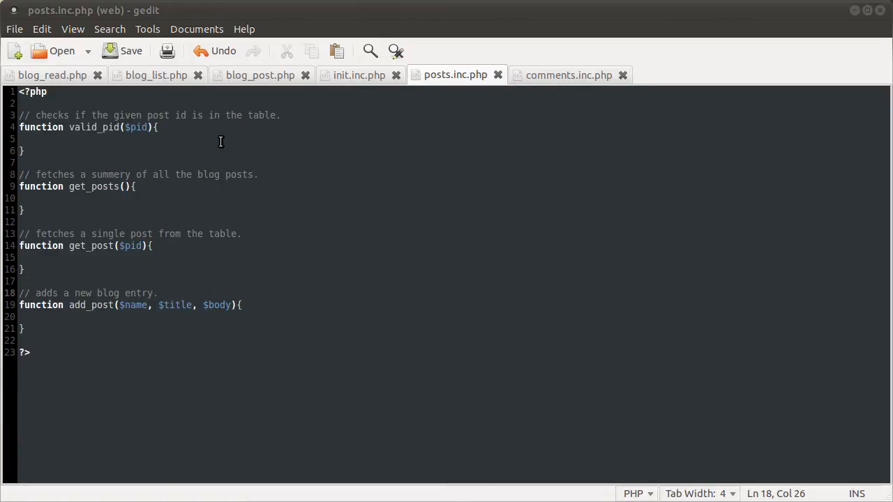
- Cast $pid to an integer at the start of valid_pid
click(40, 139)
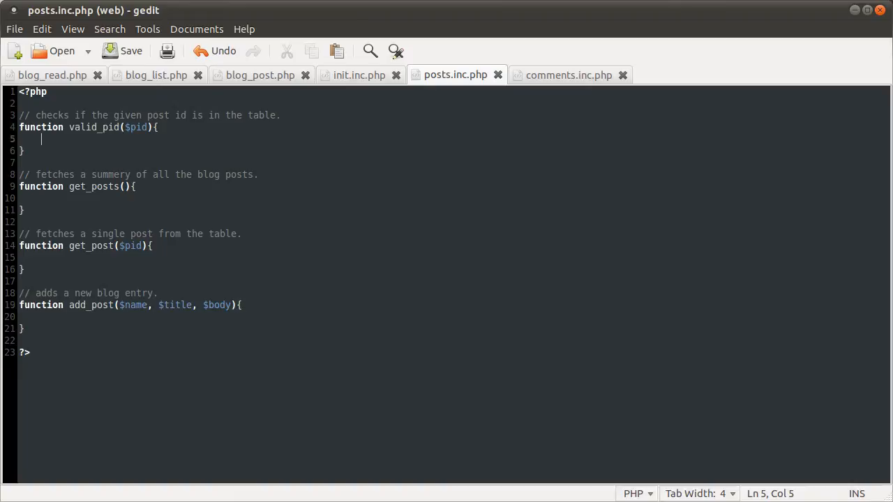
text($pid)
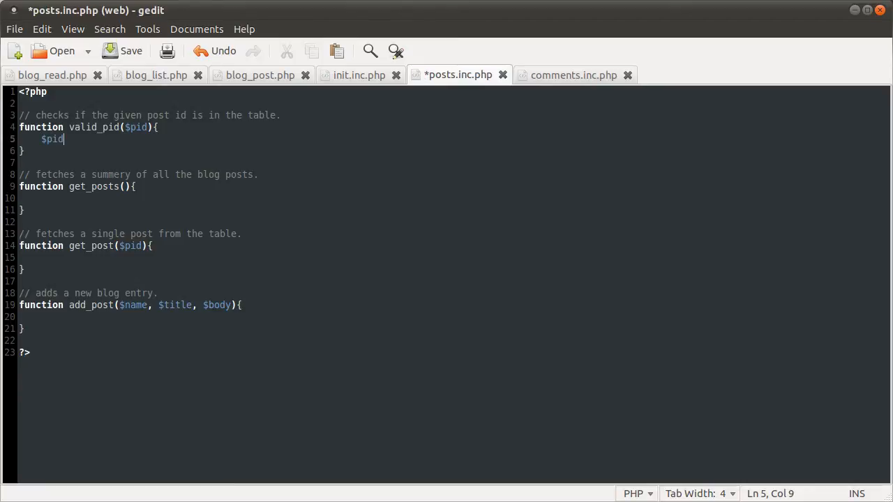
text(= ()
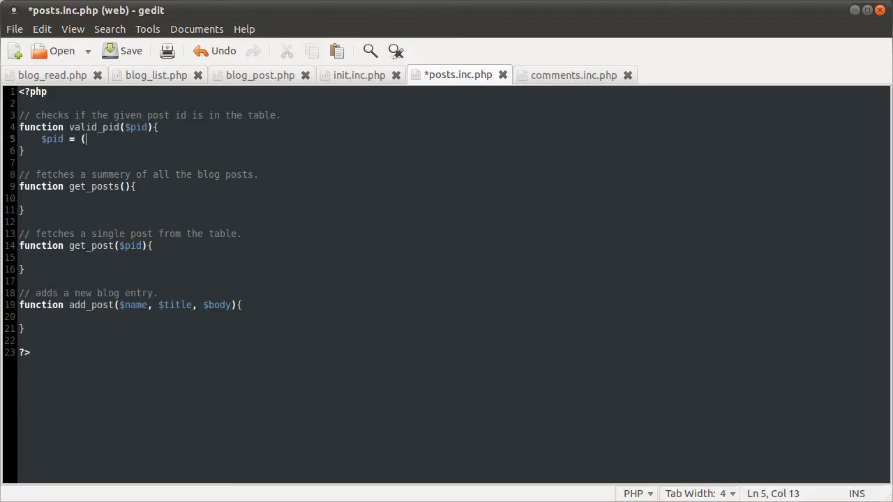
text(int))
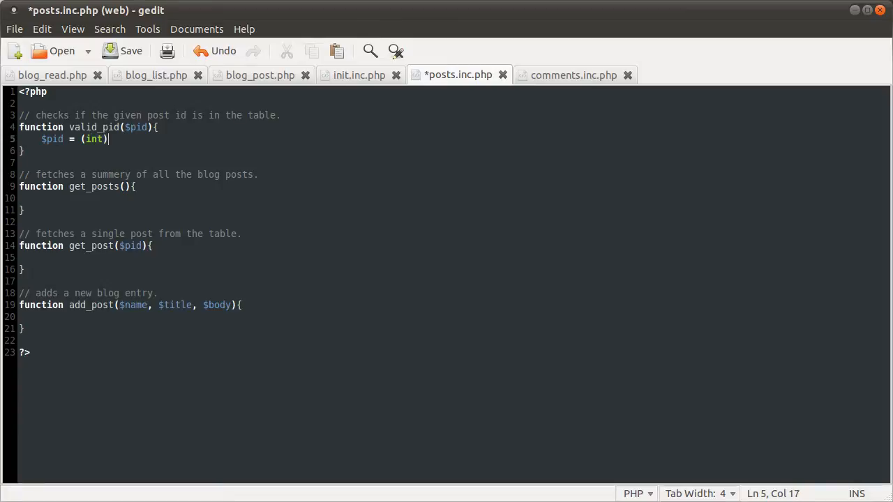
text($pid;)
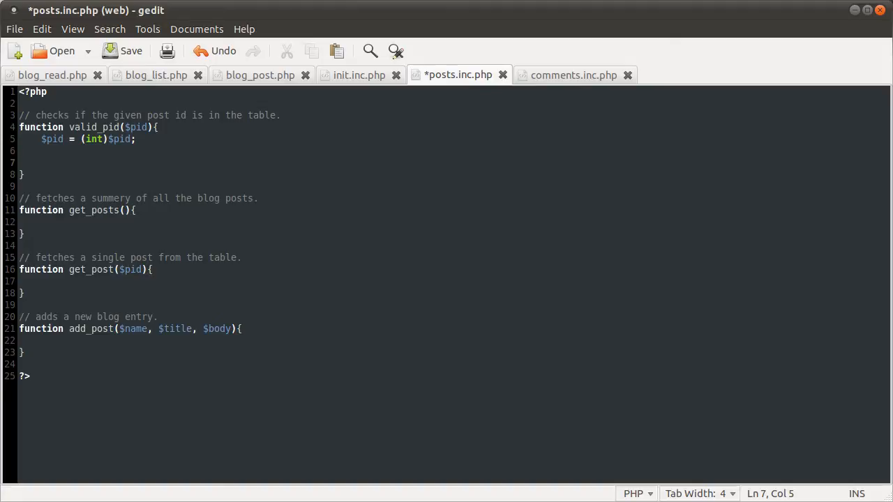
- Set $total to mysql_query("SELECT COUNT(`post_id`) FROM `posts` WHERE `post_id` = {$pid}")
text($total = m)
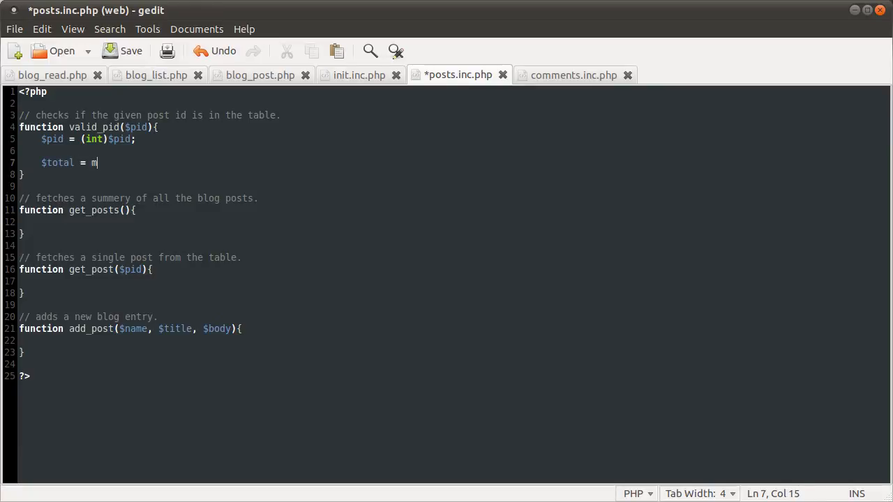
text(ysql_)
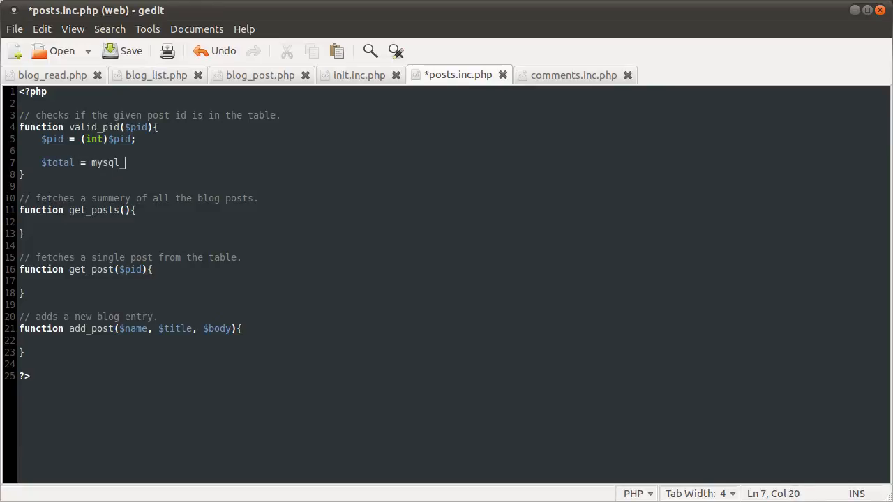
text(wuey())
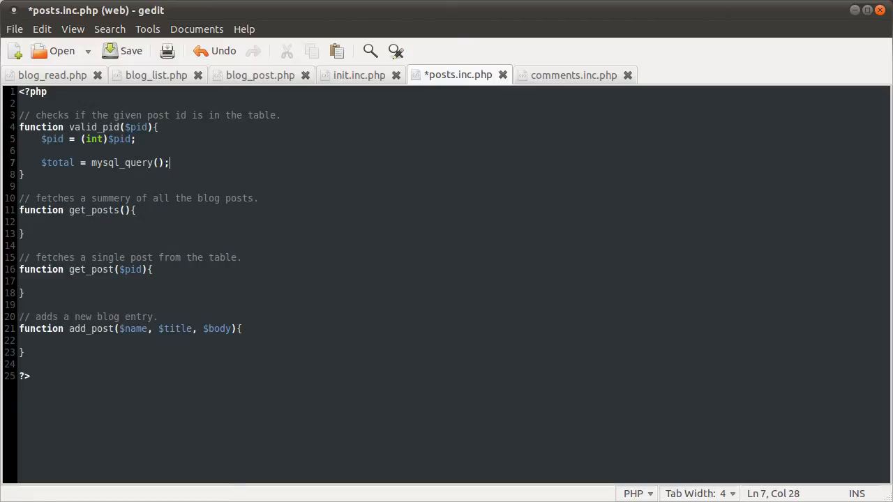
text("")
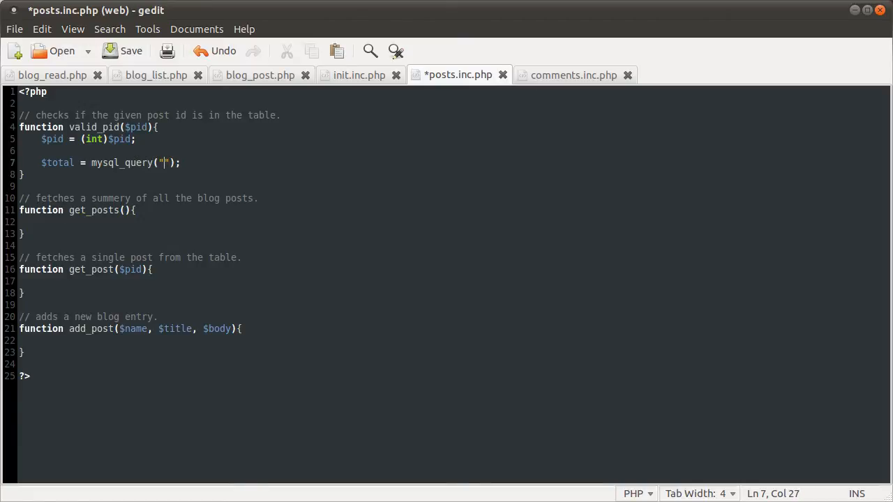
text(SELECT)
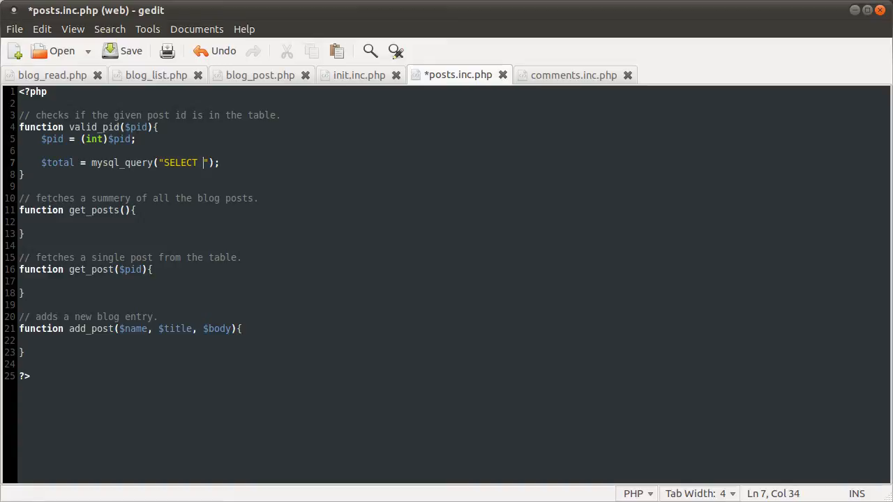
text(COUNT())
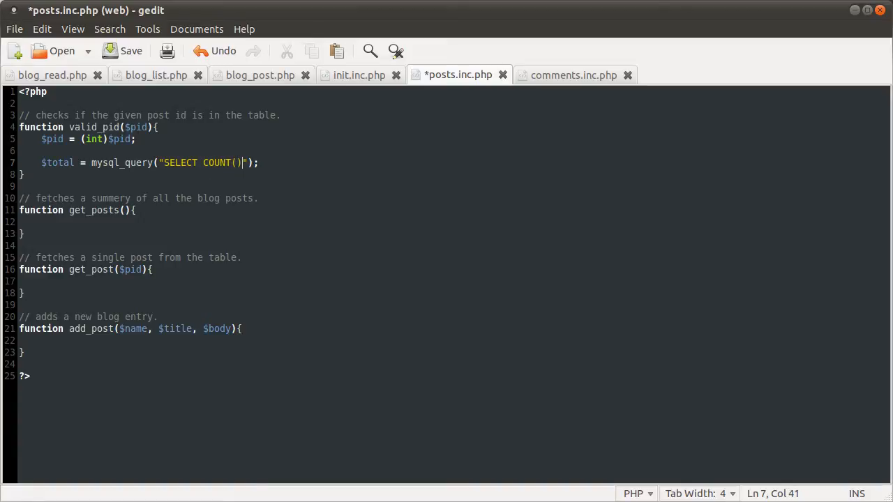
text(`post)
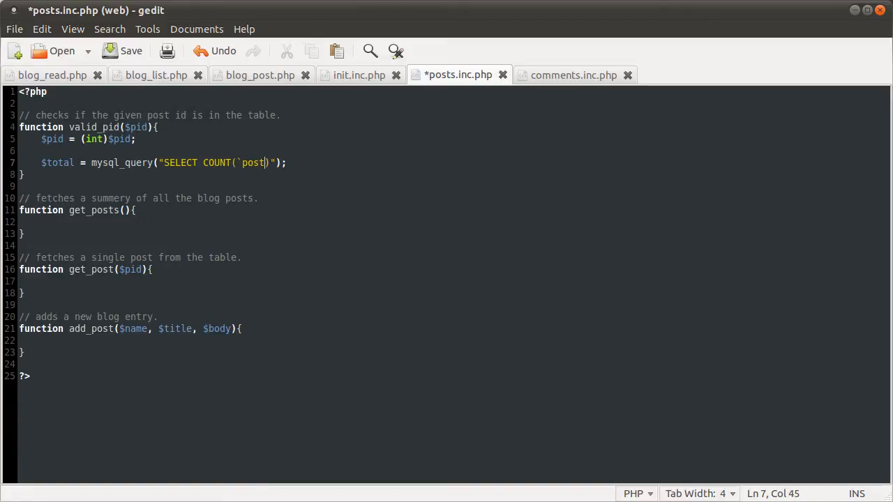
text(_id`))
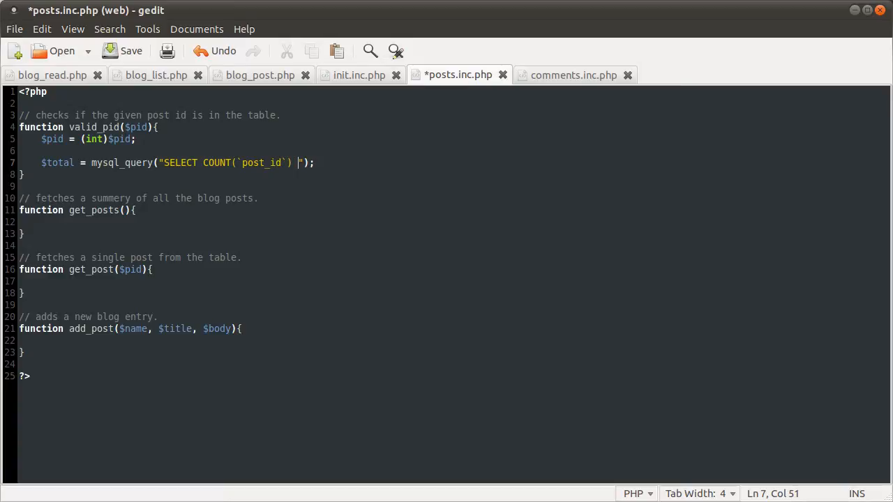
text(FROM `posts`)
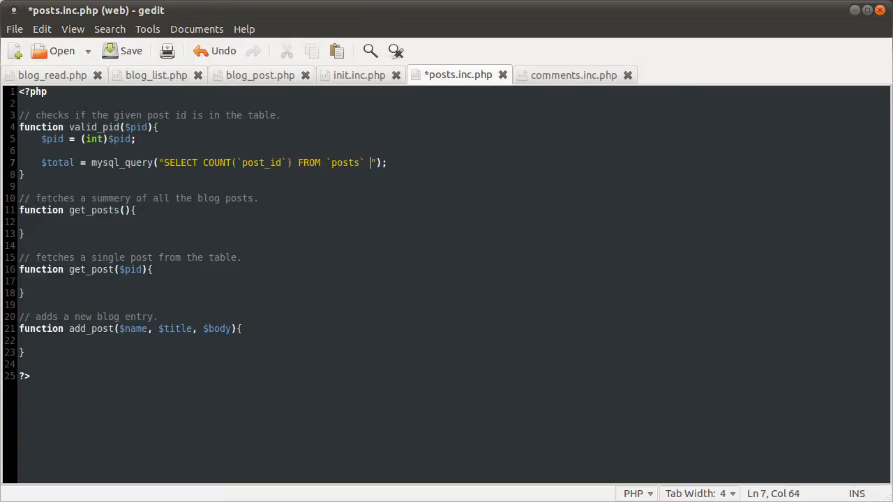
text(WHERE `post)
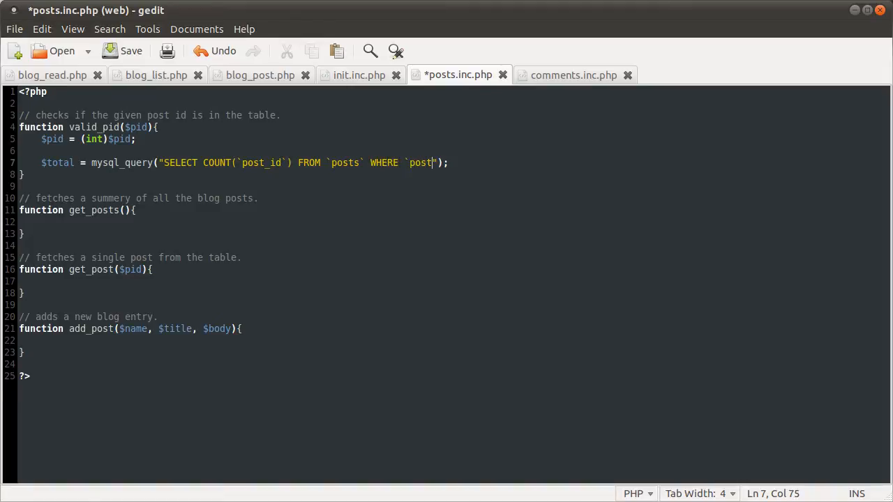
text(_id` =)
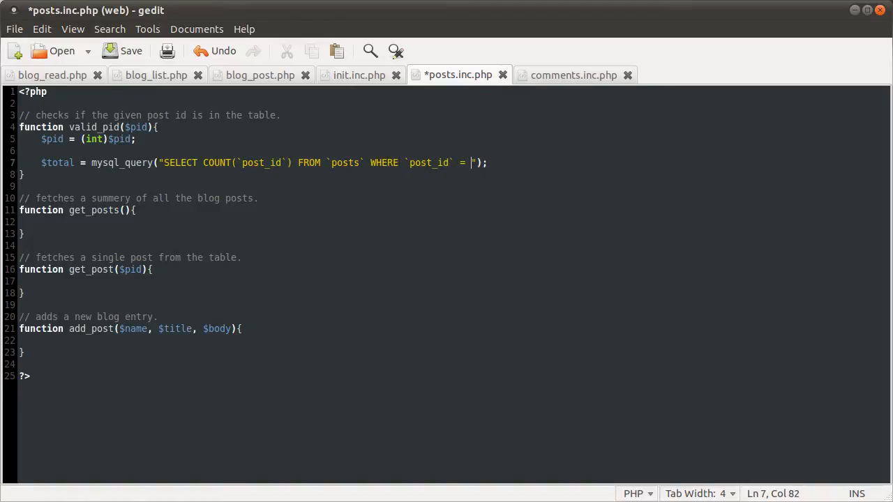
text({$pid})
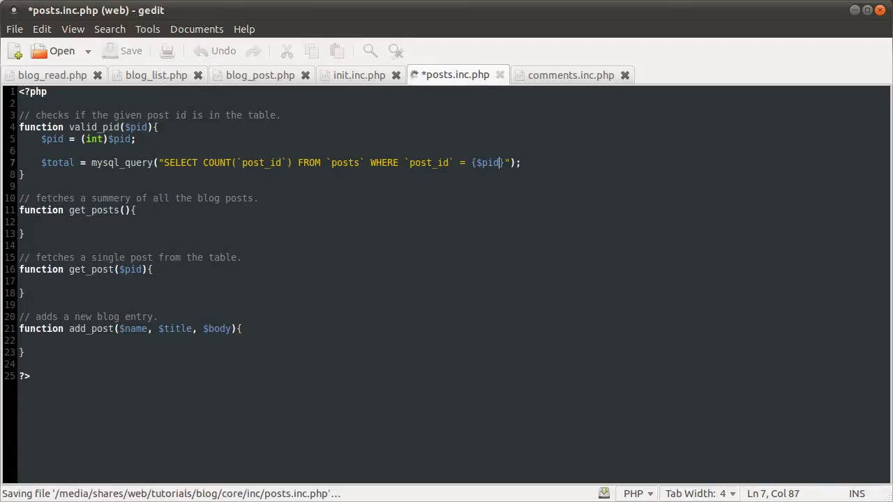
click(130, 51)
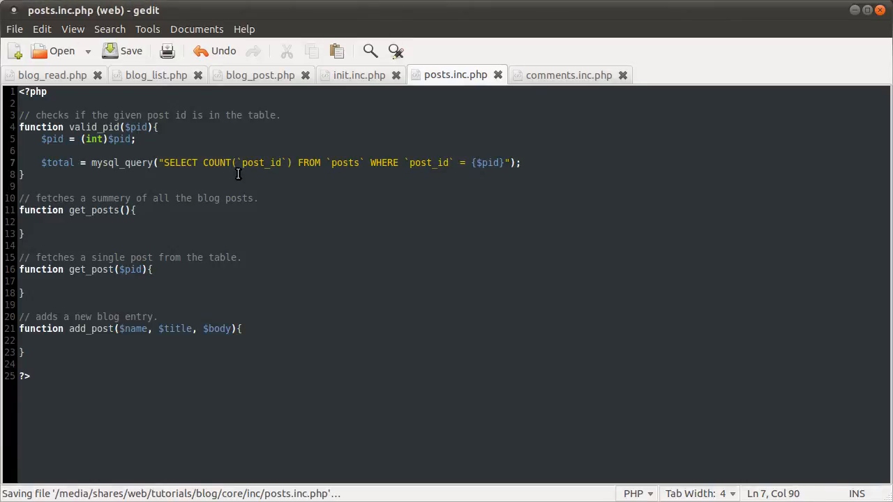
double_click(218, 163)
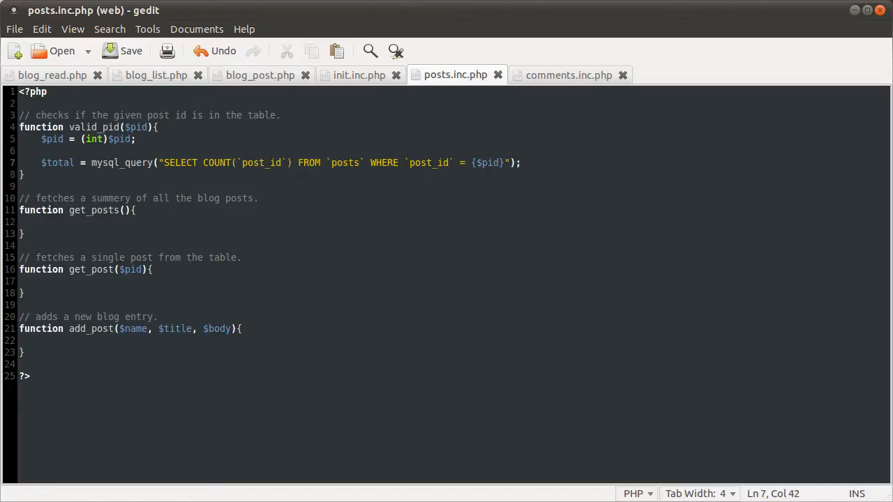
mouse_move(239, 176)
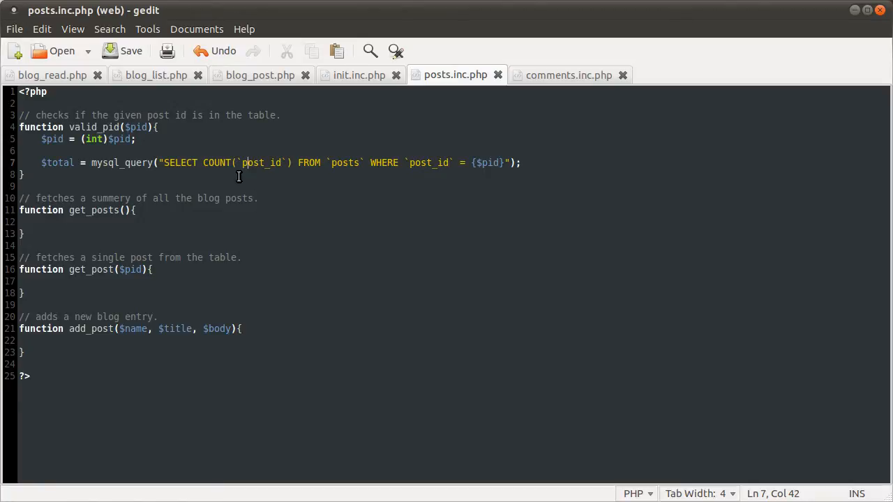
mouse_move(252, 180)
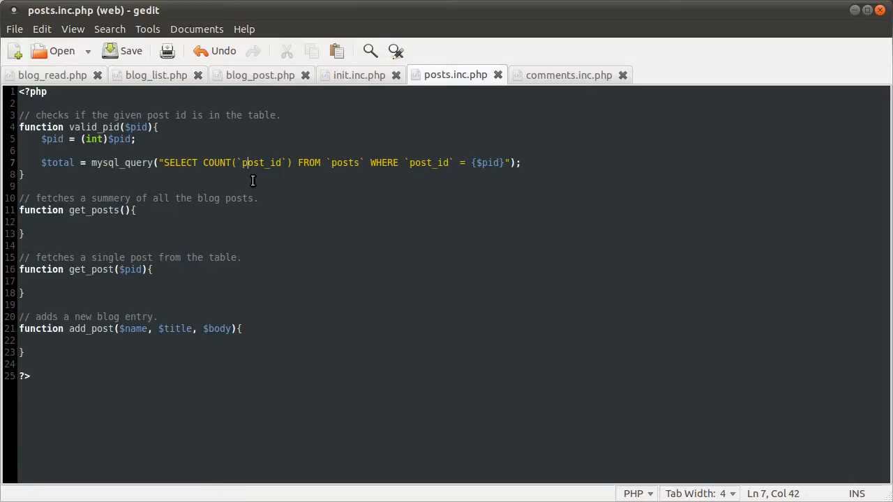
double_click(217, 163)
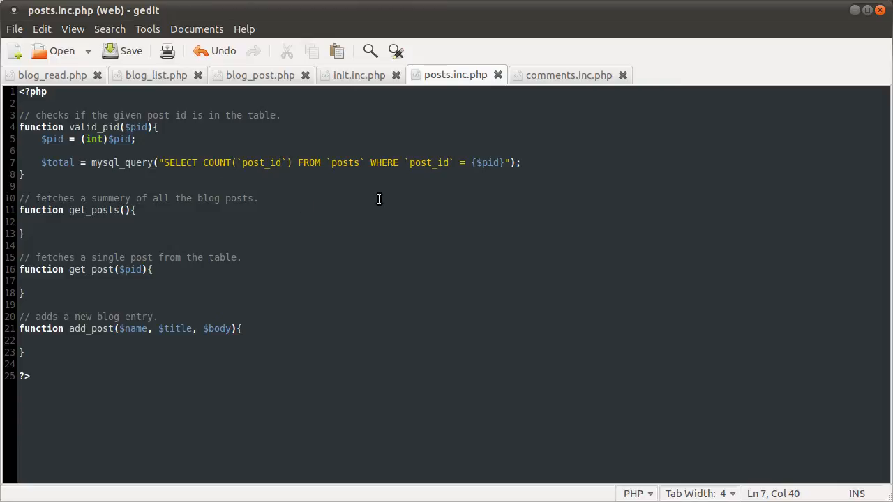
mouse_move(370, 185)
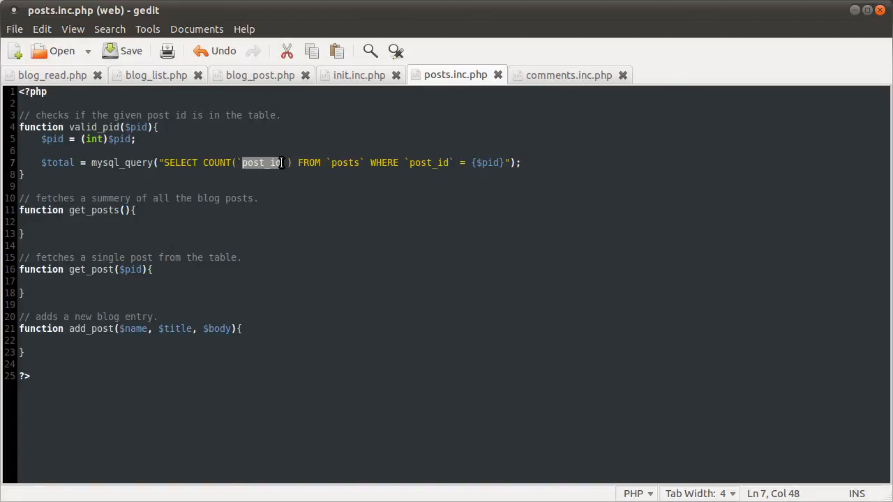
click(489, 163)
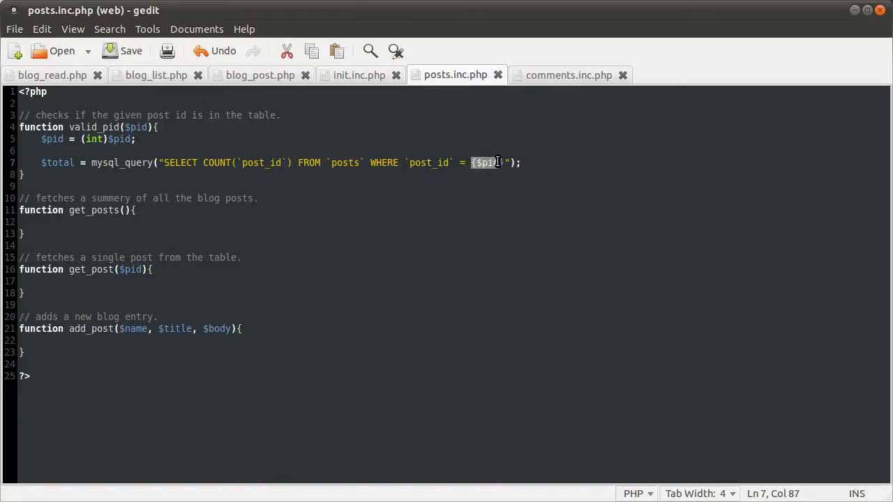
double_click(258, 163)
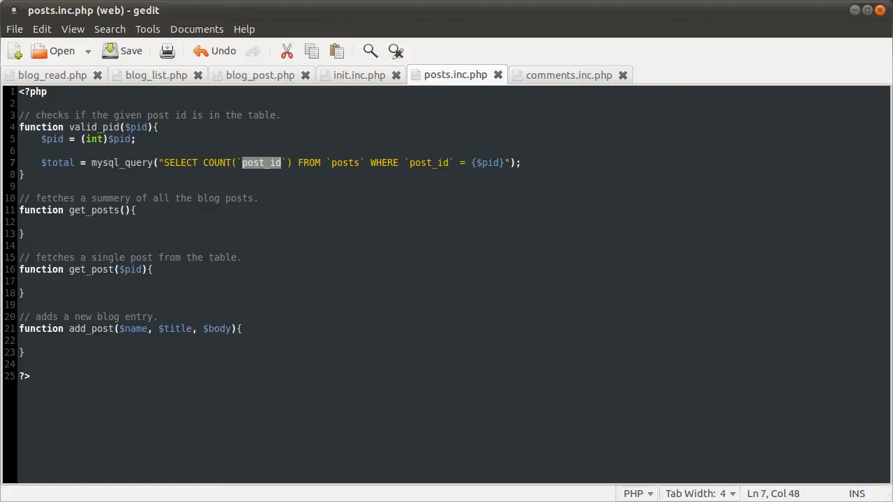
- Add a new line assigning mysql_result($total, 0) to $total
key(Return)
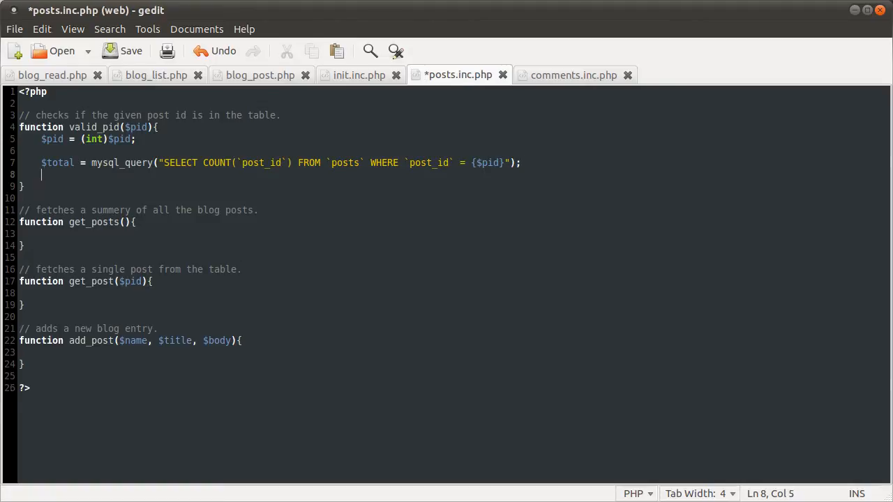
text($)
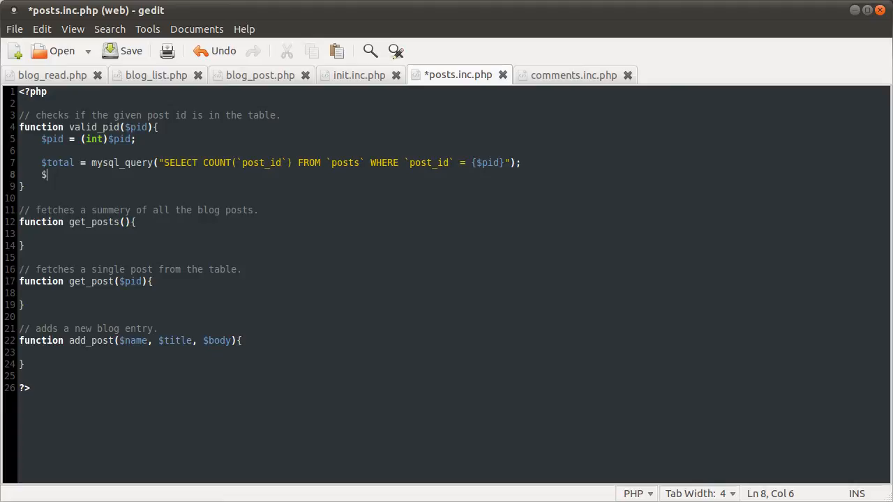
text(to)
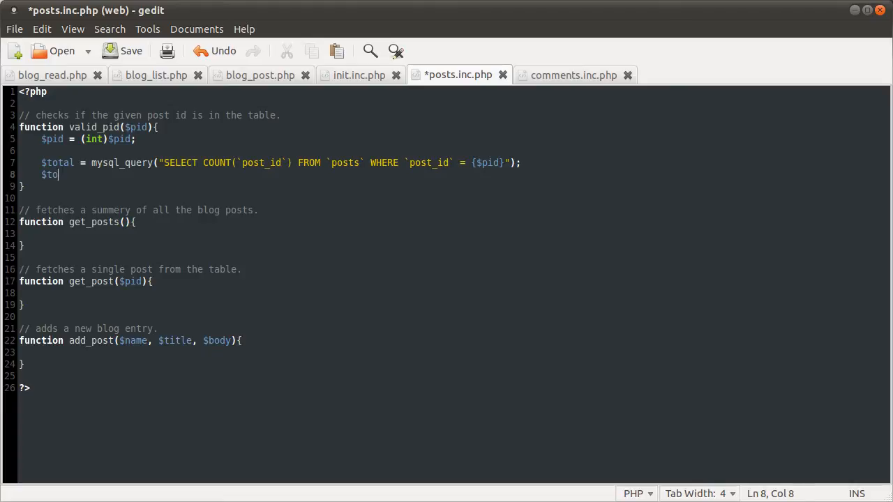
text(tal =)
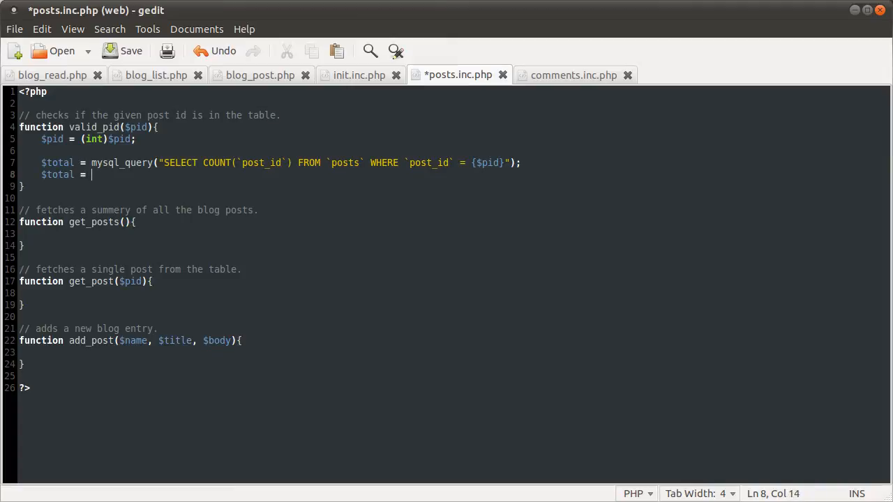
text(mysql_resu;)
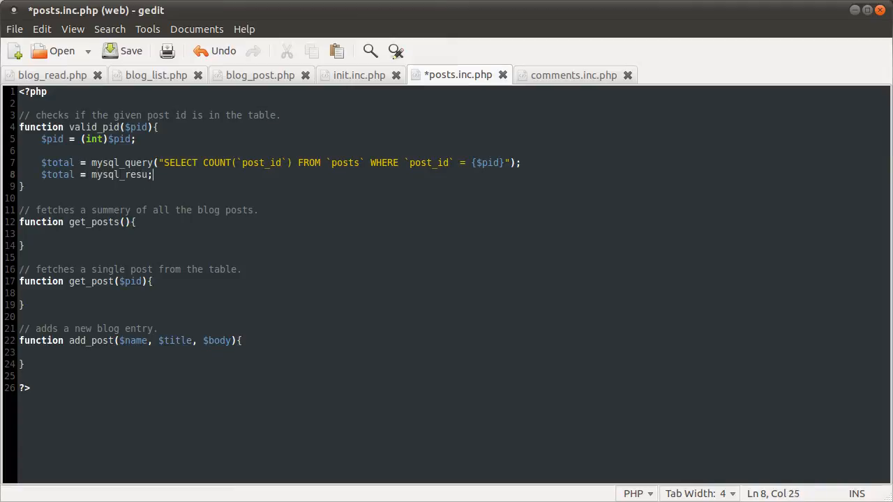
text(lt)
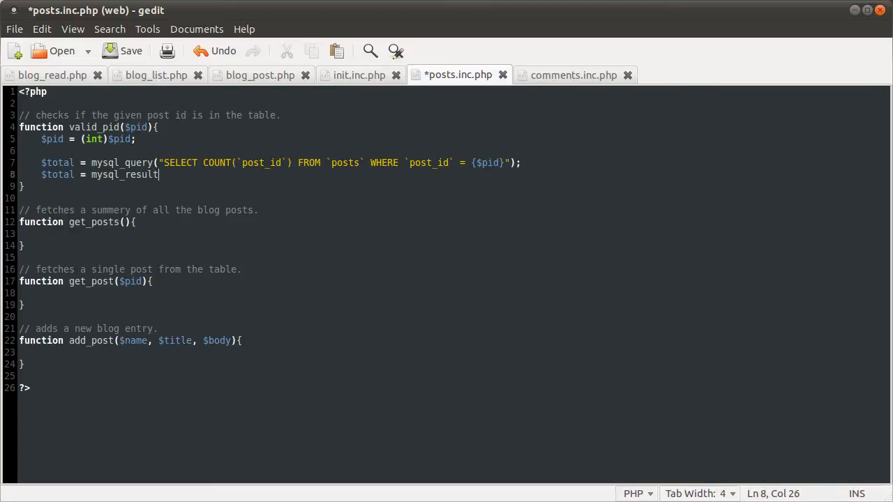
text(();)
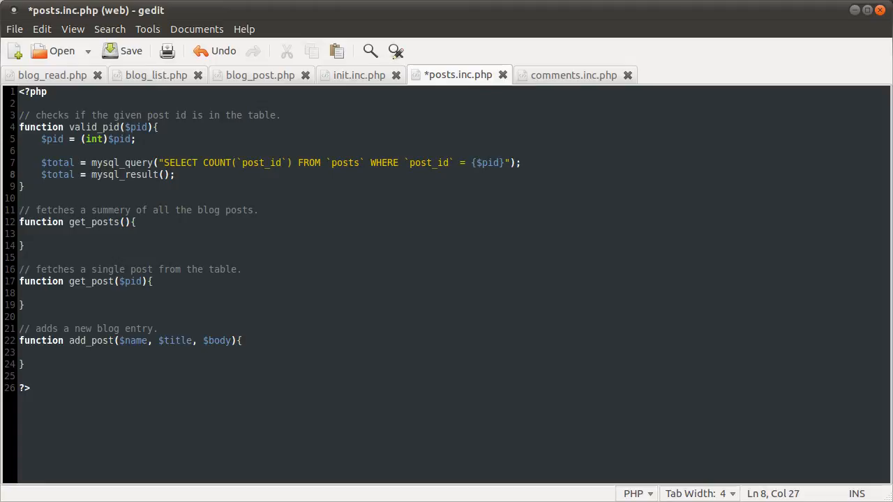
text($)
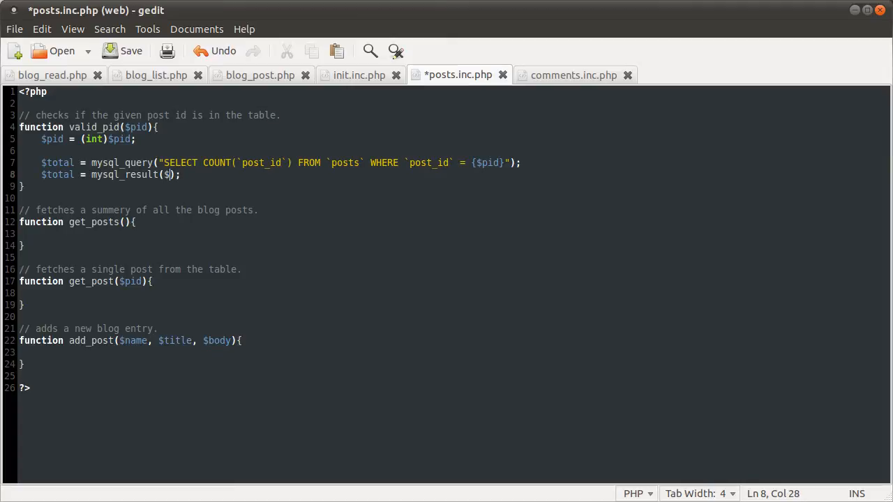
text(total)
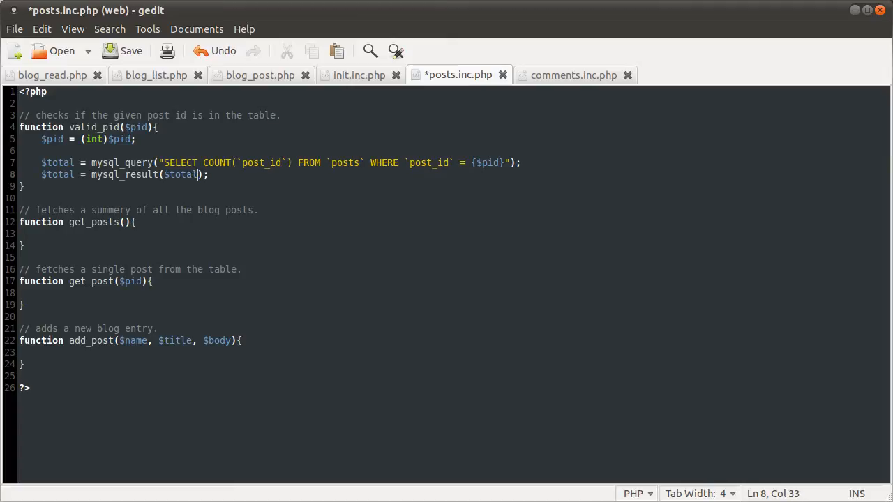
text(, 0)
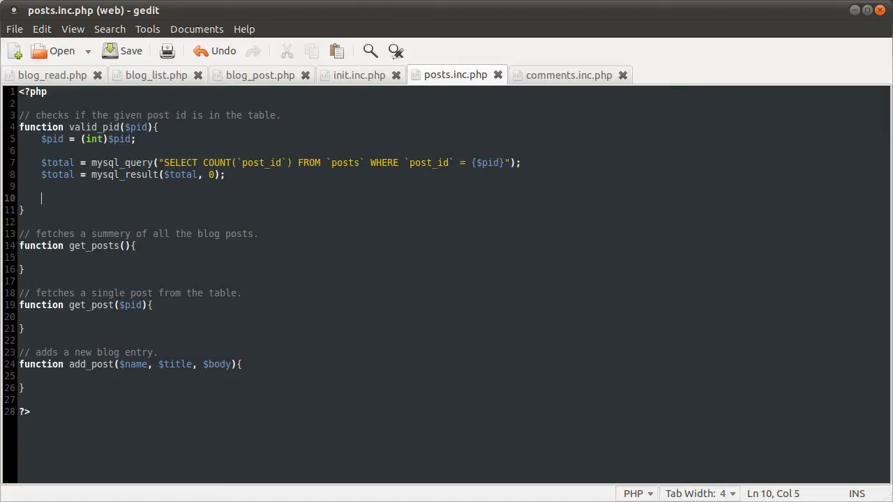
- Write if ($total != 1) returning false, else returning true, and save the file
text(if)
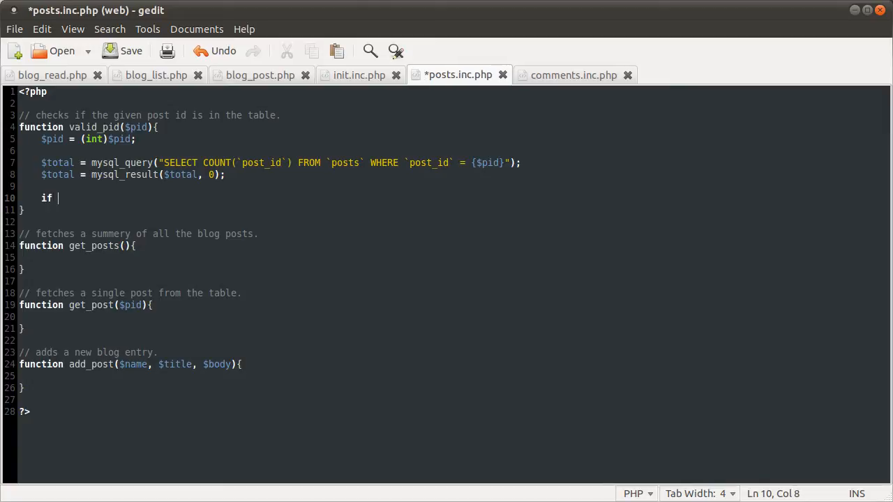
text(($totla)
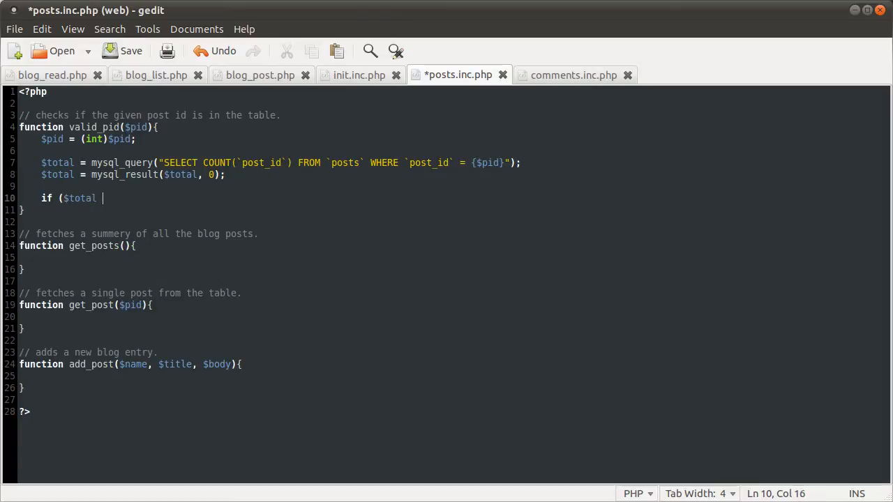
text(!= 1){)
text(})
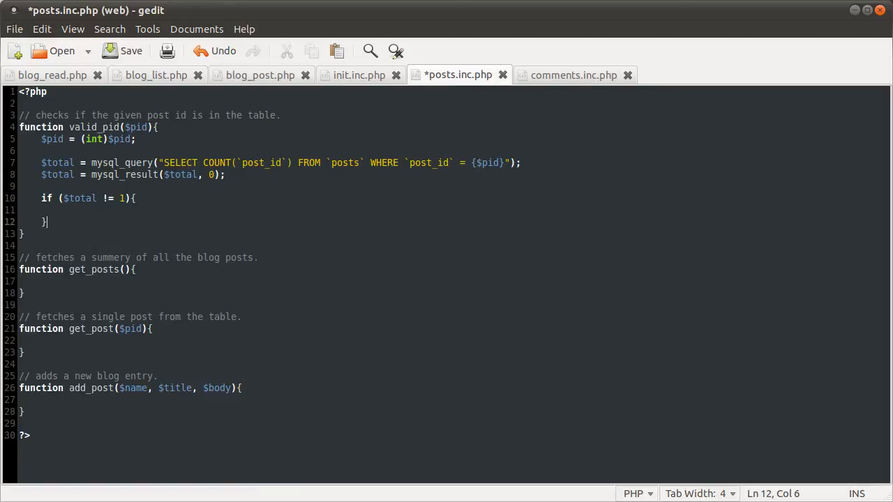
text(else{)
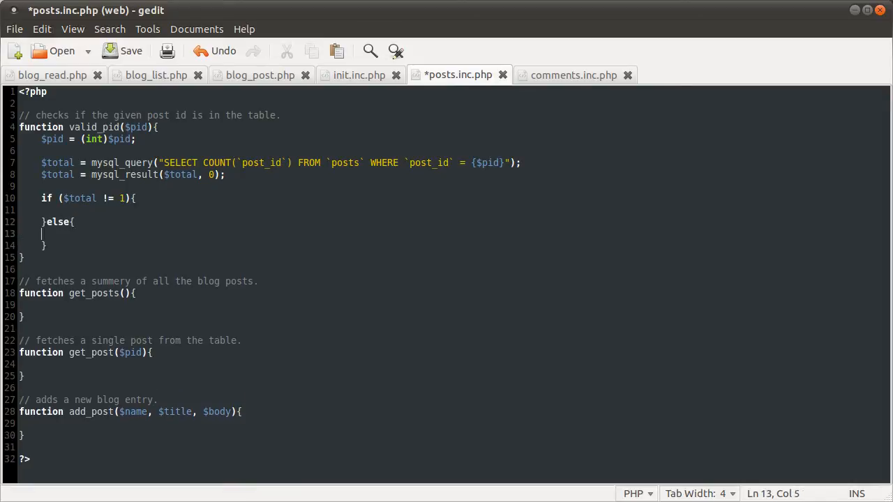
click(63, 210)
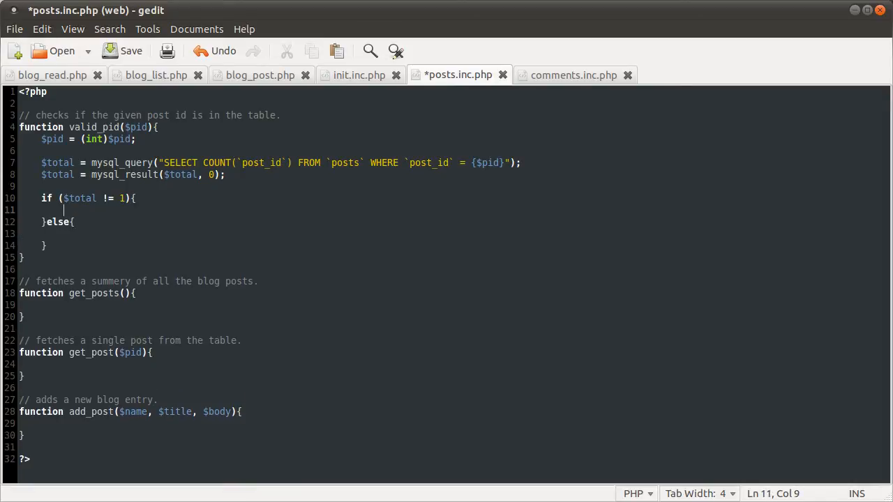
text(return f)
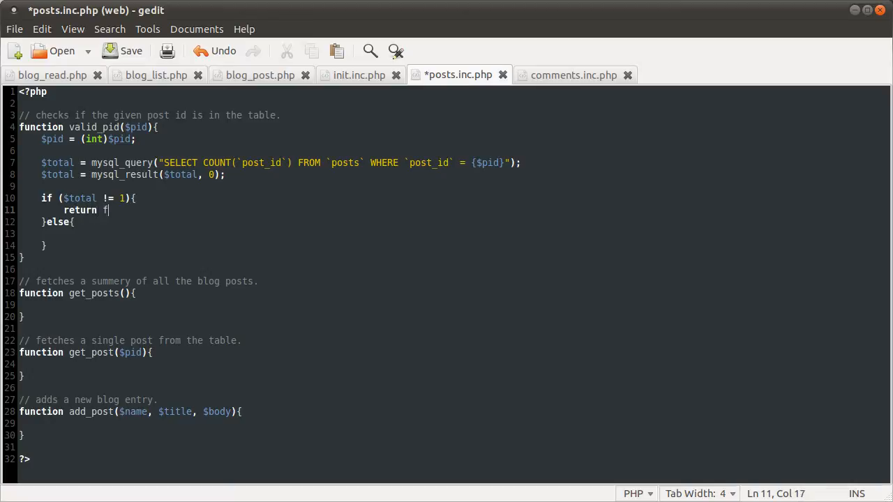
text(alse;)
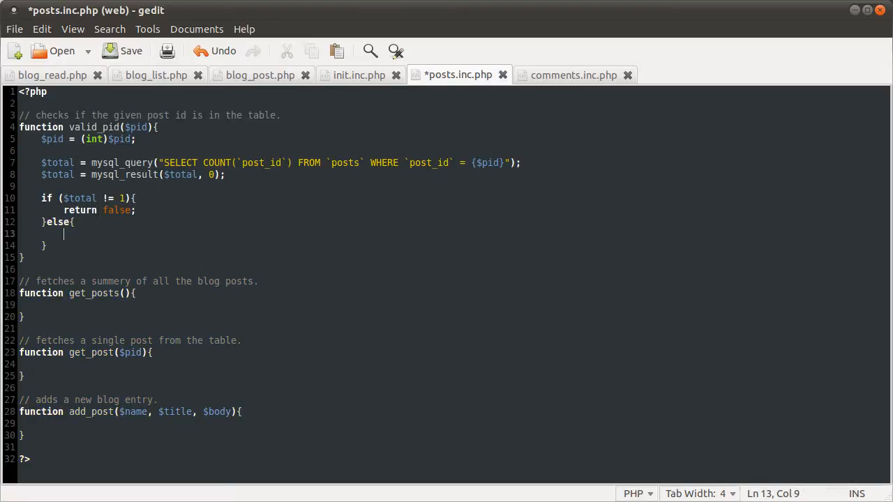
click(131, 51)
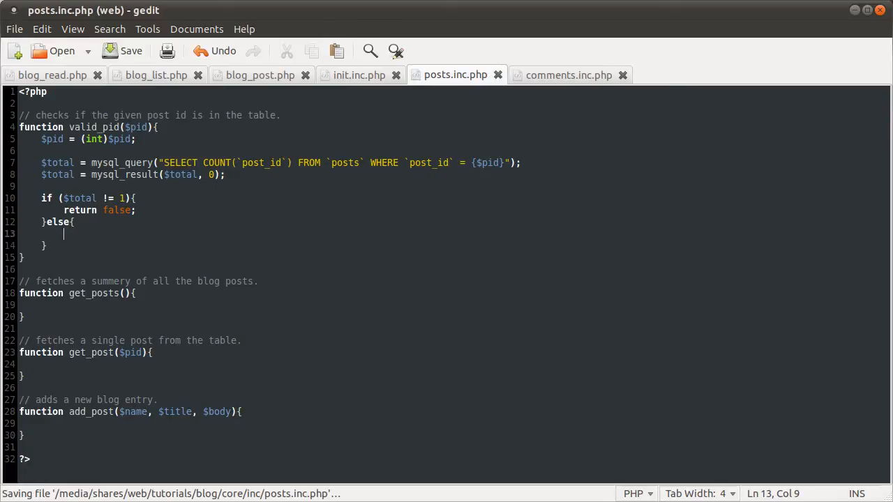
text(return)
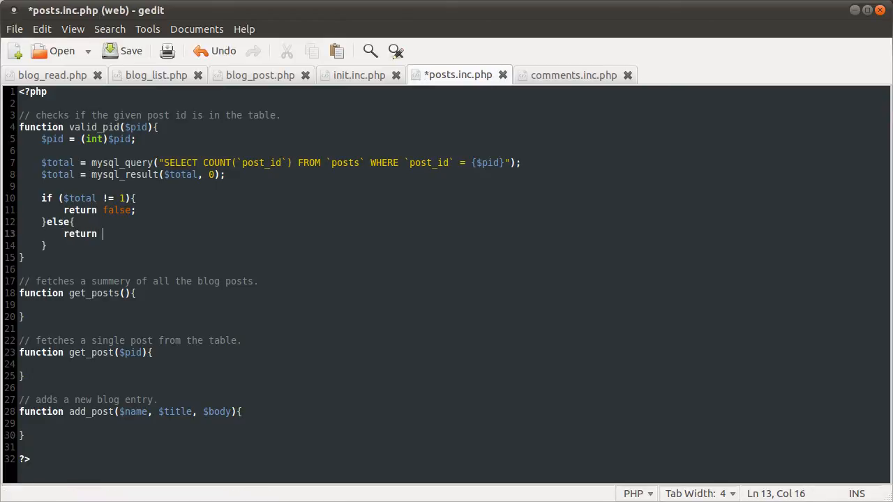
text(true;)
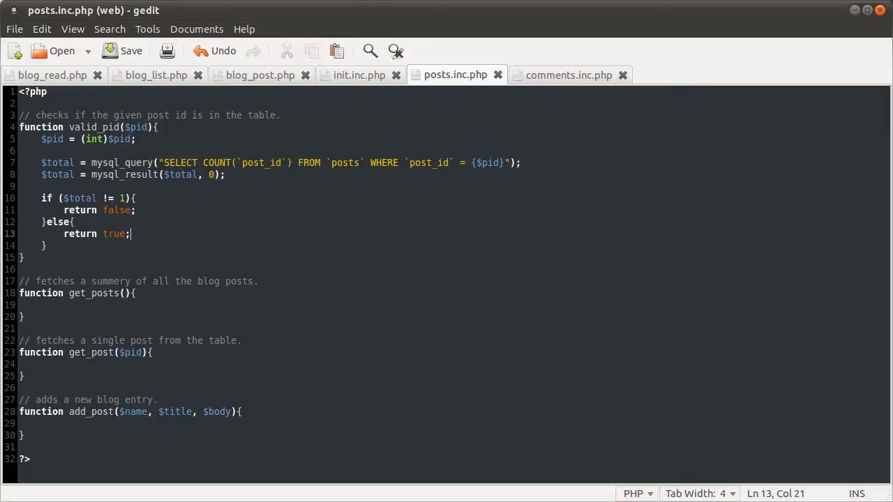
click(42, 305)
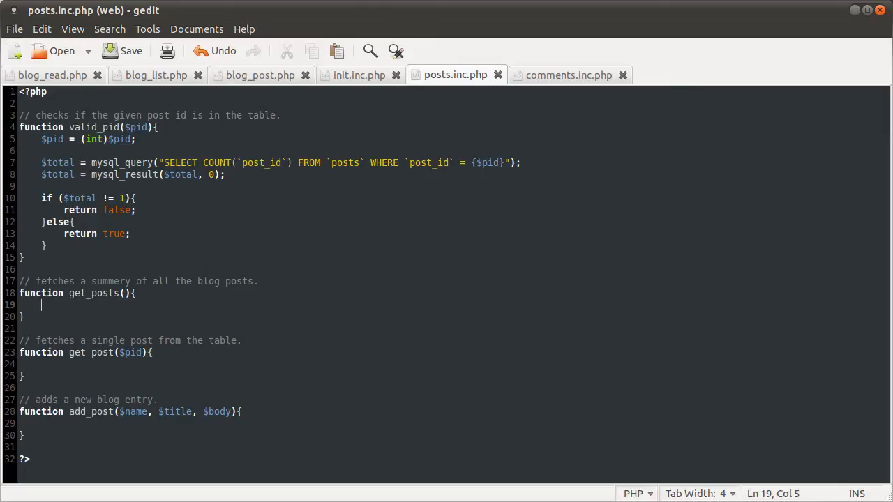
- In get_posts, add $sql = ""; and $posts = mysql_query($sql);
text($sql)
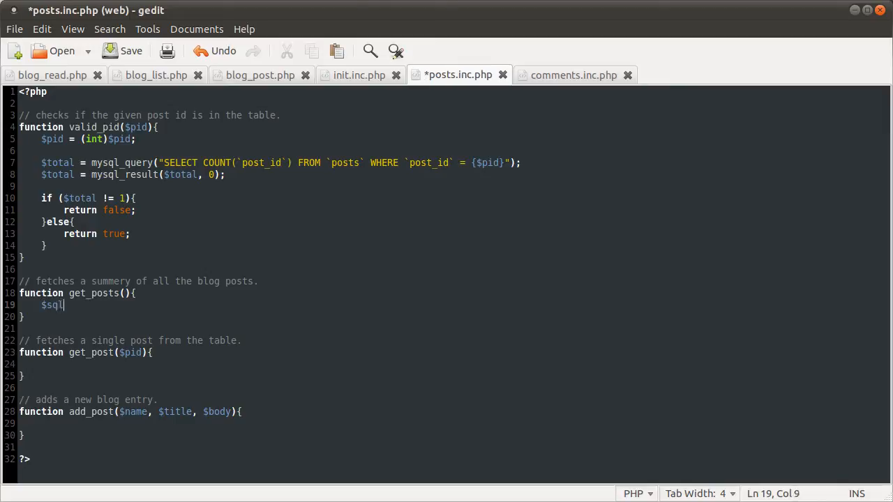
text(=  "";)
text($)
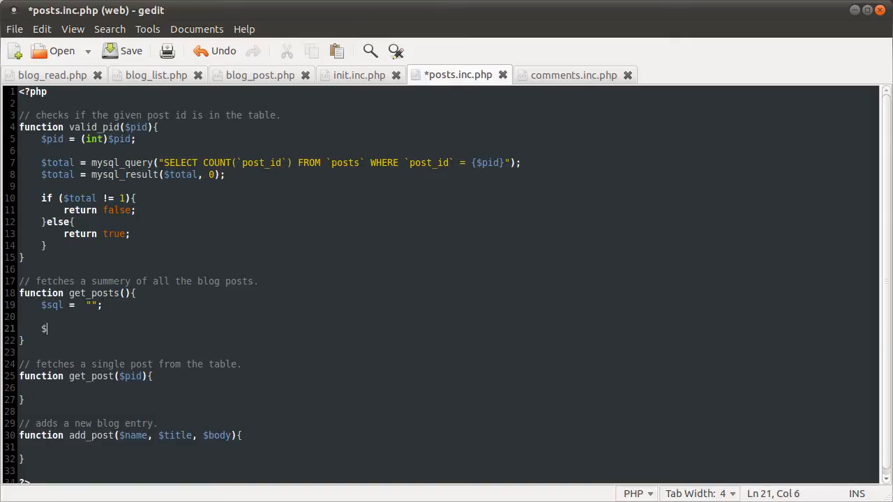
text(pos)
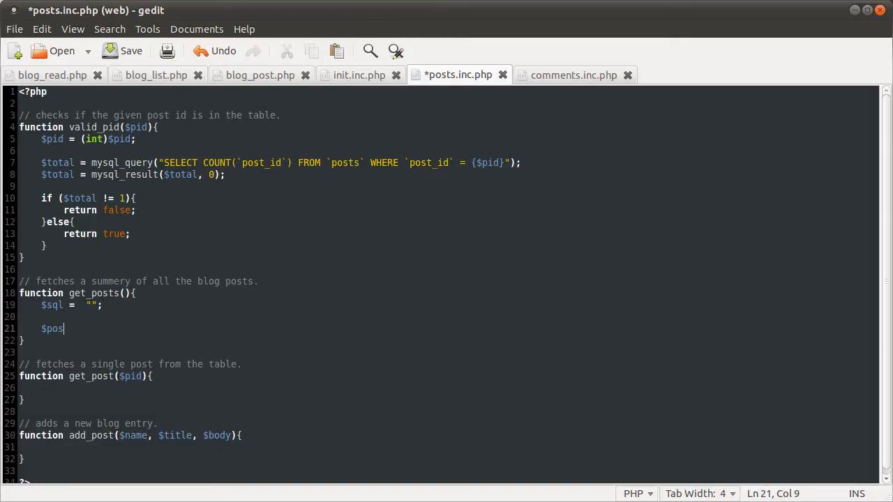
text(ts =)
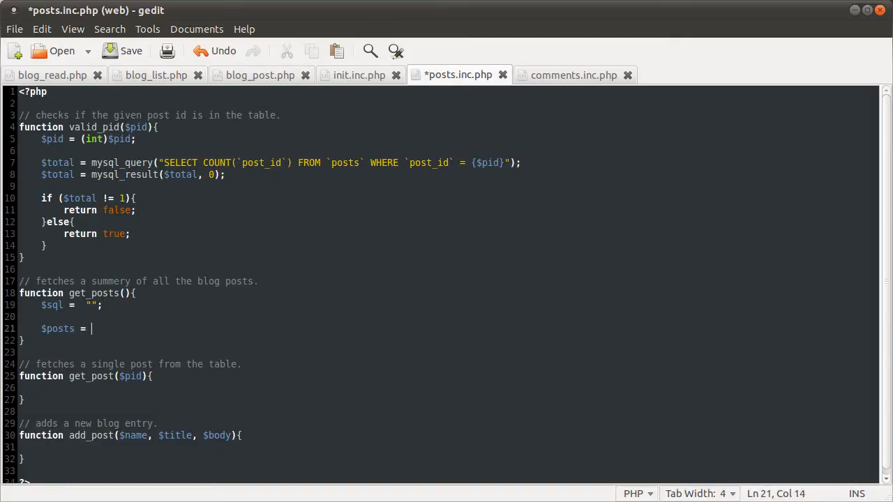
text(mysql_q)
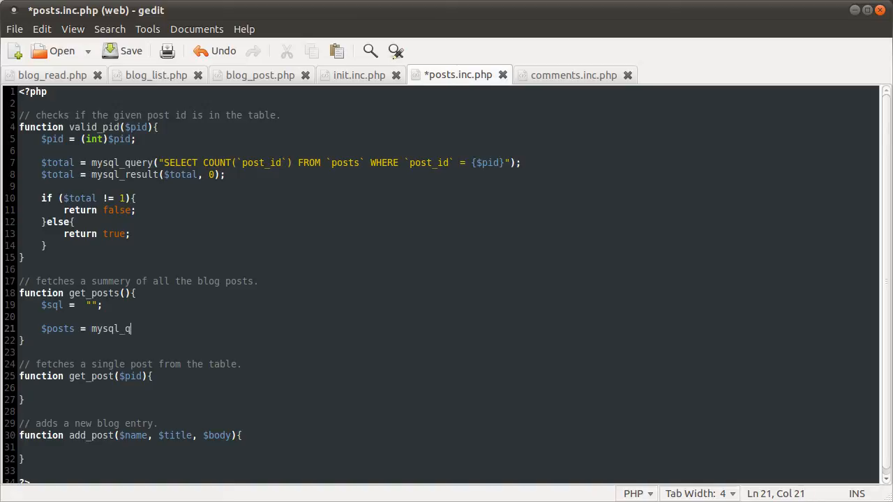
text(uery())
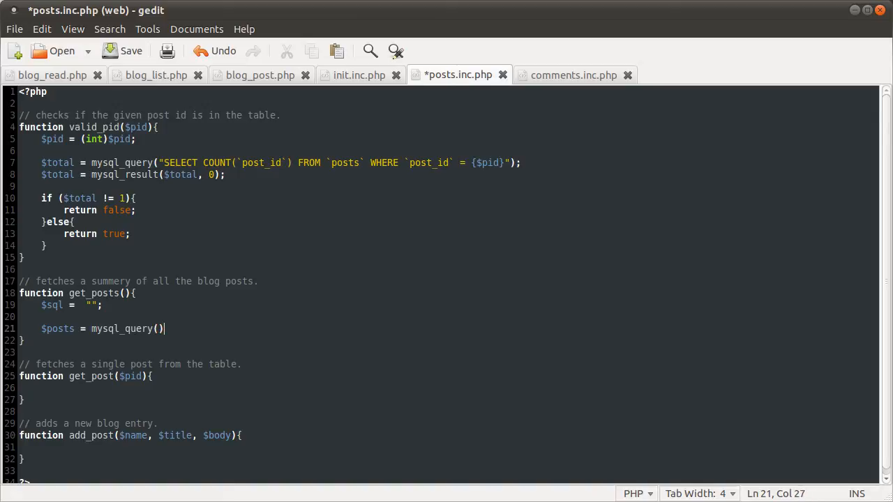
text(;)
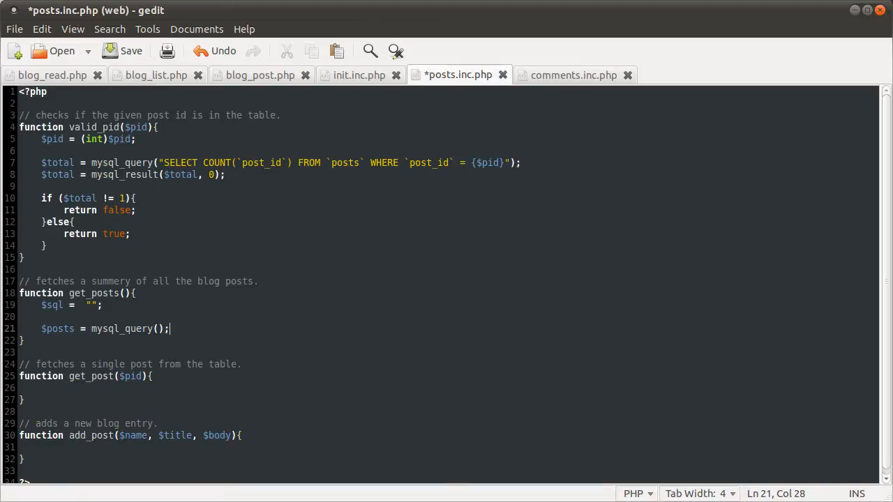
text($sql)
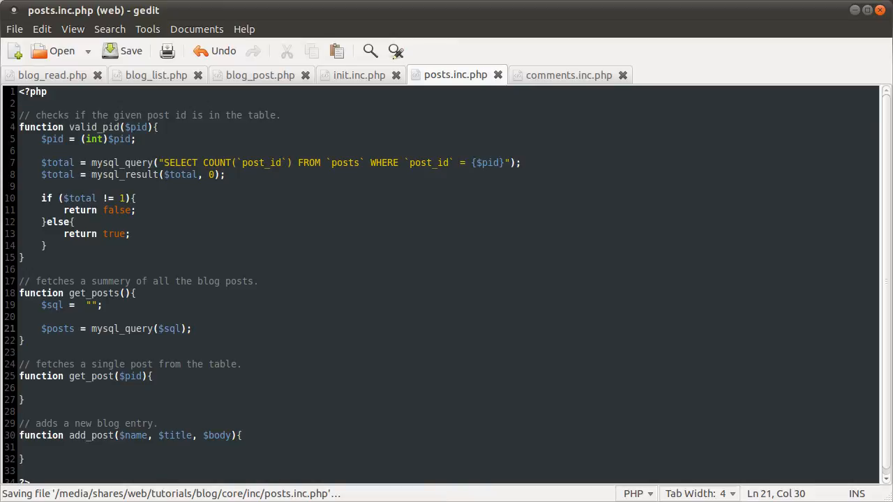
click(91, 305)
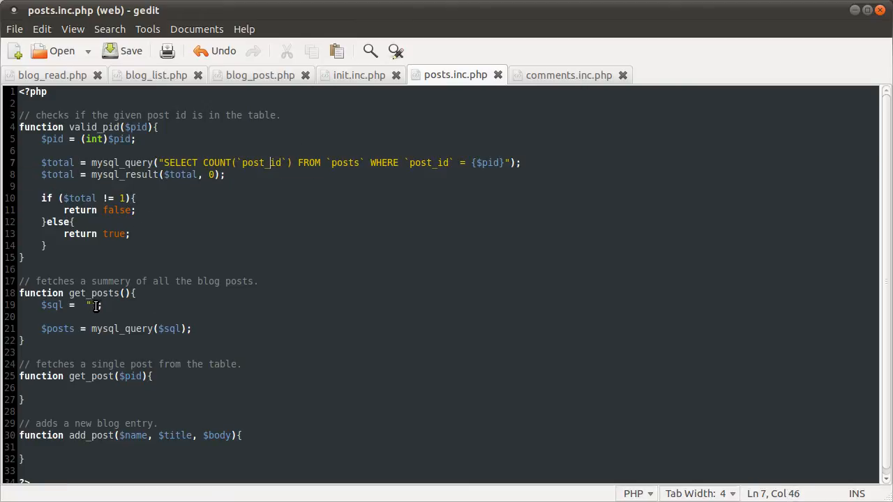
- Fill the $sql string with SELECT `posts`.`post_id` AS `id` FROM `posts`
click(90, 306)
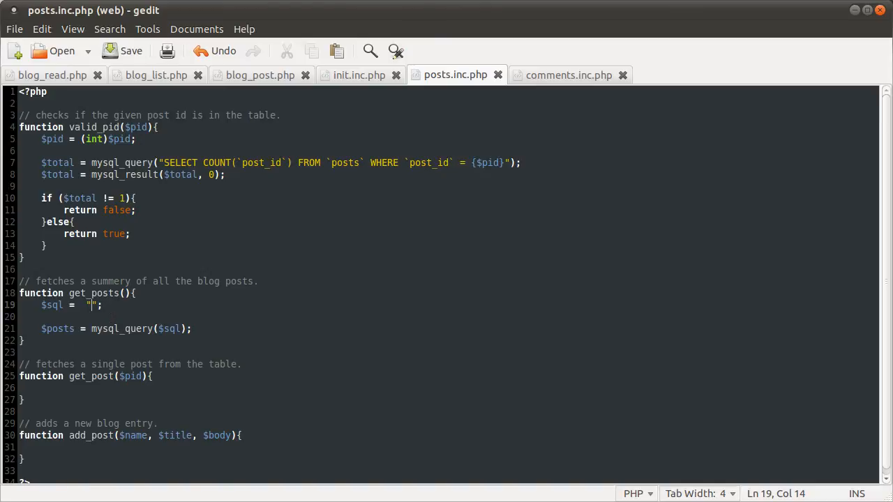
text(SELECT)
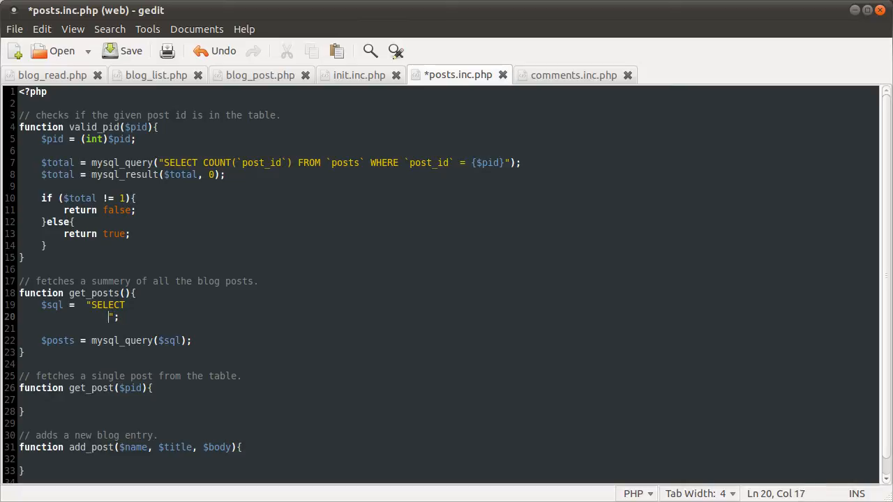
key(Return)
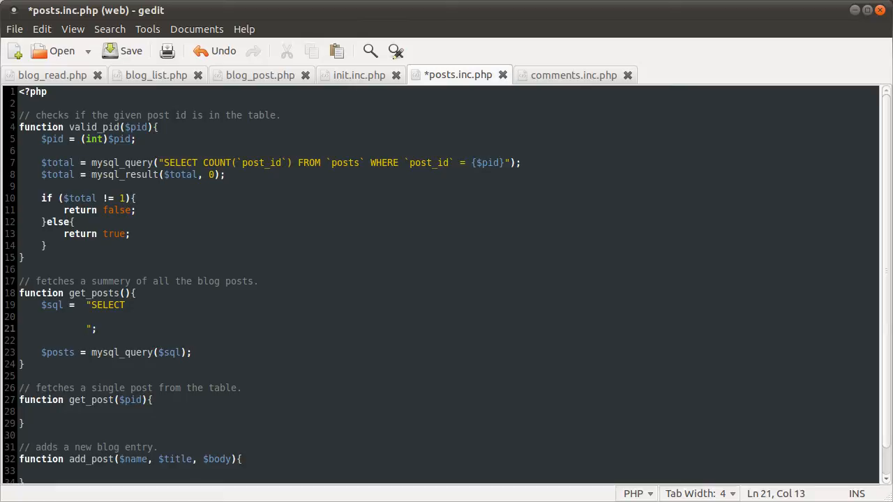
text(FROM `)
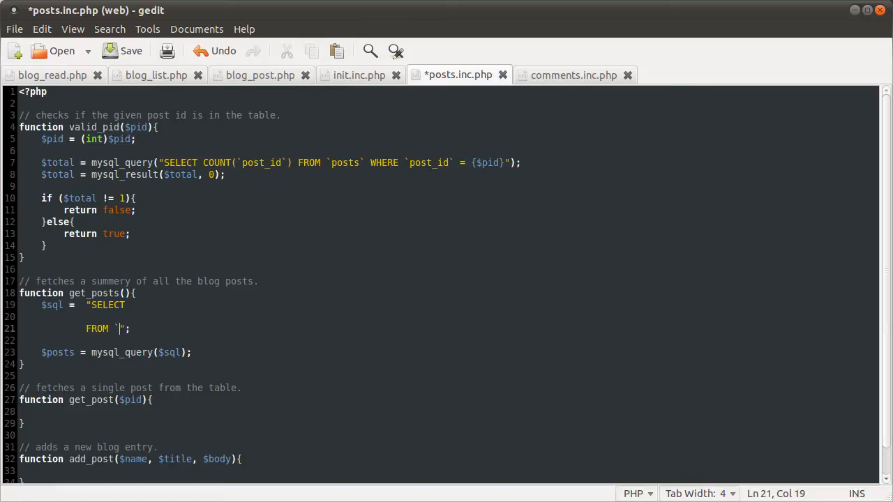
text(posts`)
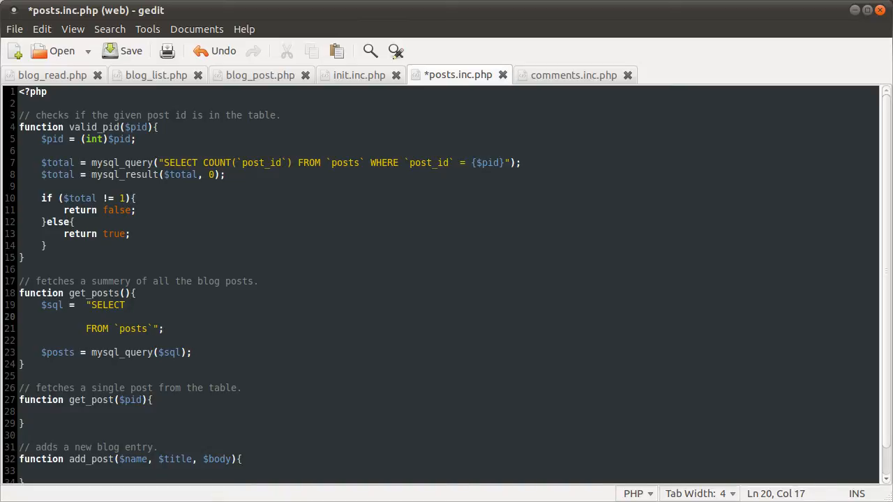
text(`posts`.)
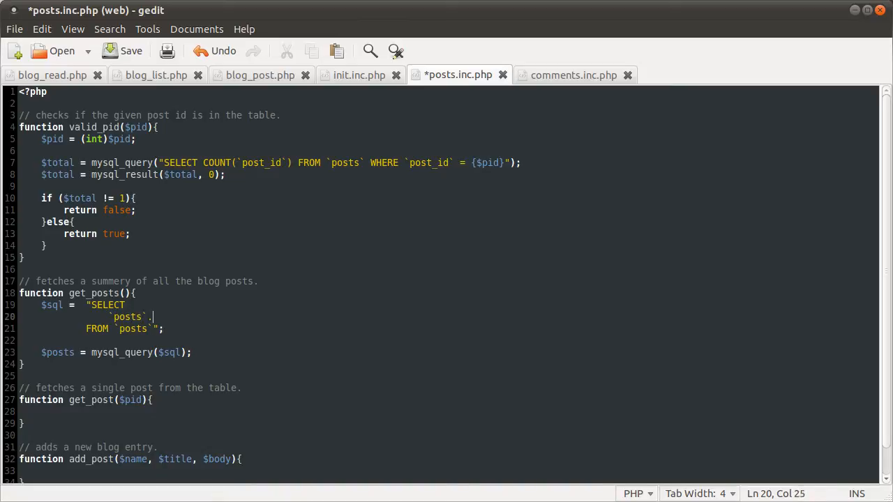
text(.`post_id`)
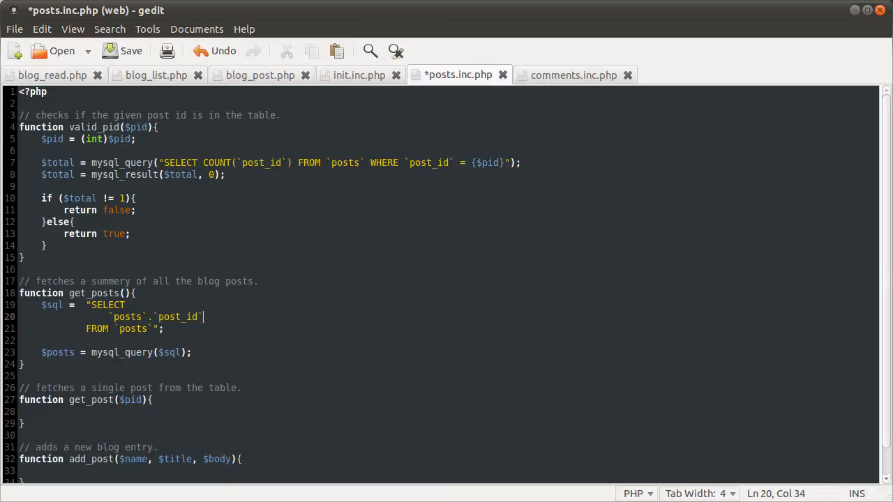
text(AS `)
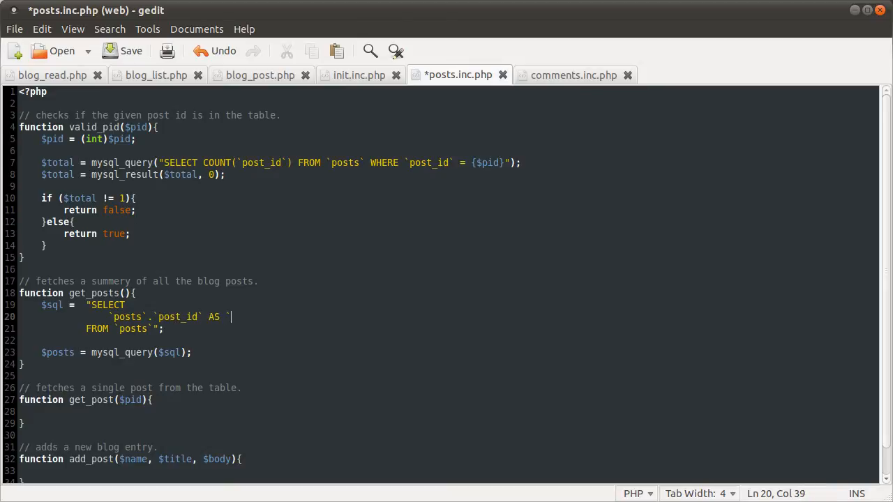
text(id)
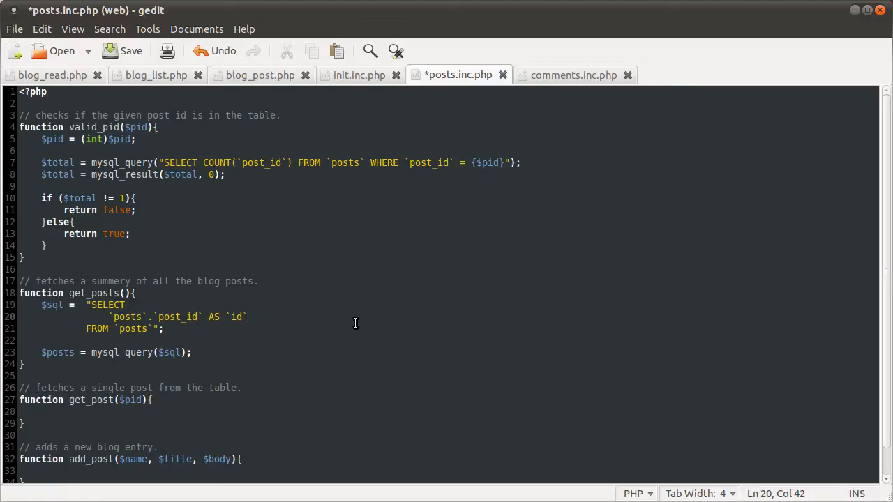
- Add a comma after `id` and open a blank line before FROM `posts`
scroll(down, 3)
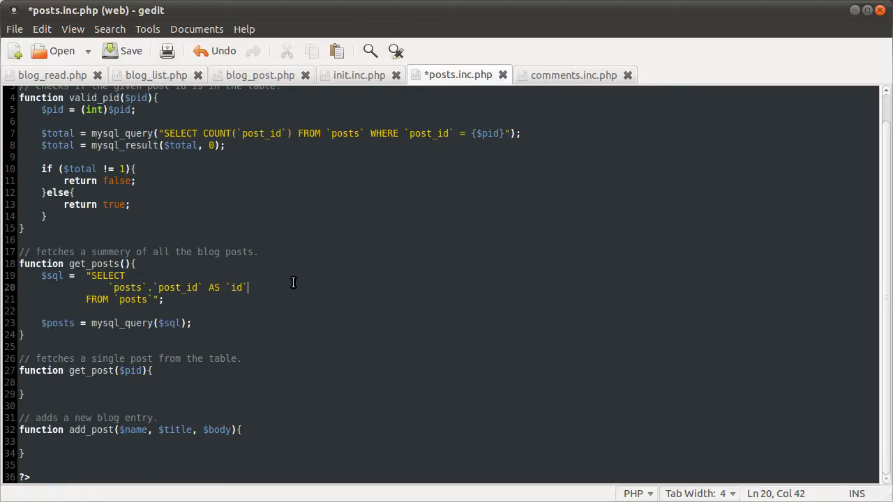
scroll(up, 3)
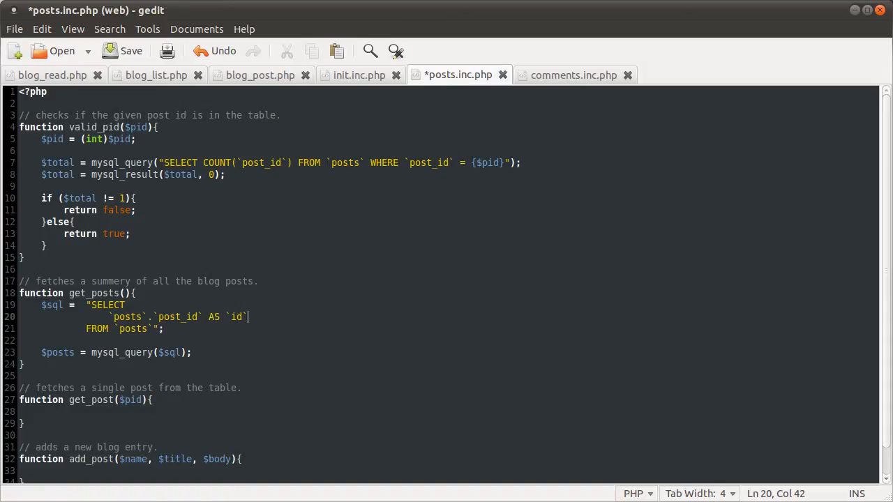
mouse_move(281, 341)
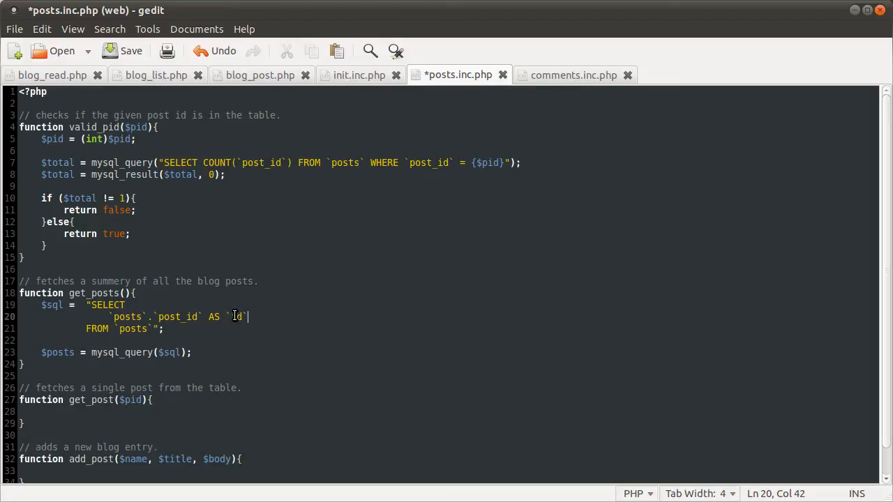
click(161, 317)
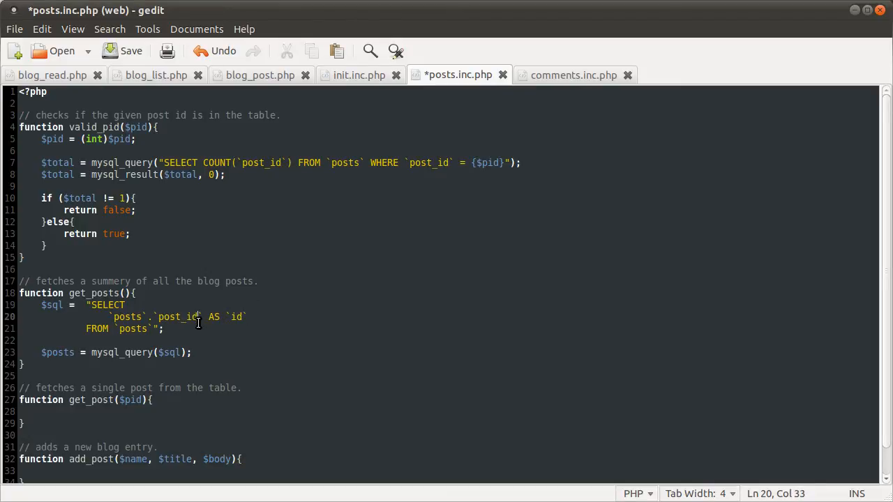
double_click(178, 317)
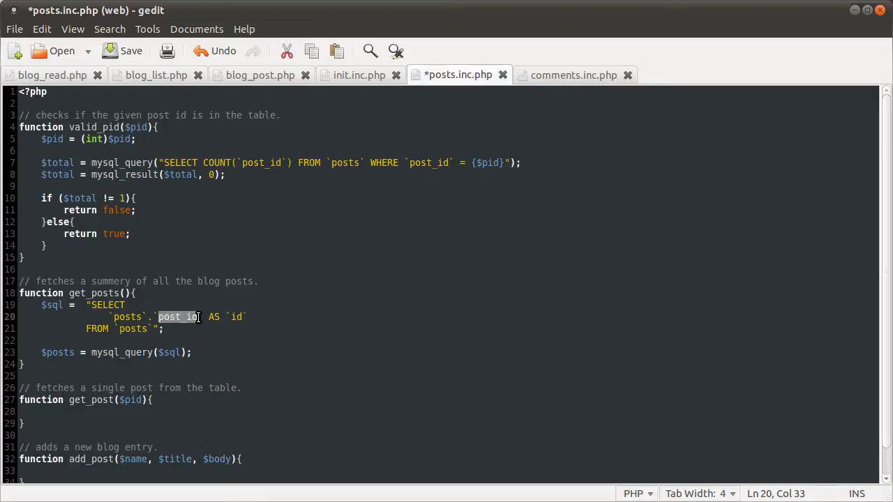
mouse_move(560, 301)
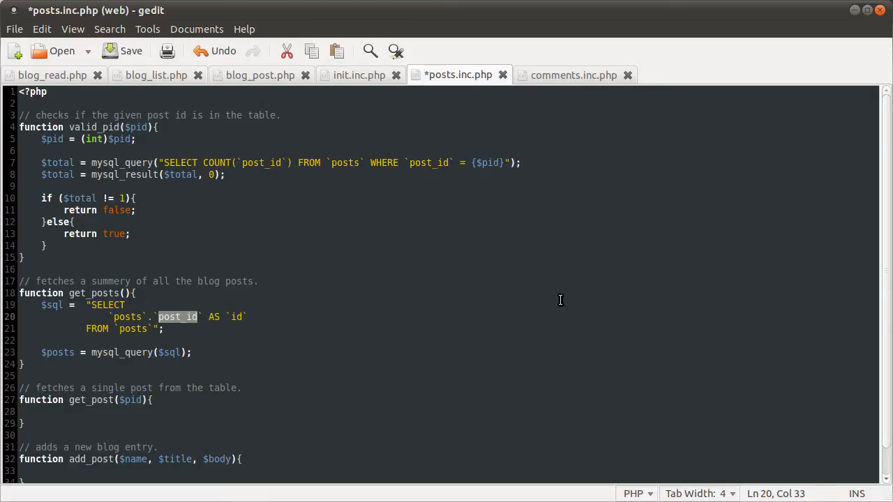
click(258, 318)
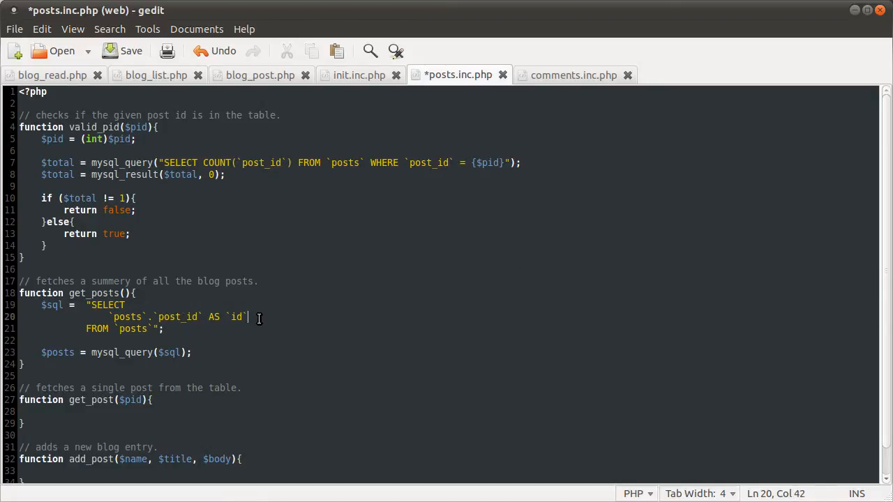
text(,)
key(Return)
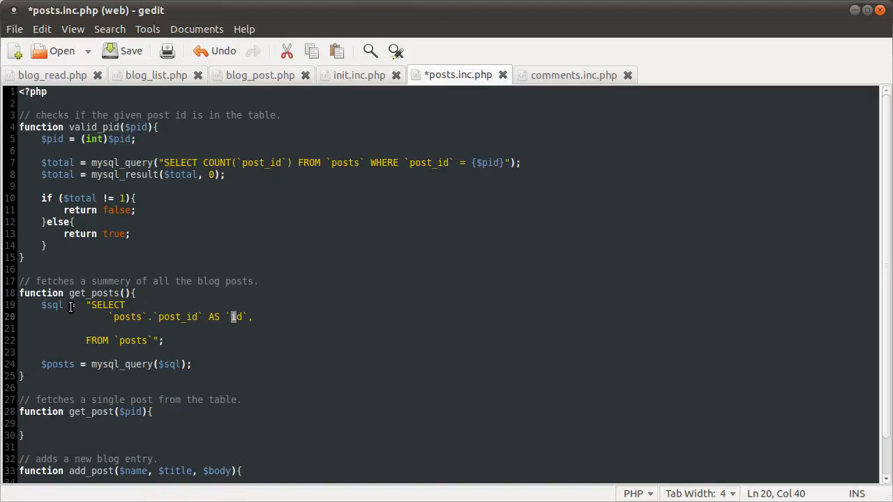
double_click(94, 293)
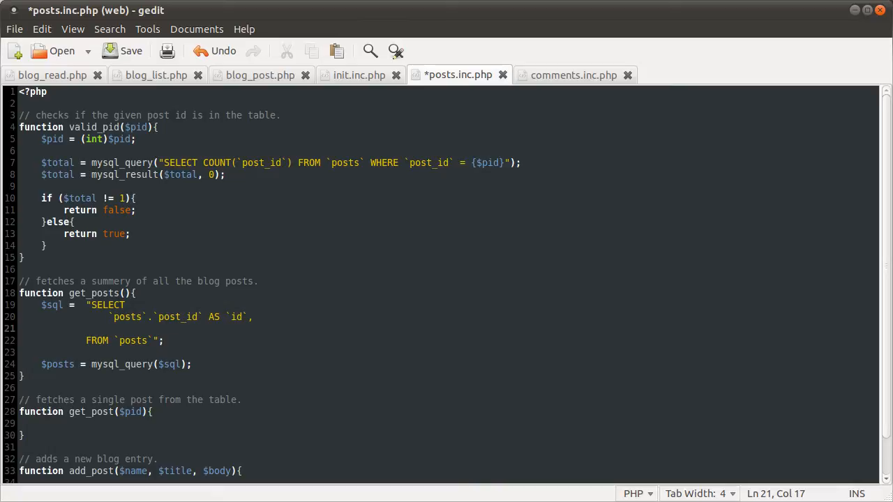
- Add the columns `posts`.`post_title` AS `title` and LEFT(`posts`.`post_body`, 512)
text(`posts`.`)
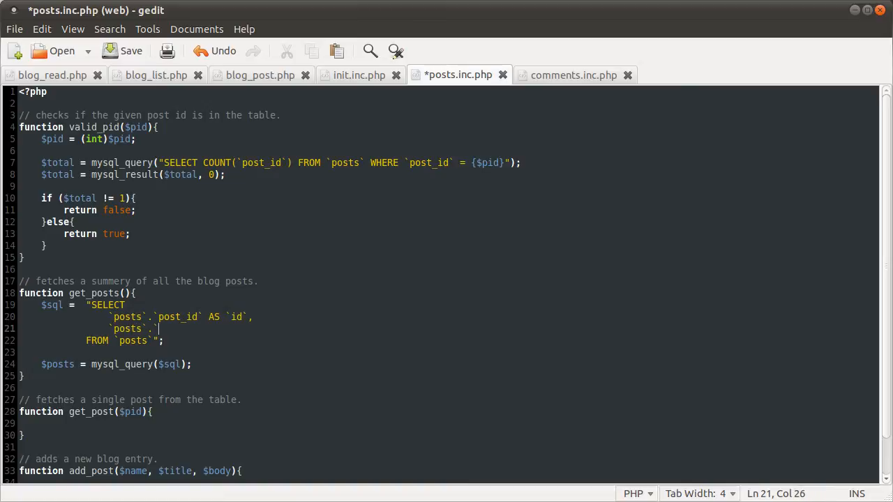
text(post_title` AS `t)
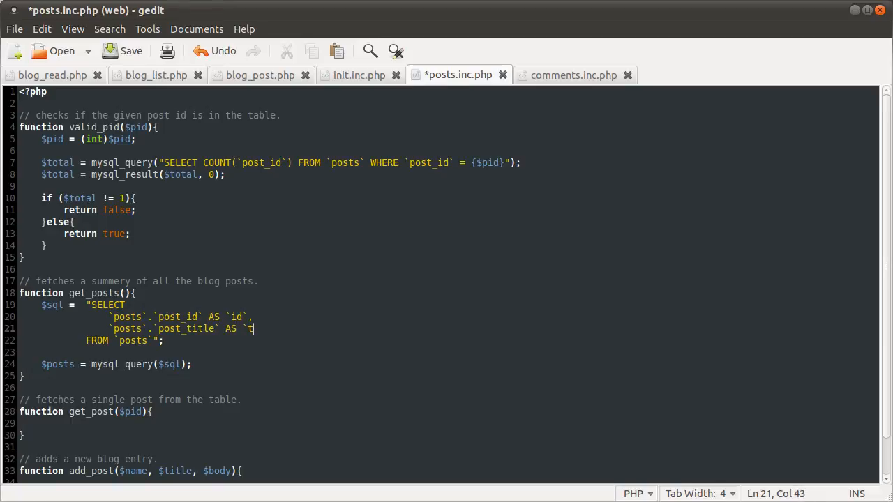
text(itla)
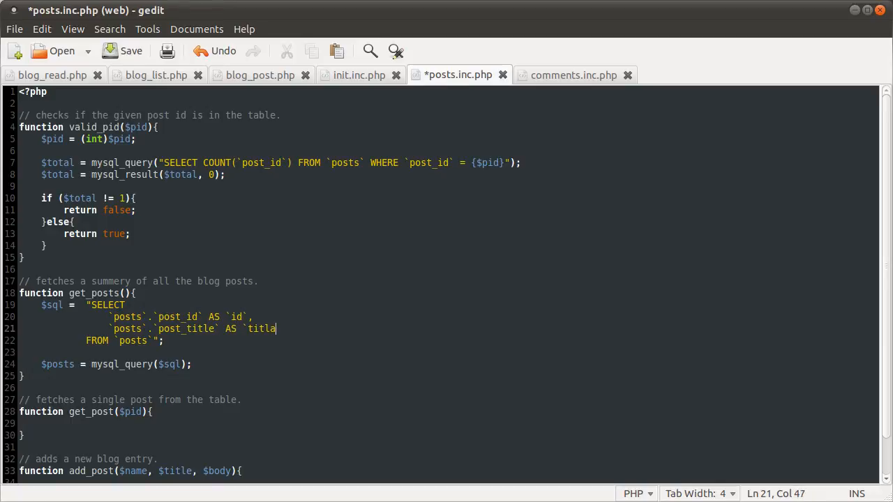
text(e`,)
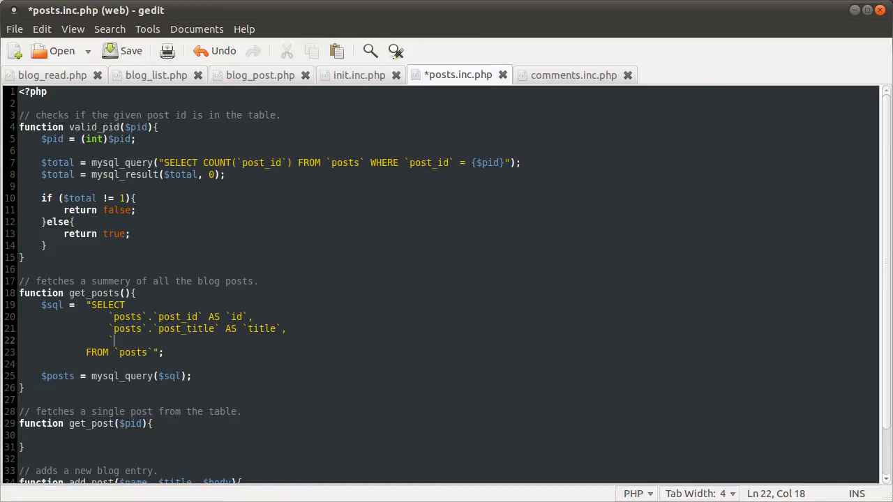
text(LEFT)
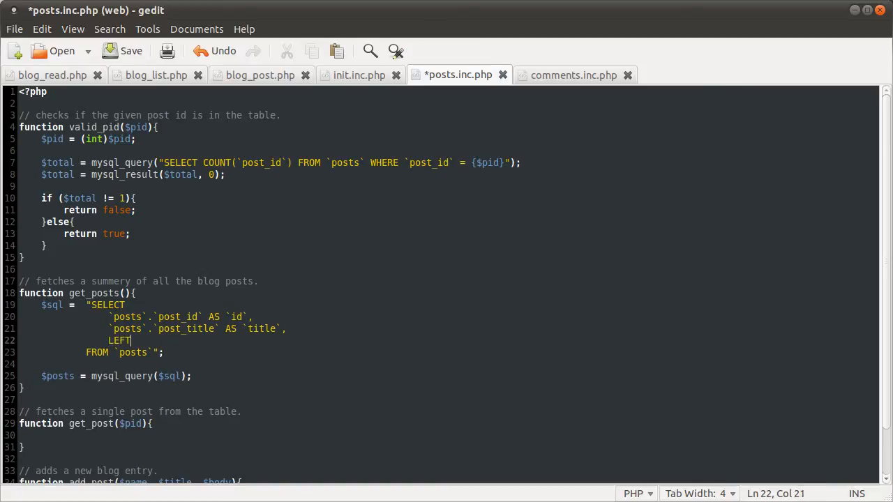
text(())
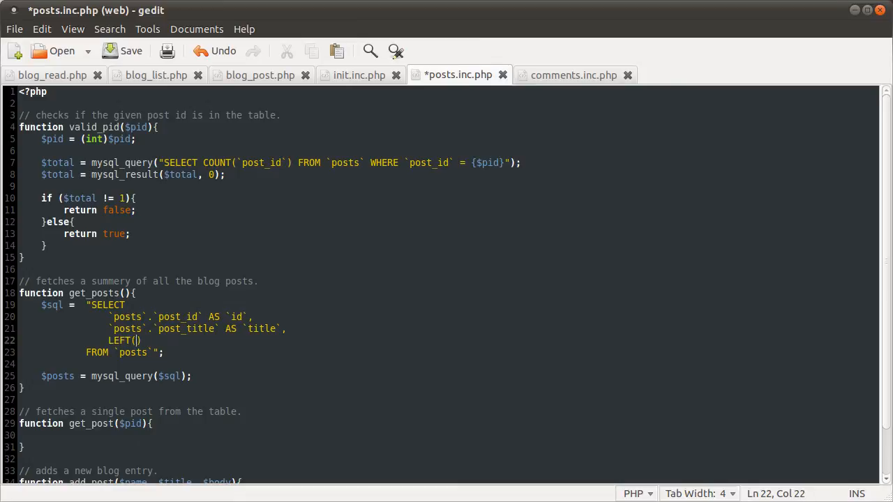
text(`)
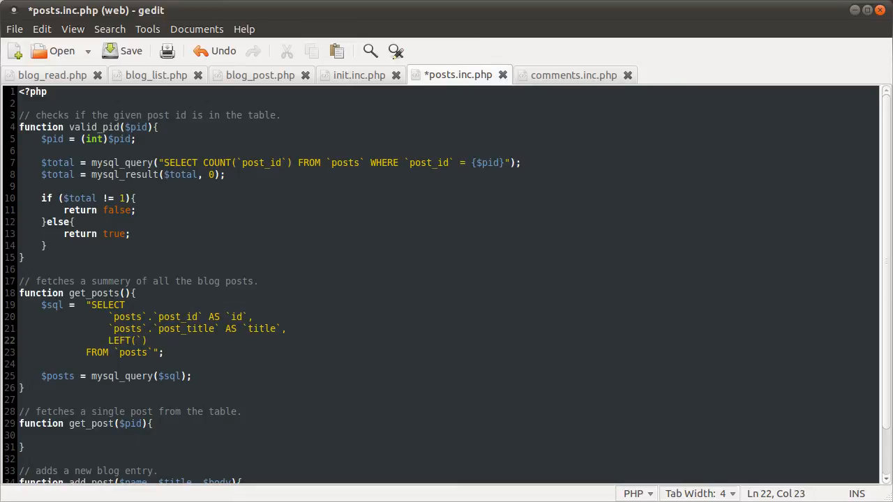
text(posts`.`)
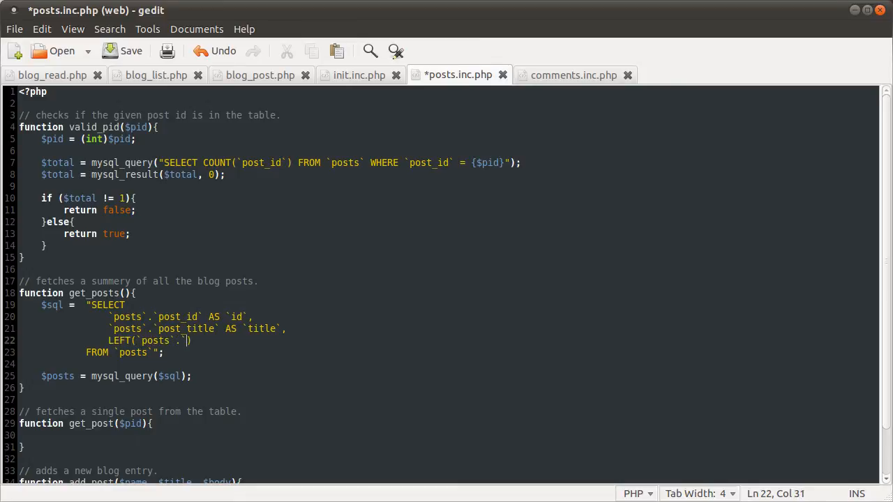
text(post_body`)
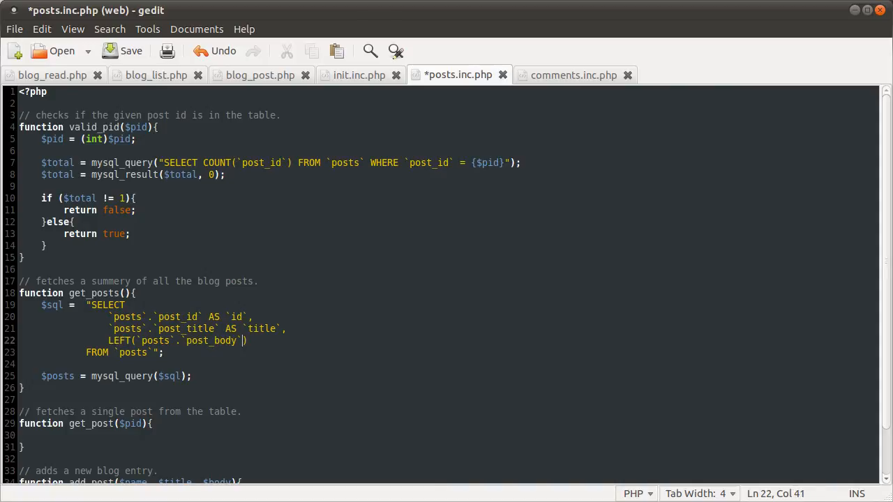
text(, 512)
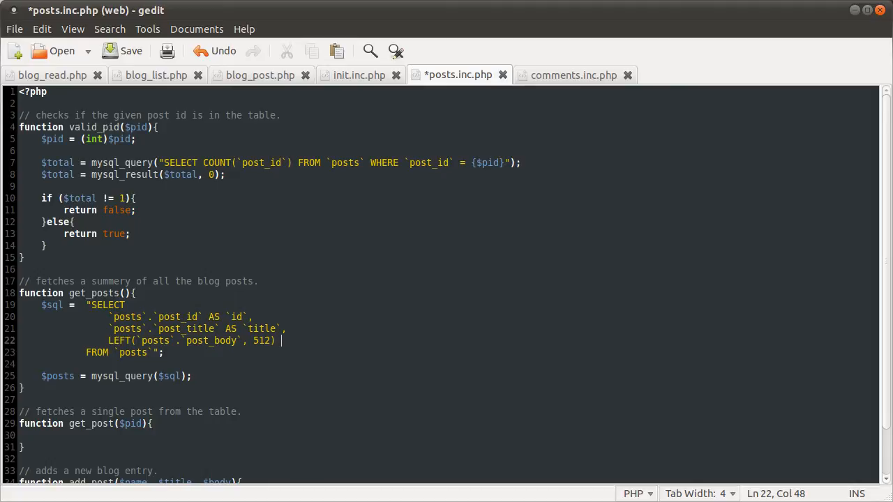
mouse_move(220, 461)
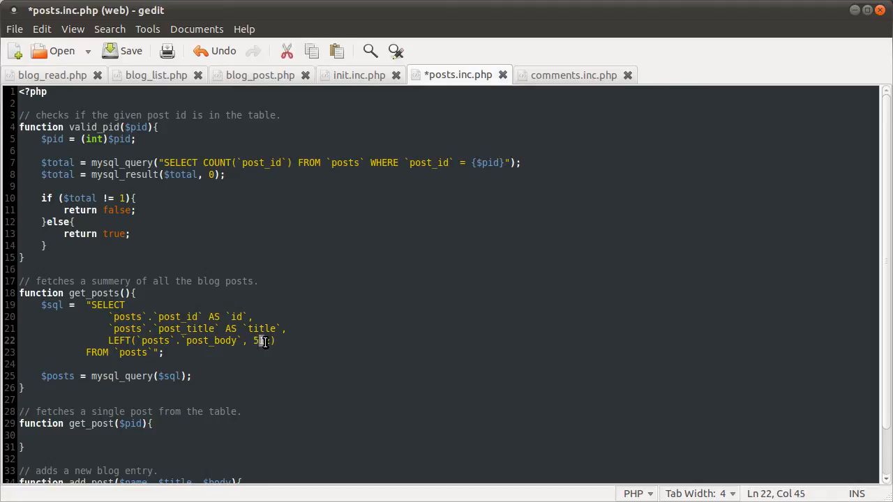
- Alias the post_body excerpt as `preview` and start a new column line
double_click(154, 340)
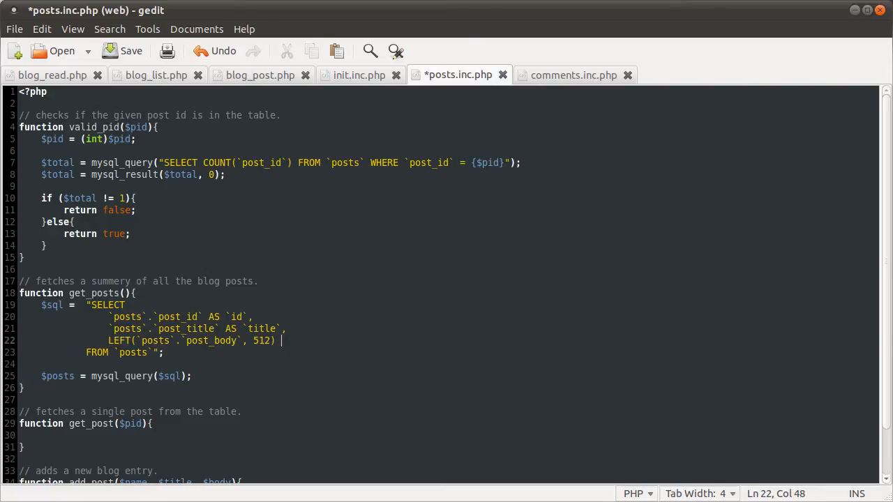
text(AS `)
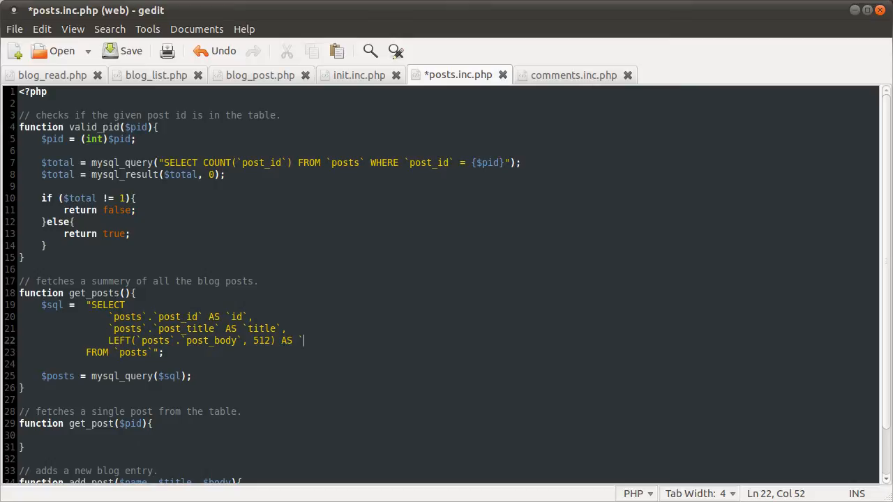
text(preview`)
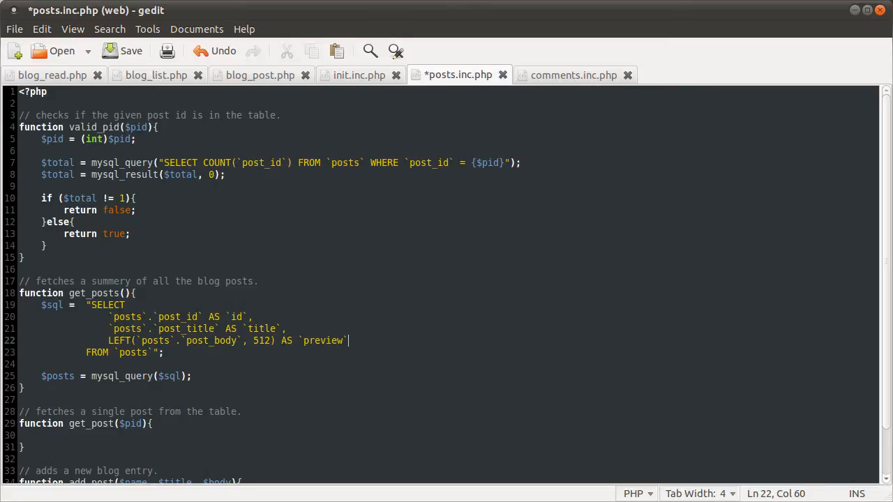
text(,)
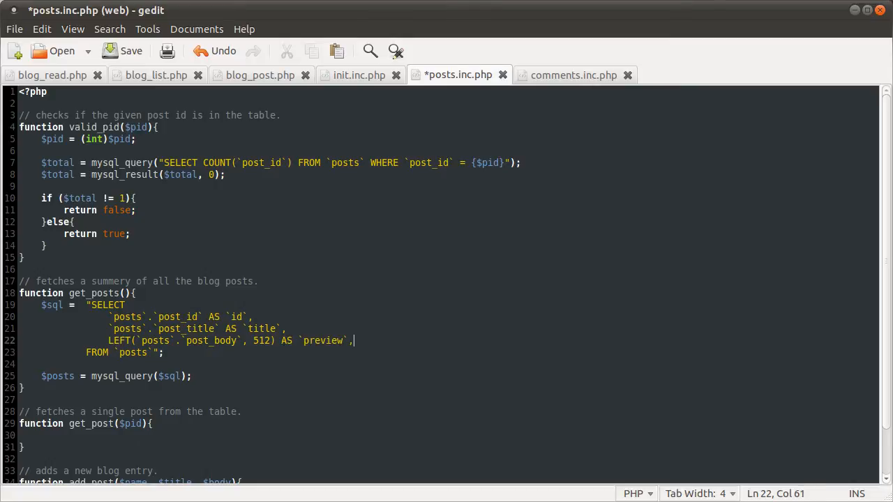
key(Return)
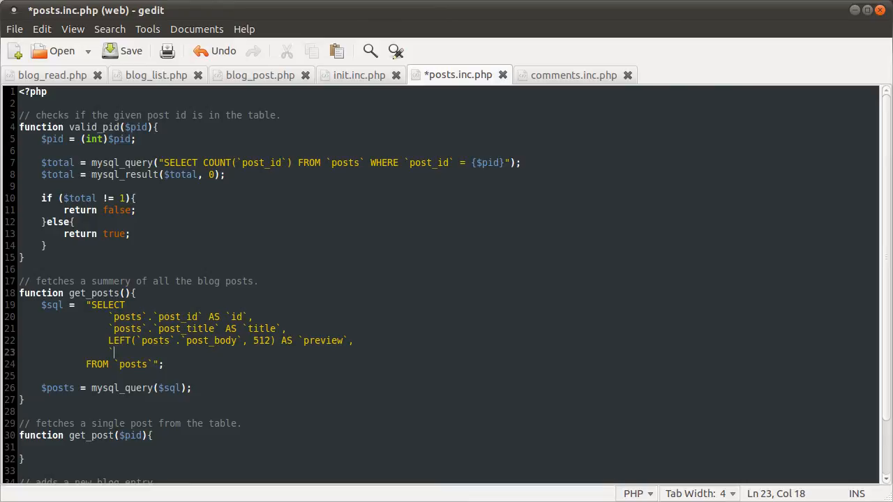
- Add `posts`.`post_user` AS `user` and begin a DATE_FORMAT column below
text(posts`)
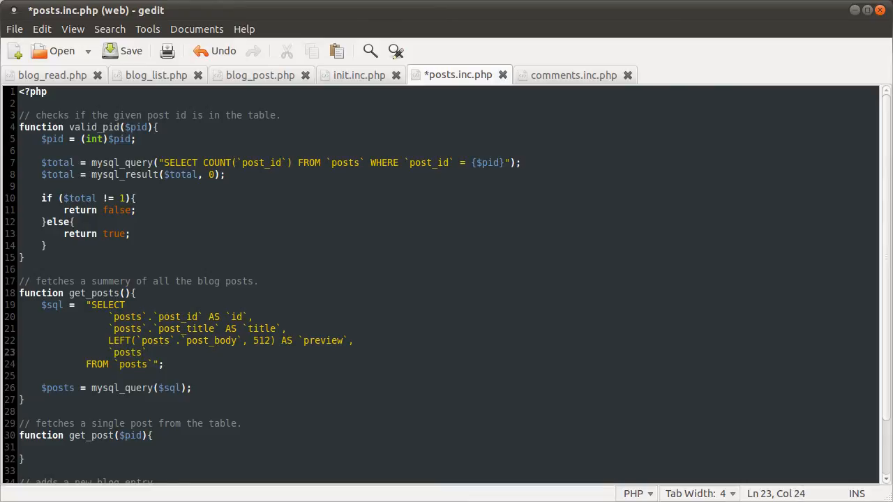
text(.)
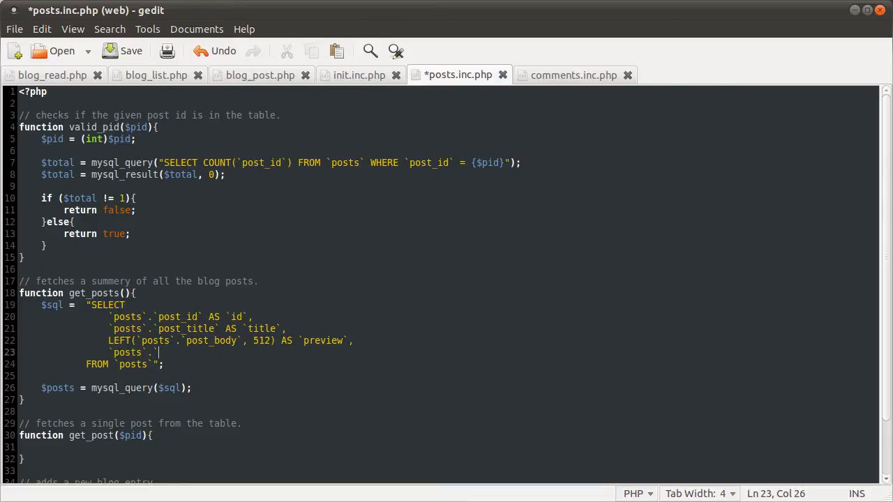
text(post_user)
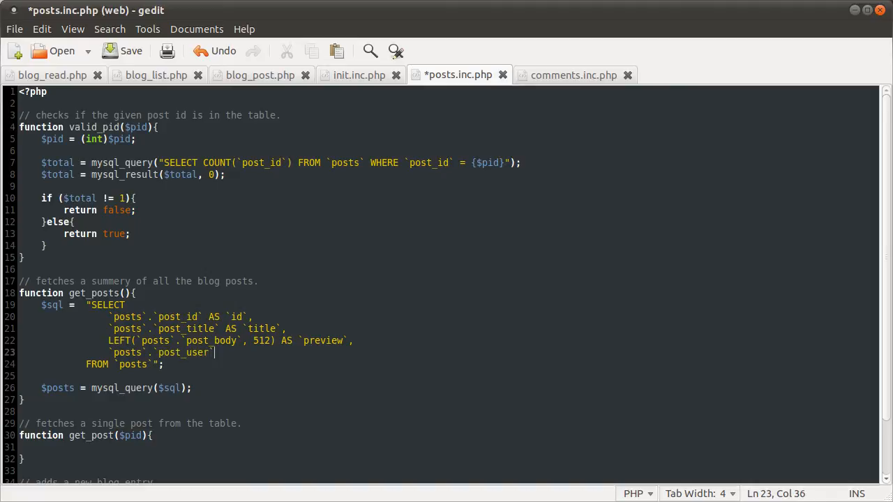
text(,)
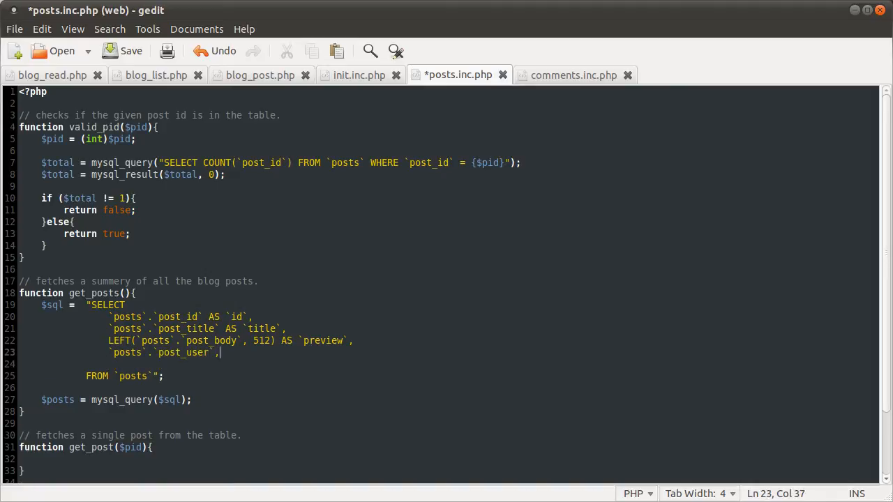
text(AS `user`)
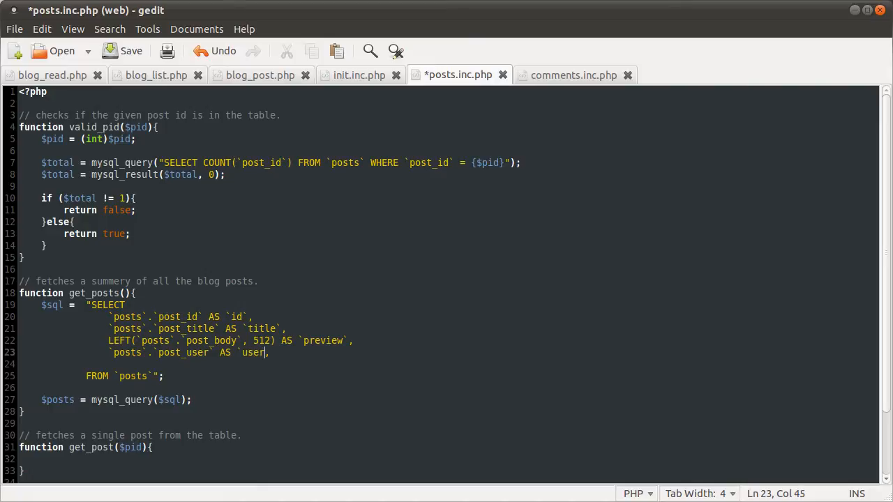
key(Return)
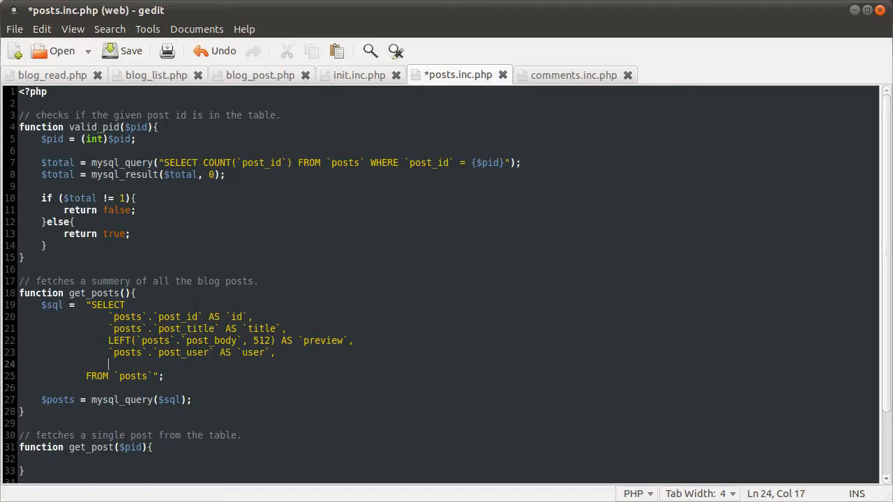
text(DATE_FORMAT)
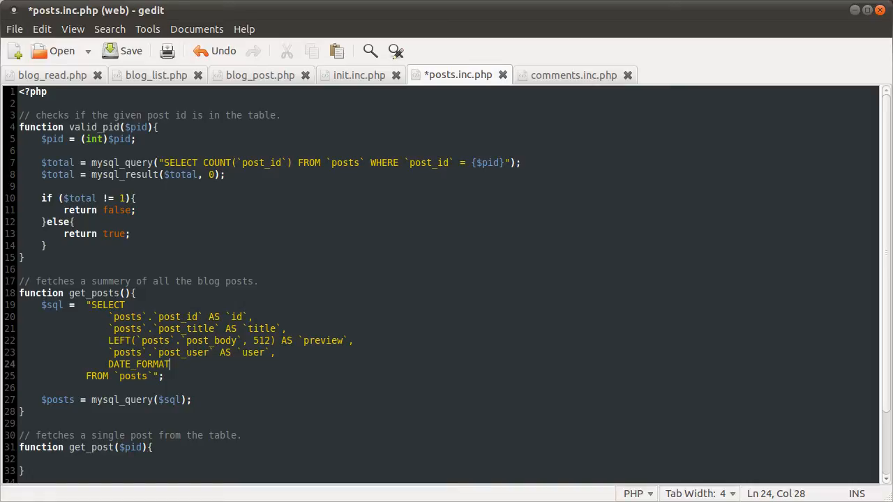
- Give DATE_FORMAT the `posts`.`post_date` argument and an empty format string
text(())
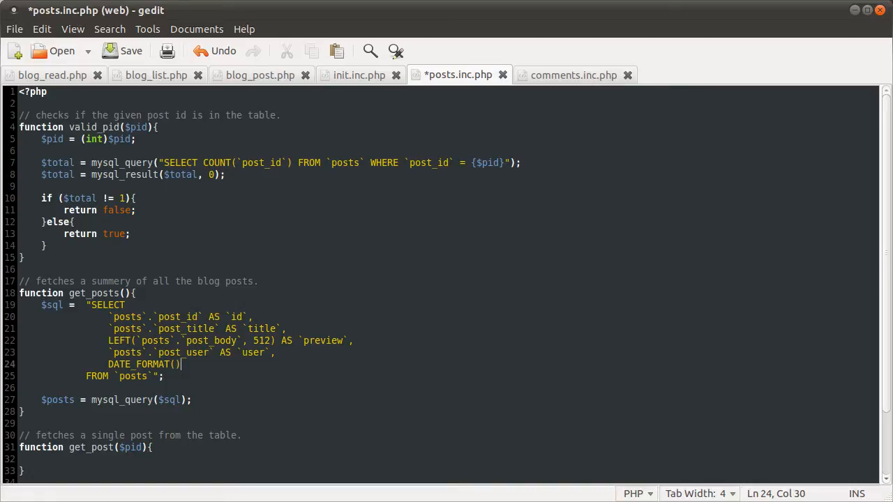
key(Left)
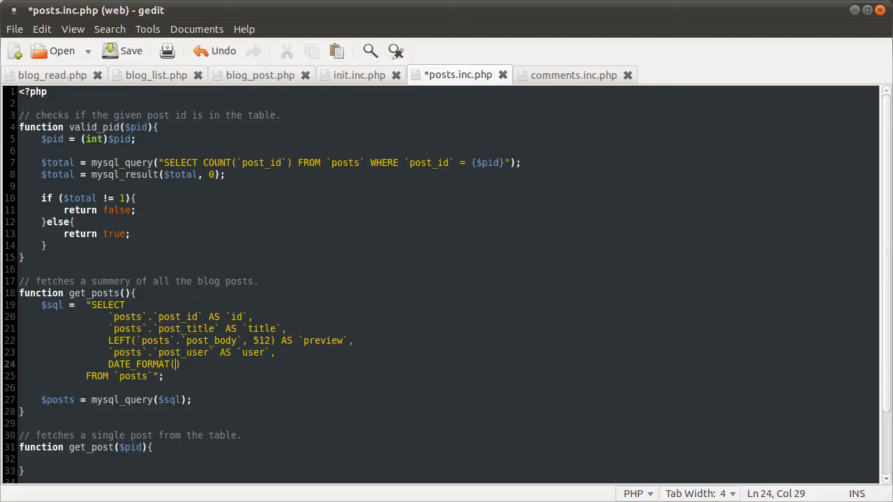
text(`)
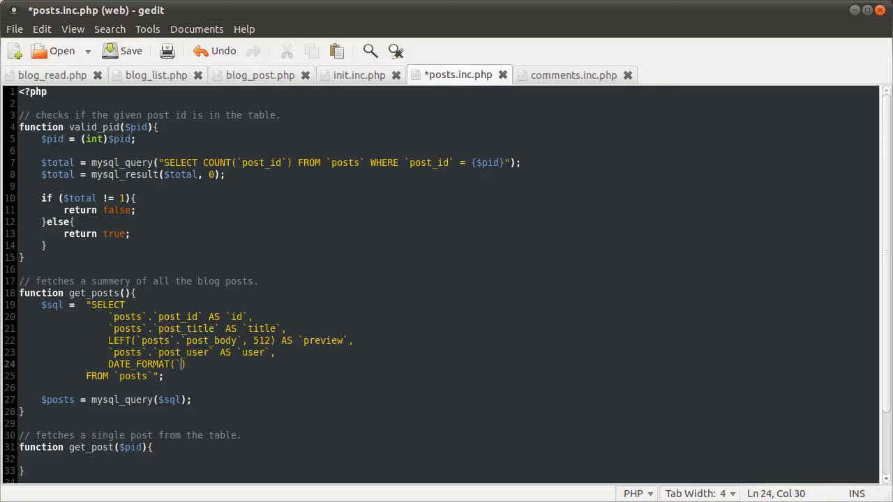
text(posts))
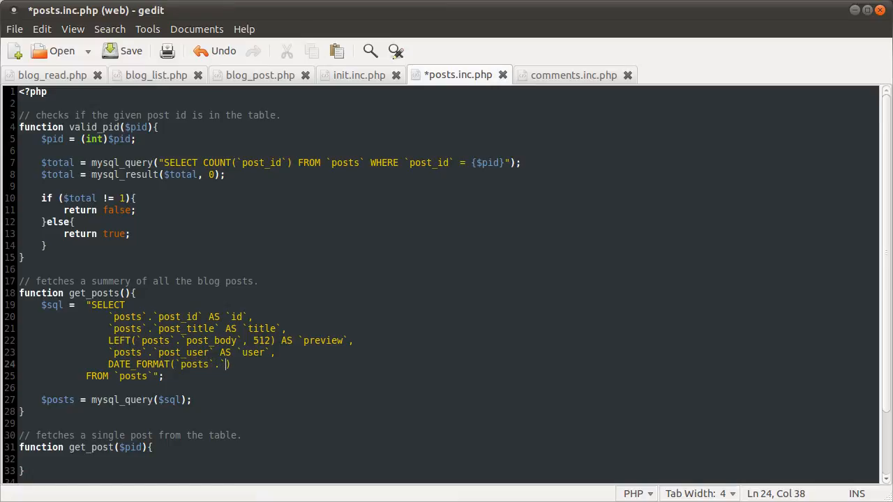
text(post_date)
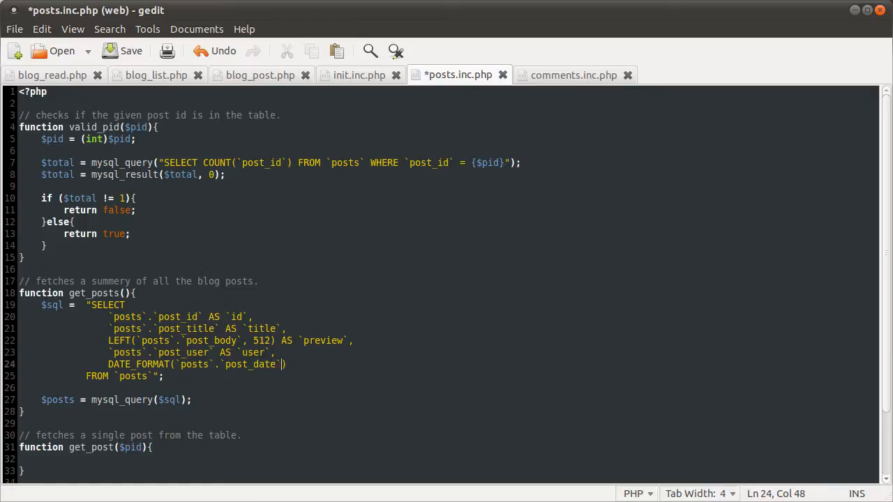
text(, '')
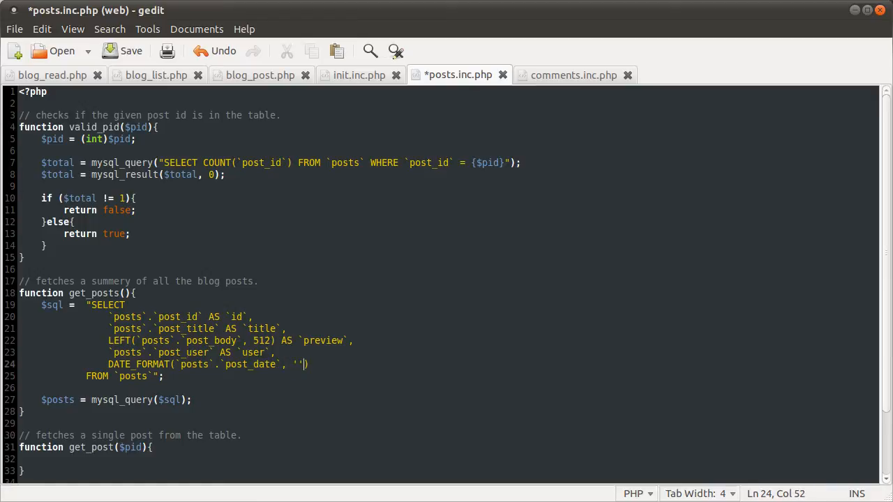
key(BackSpace)
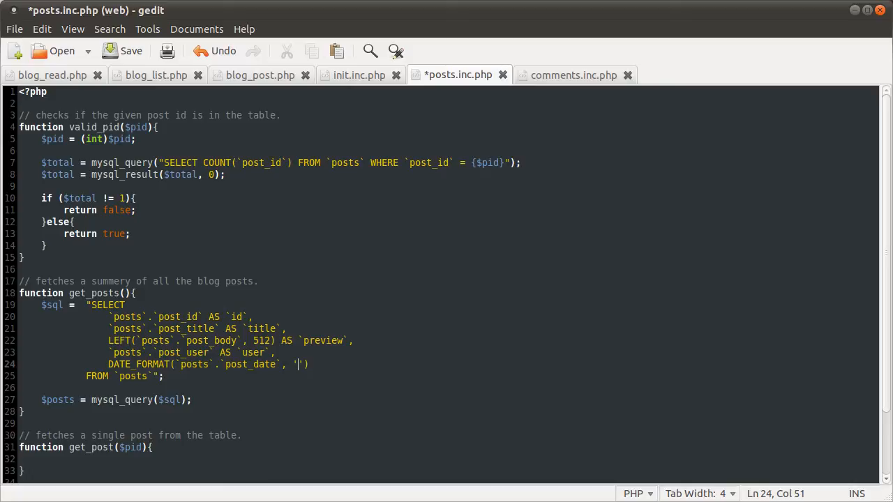
- Fill in the format '%d/%m/%Y %H:%i:%s', alias it `date`, and start a new line
text(%')
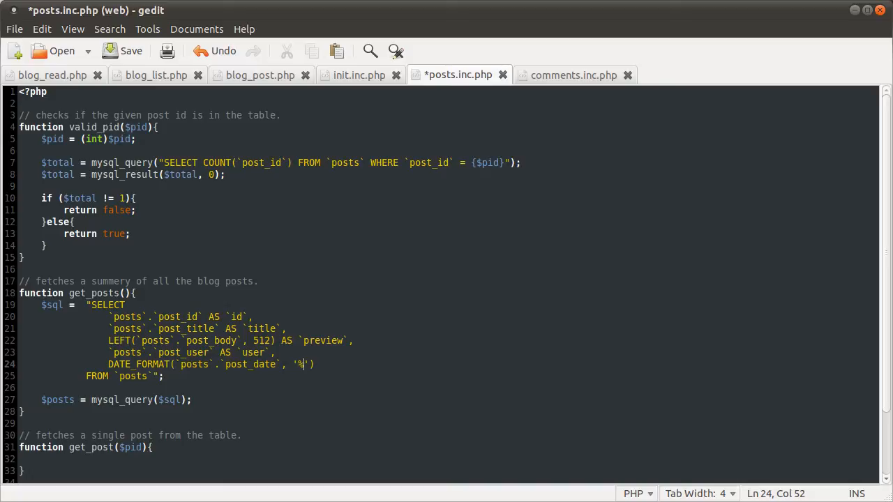
text(d/m/Y)
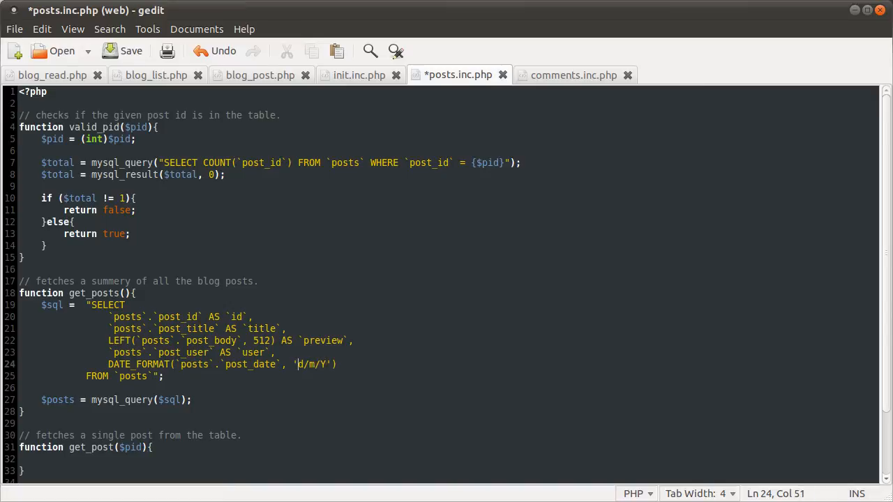
text(%d/%m/)
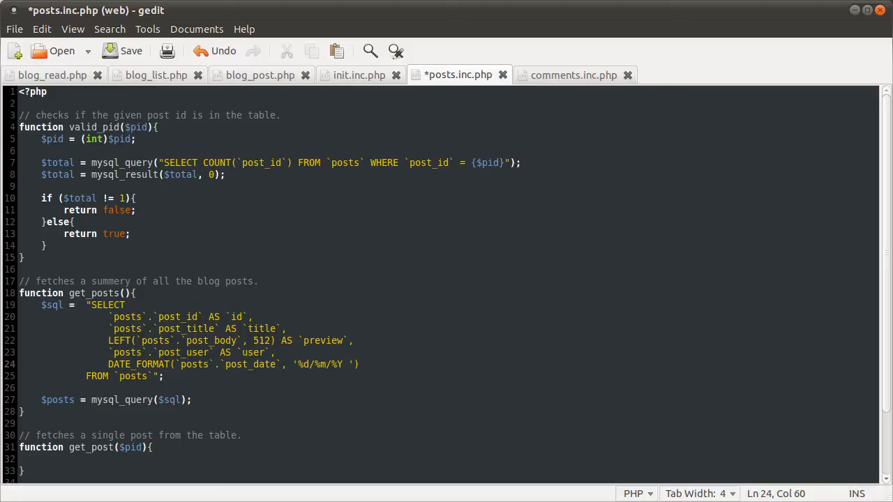
text(&)
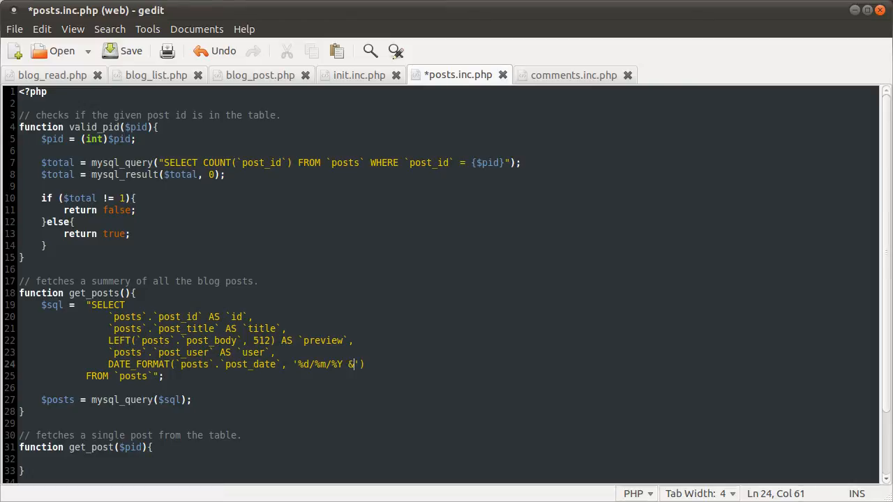
text(H)
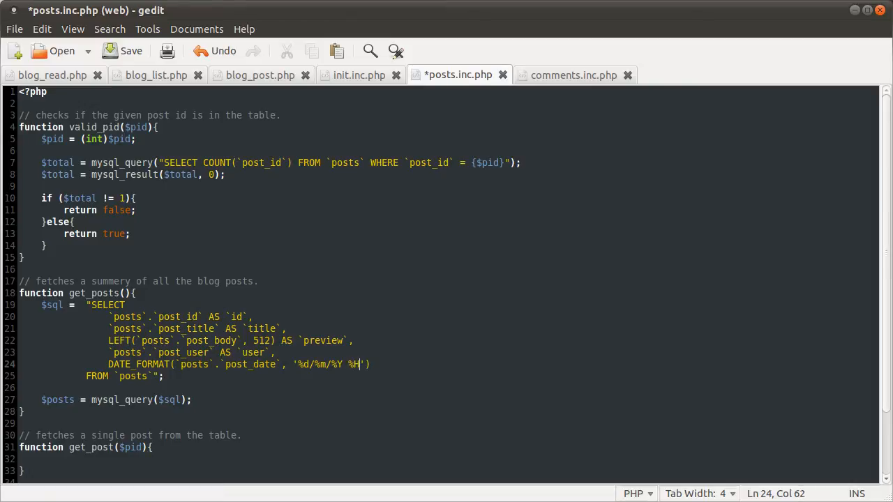
text(:%i)
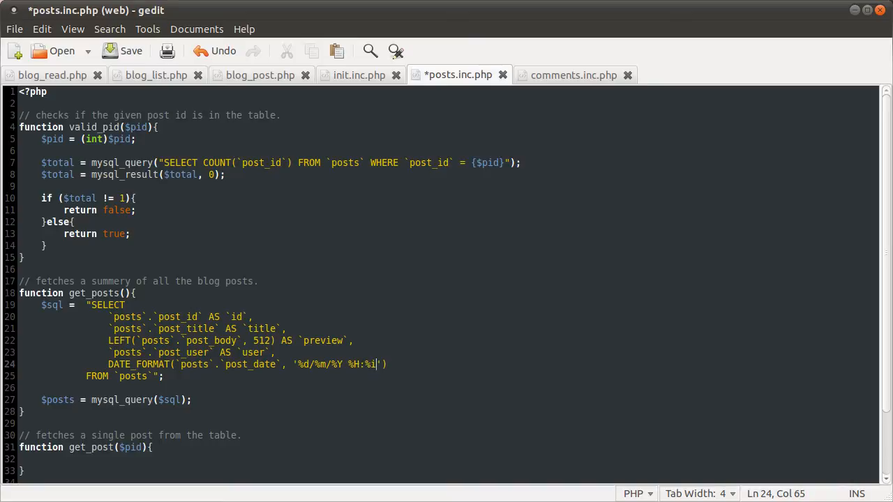
text(:%s)
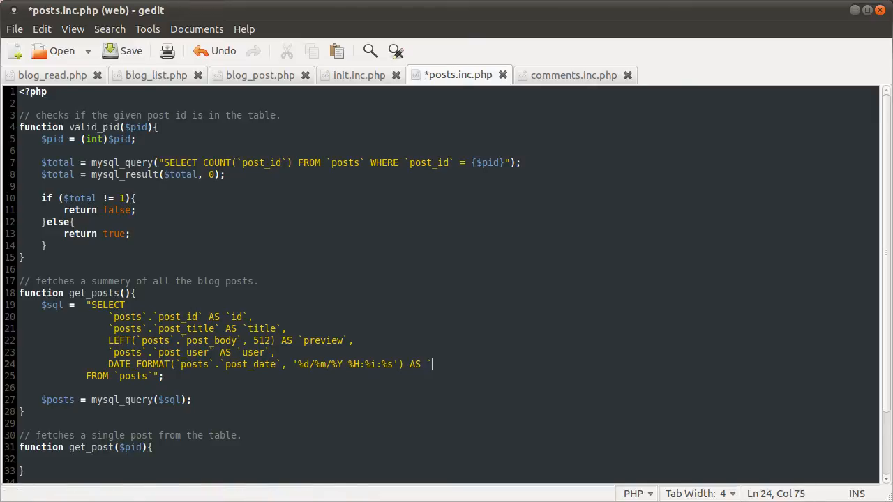
text(date`,)
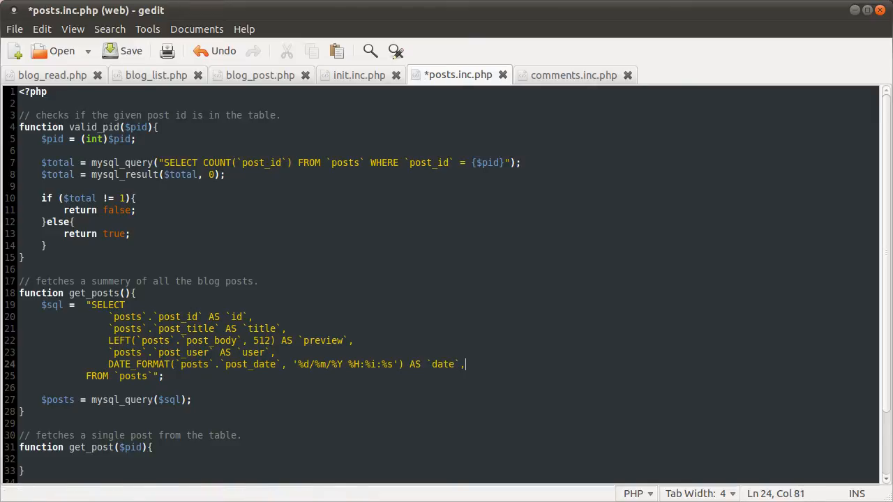
key(Return)
text(`)
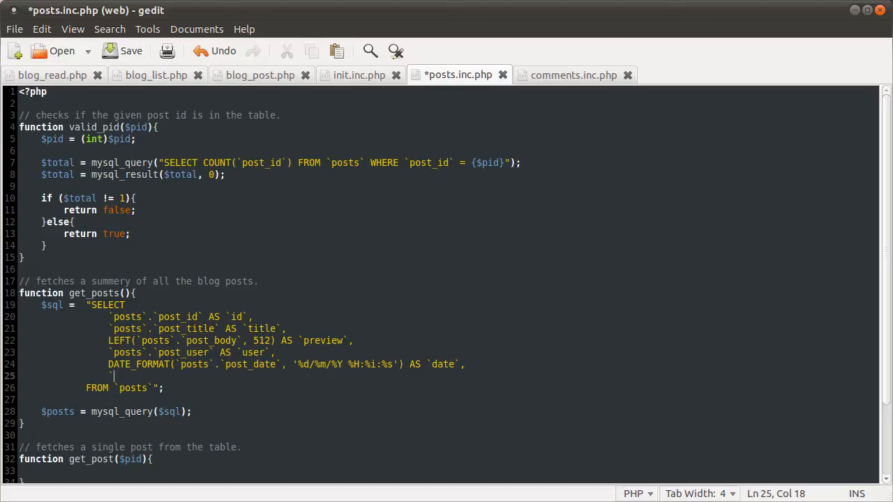
- Type `comments`.`total_comments` as the next column, correcting the misspelled name
text(comments`.`t)
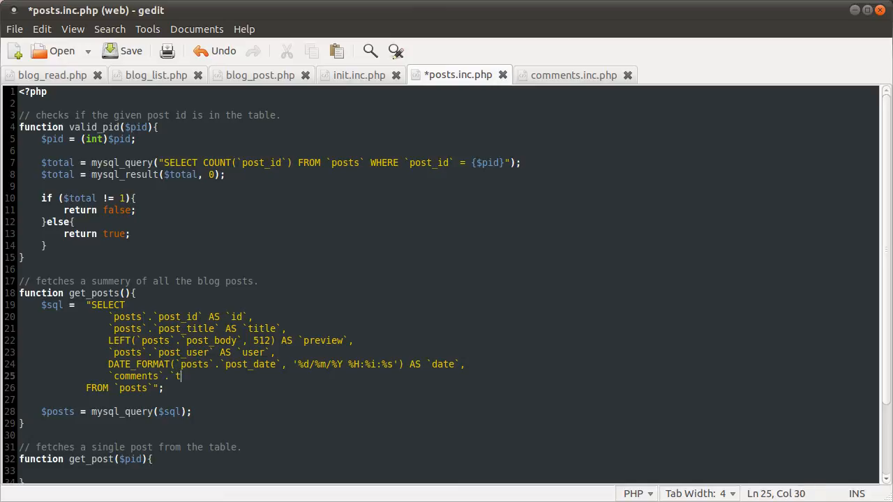
text(ot)
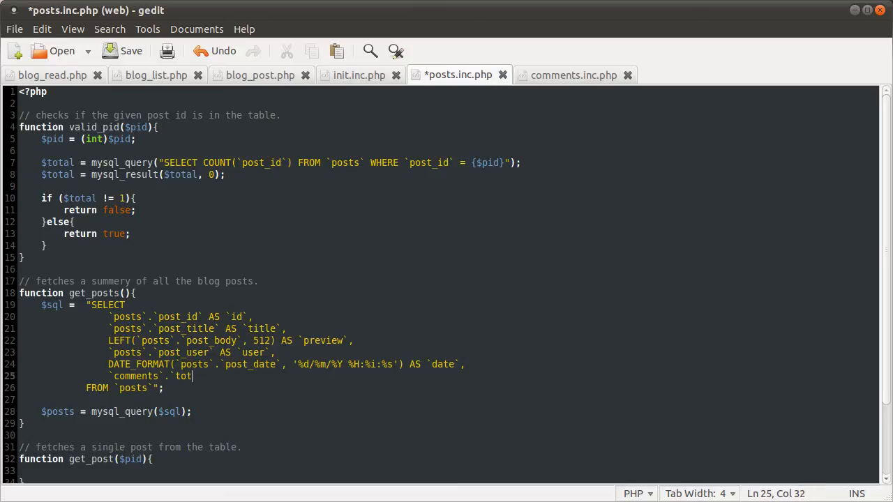
text(al_commne)
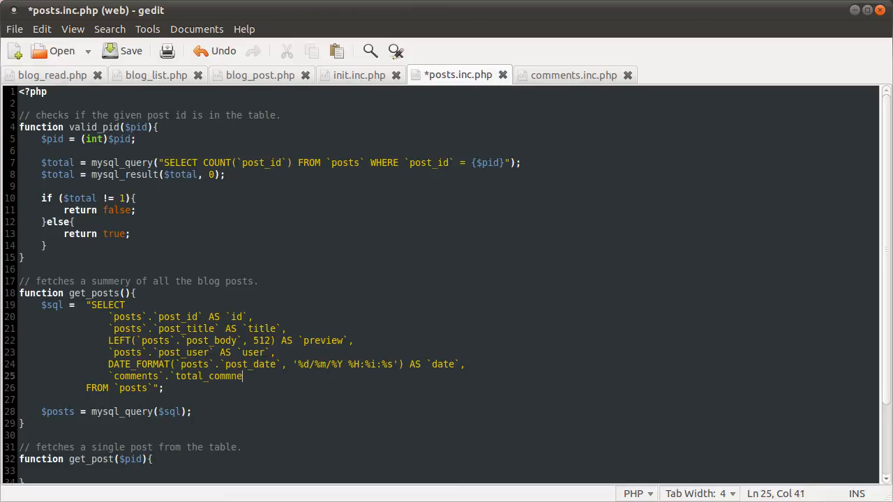
key(BackSpace)
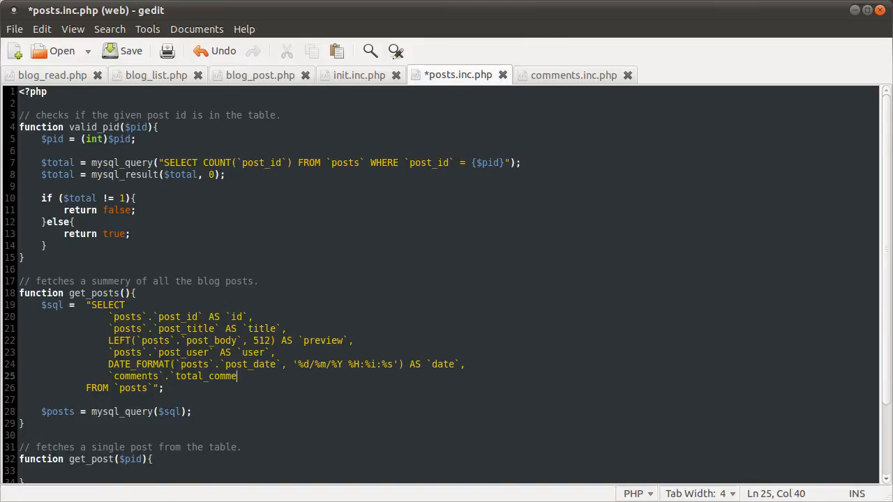
text(nts`,)
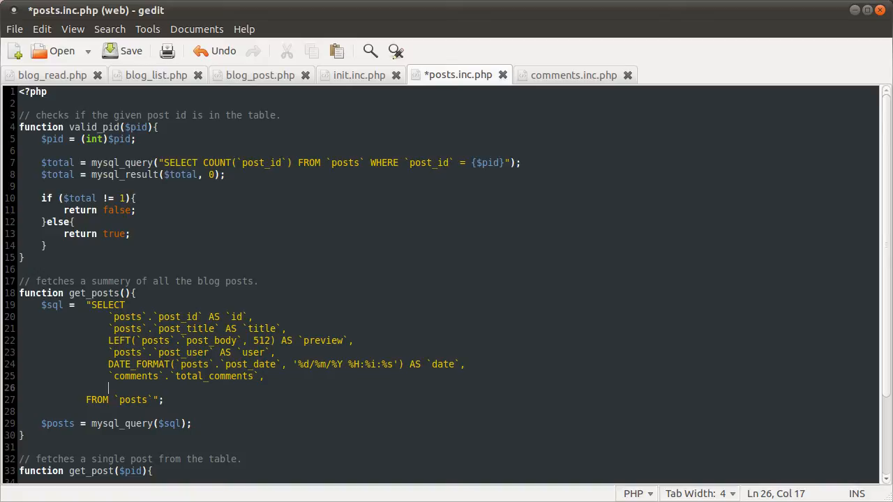
- Select DATE_FORMAT(`comments`.`last_comment`, '%d/%m/%Y %H:%i:%s') AS `last_comment` and save posts.inc.php
text(DATE_FORMAT)
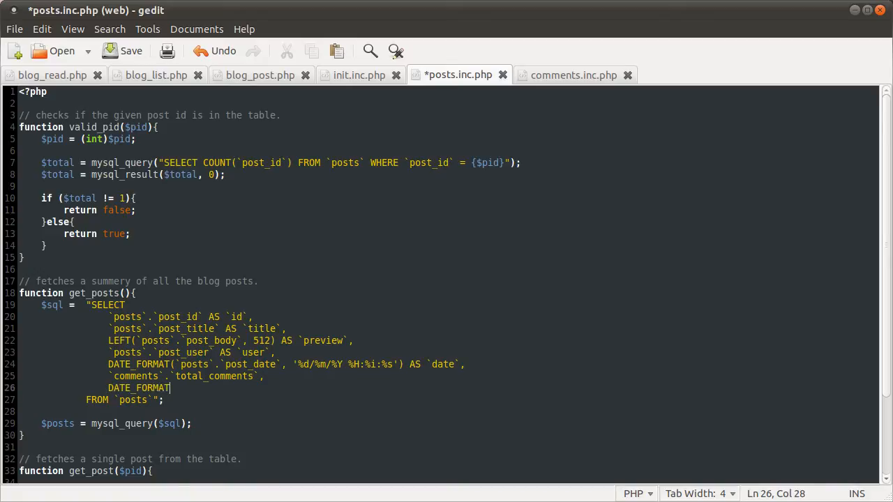
text(())
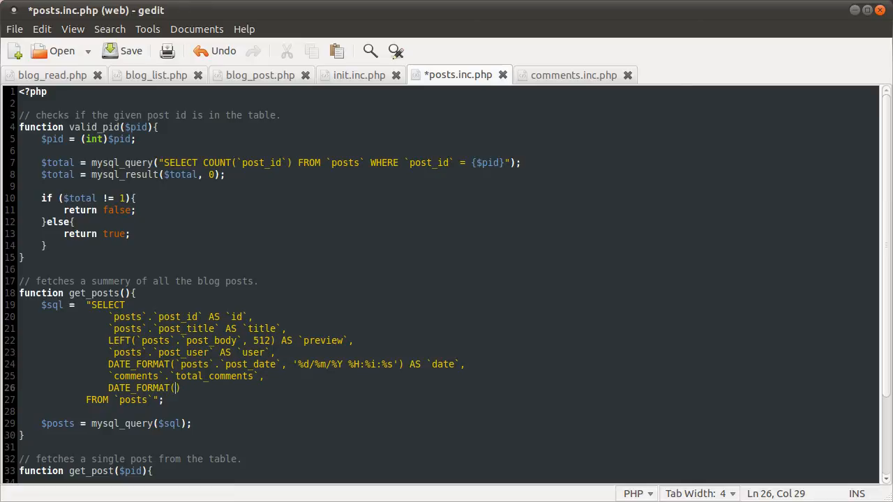
text(co)
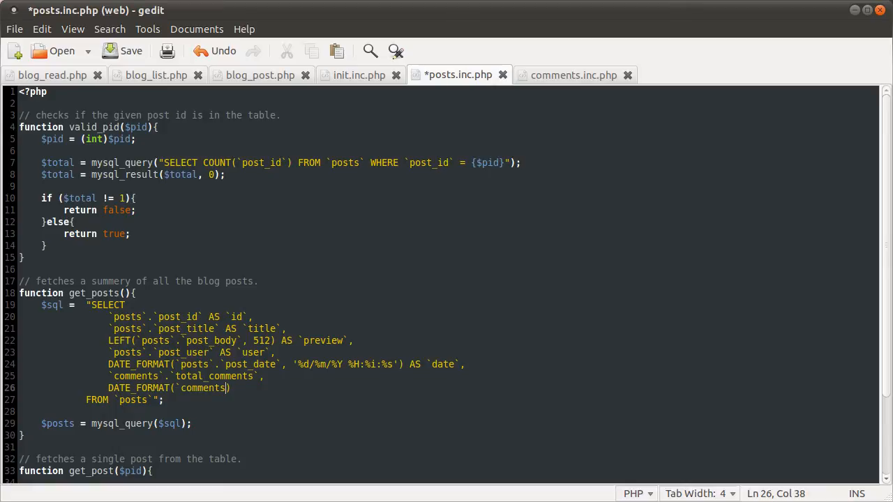
text(,`l)
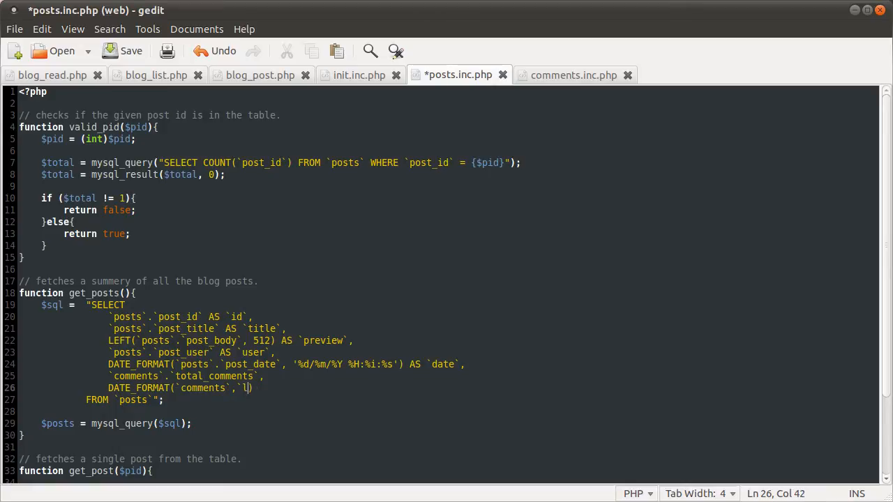
text(last_commnet`)
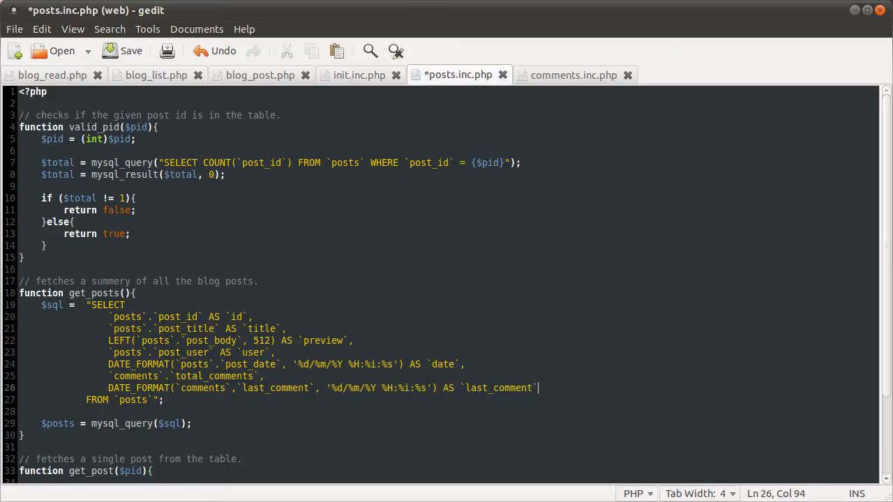
click(130, 51)
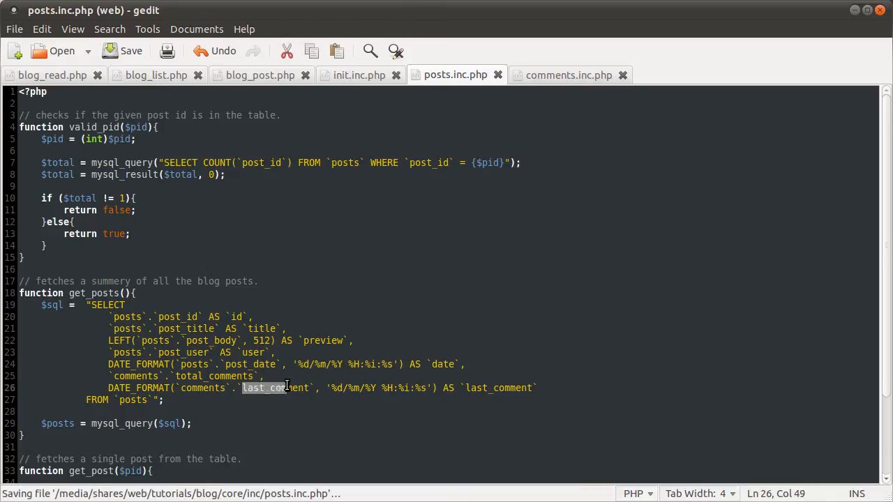
- Move the closing quote and semicolon onto a new line after FROM `posts`
click(308, 388)
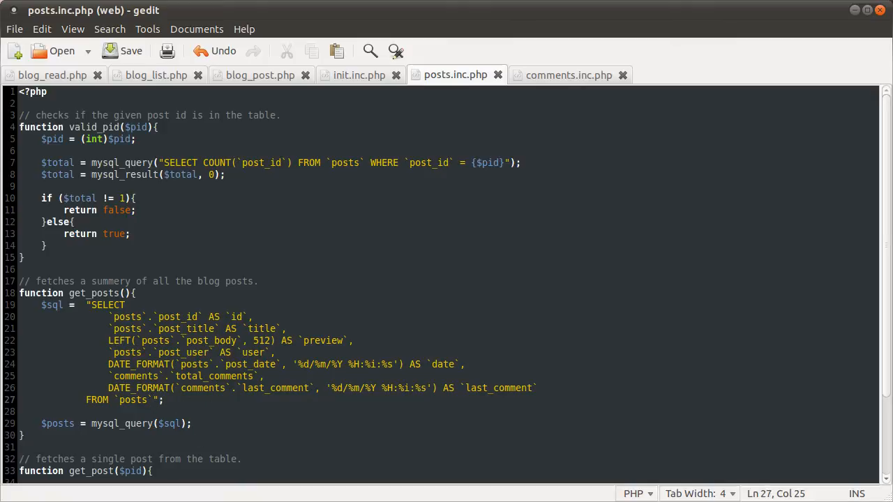
key(Return)
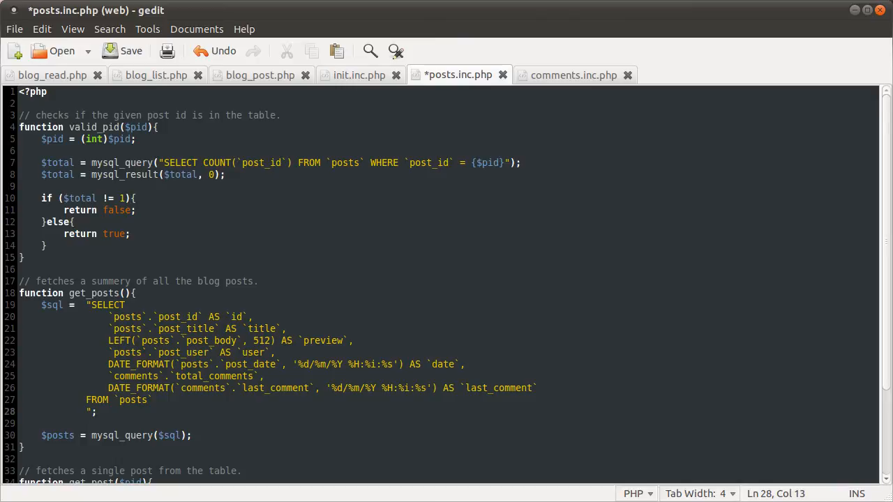
- Type LEFT JOIN () AS ` on the new line before the closing quote
text(LEFT)
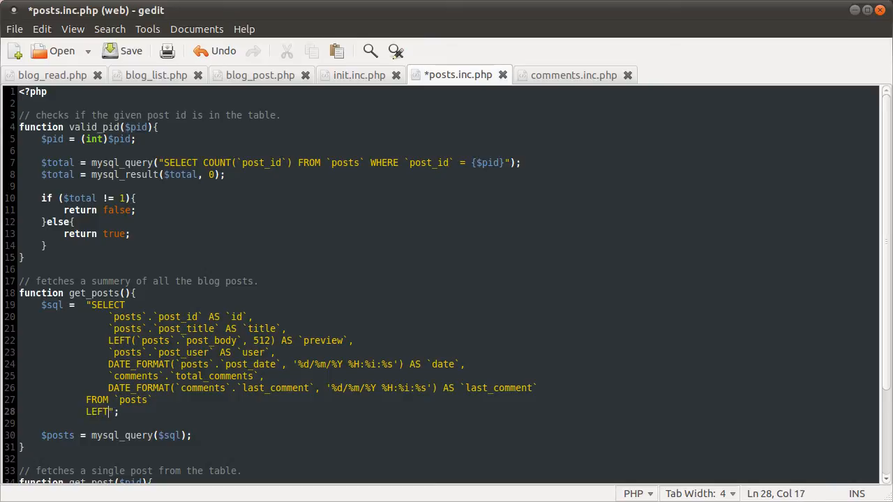
text(JOIN)
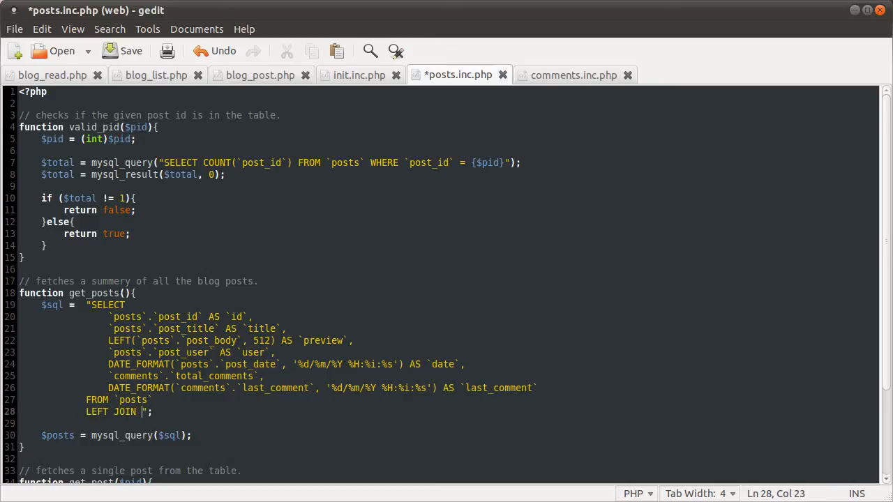
text(()
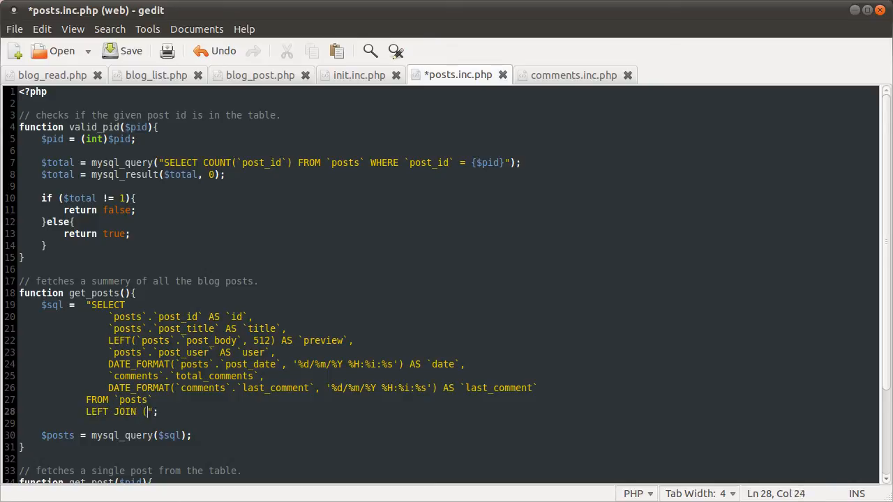
text())
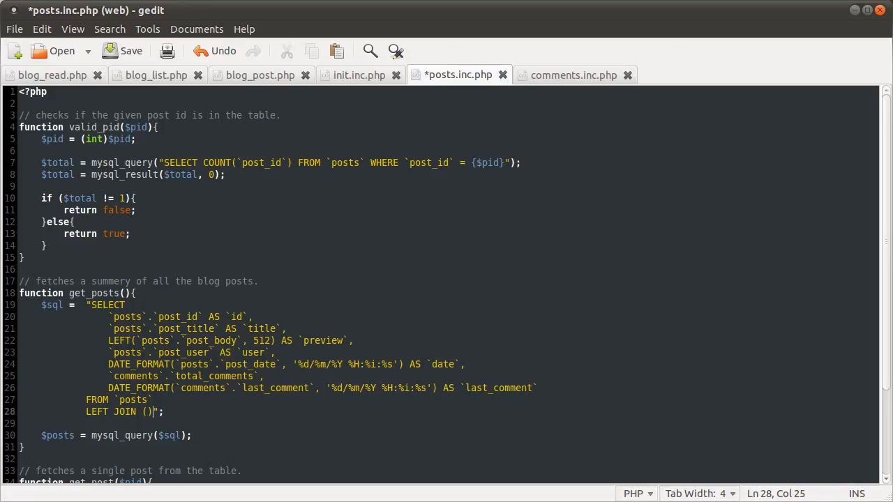
text(AS `)
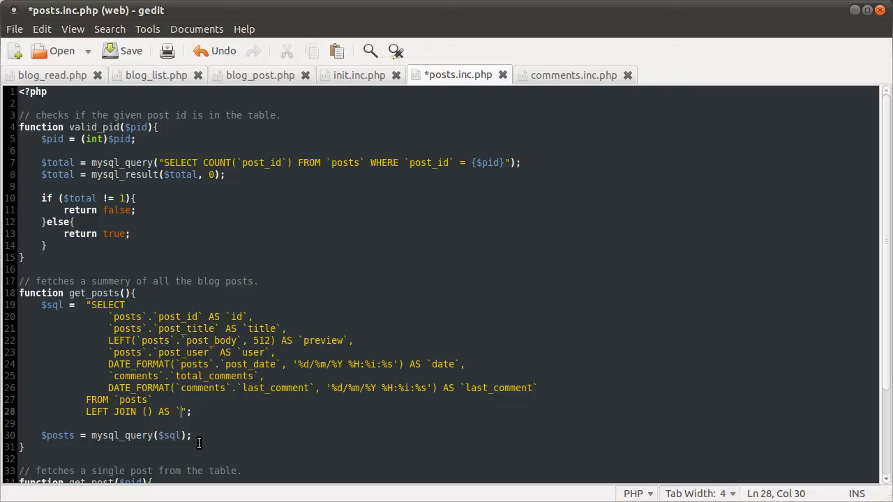
mouse_move(387, 221)
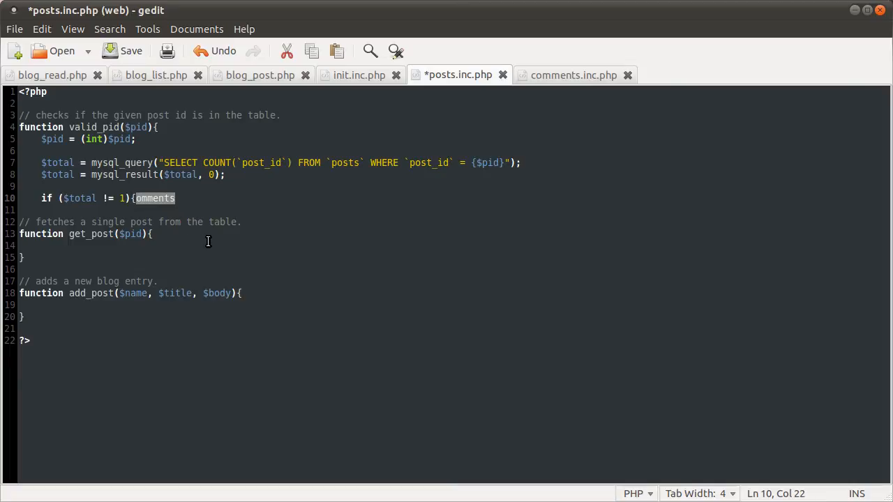
- Undo the accidental overwrite to restore get_posts with its LEFT JOIN, then save
click(255, 245)
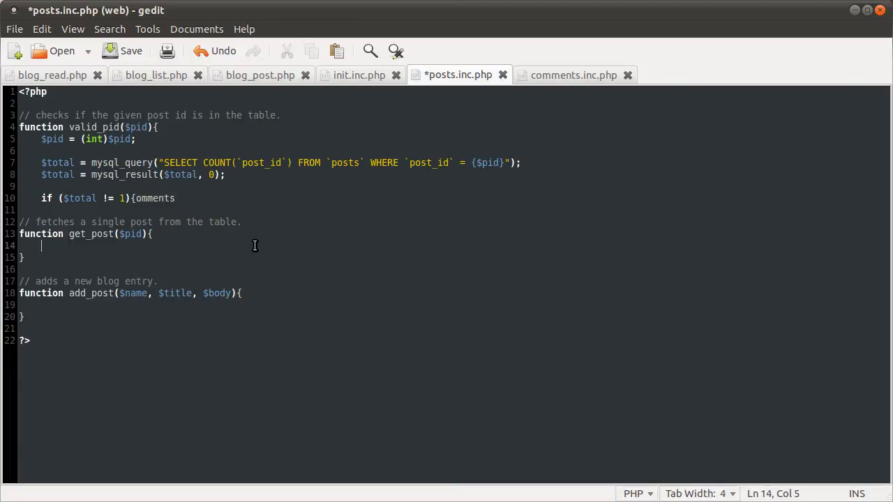
click(215, 51)
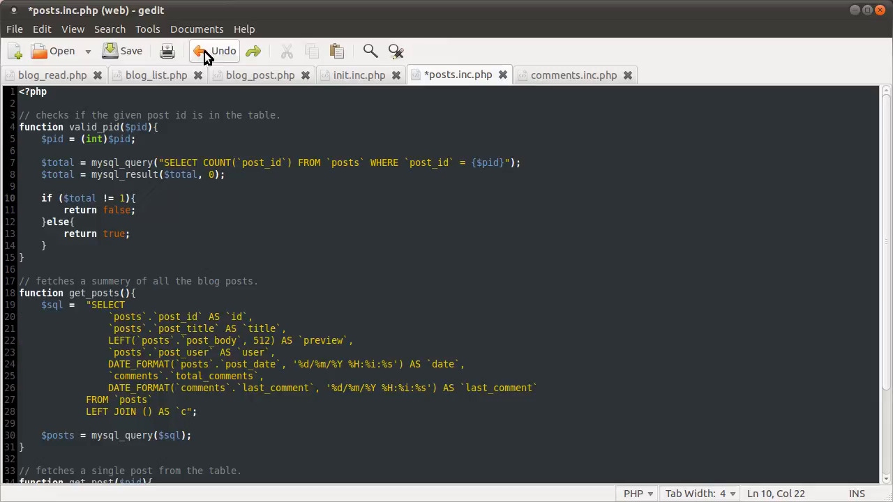
click(122, 51)
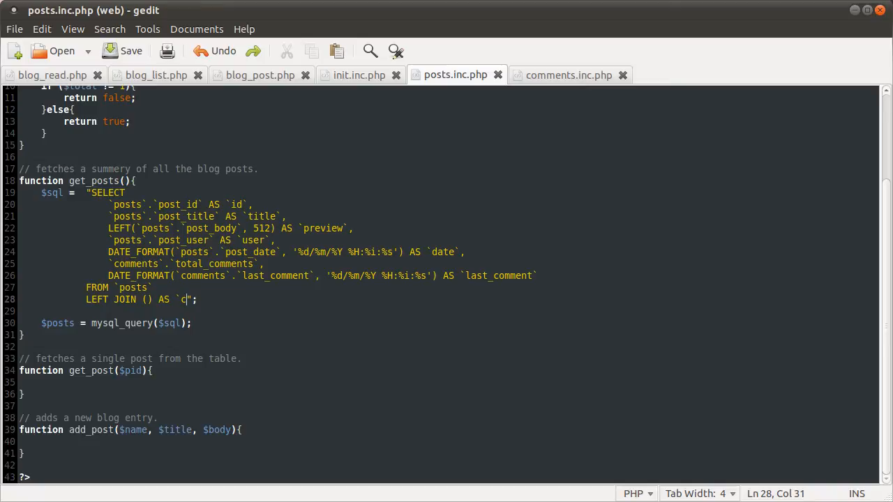
- Complete the alias as `comments` and start the subquery with SELECT `post_id`
text(omments`)
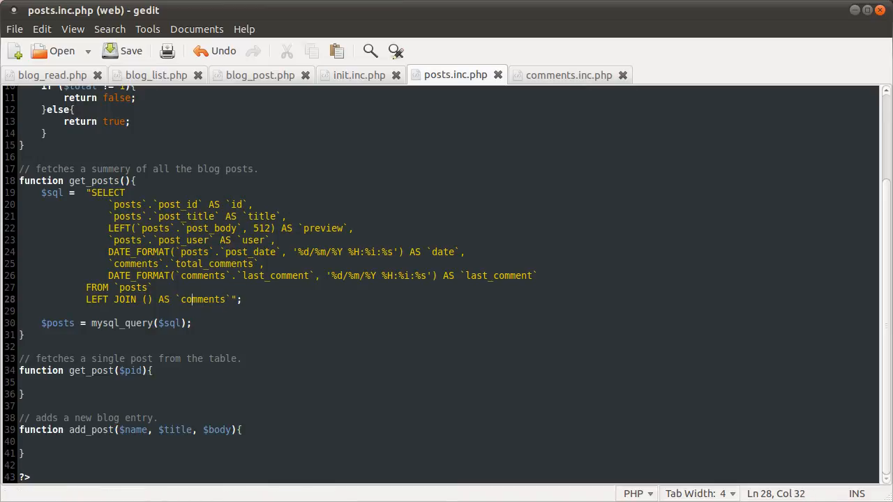
key(Return)
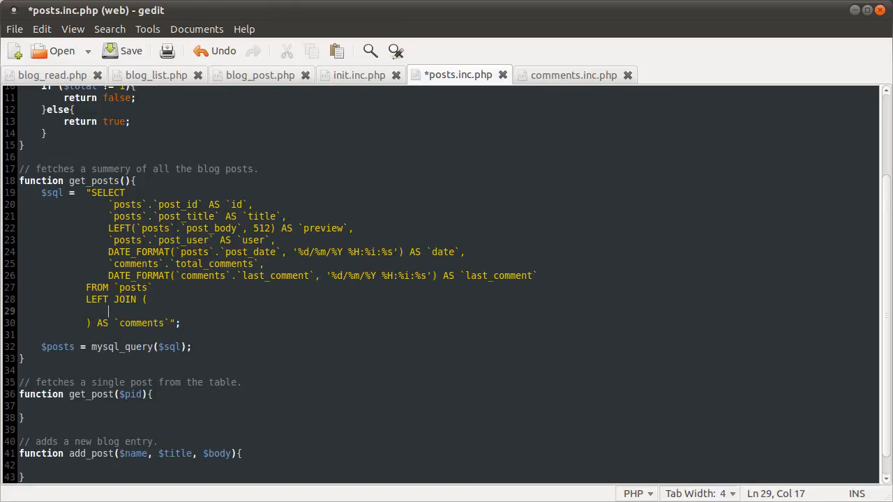
scroll(down, 3)
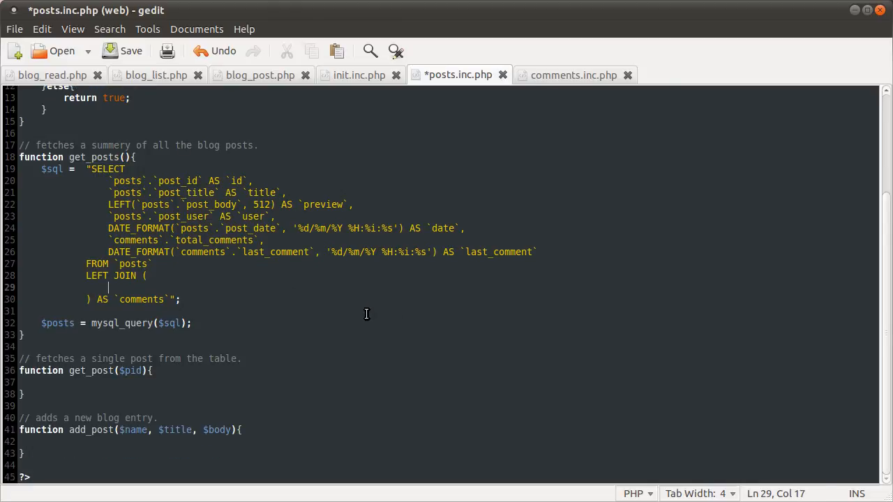
text(SELECT)
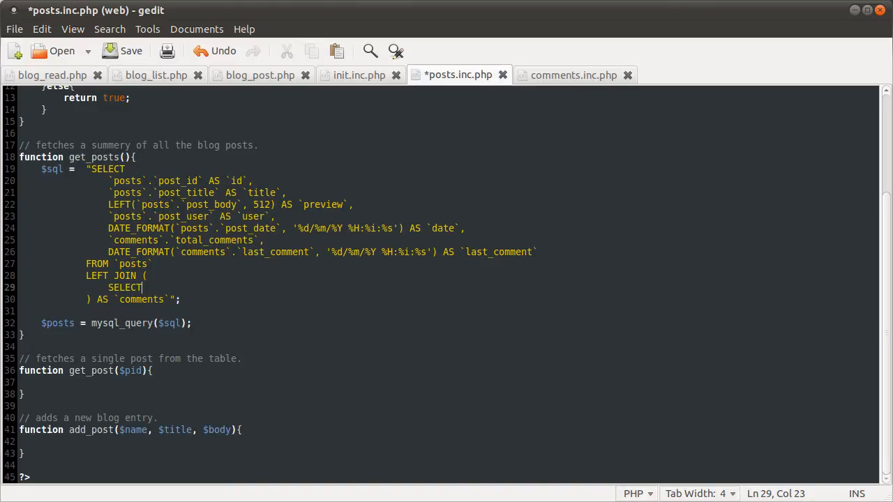
key(Return)
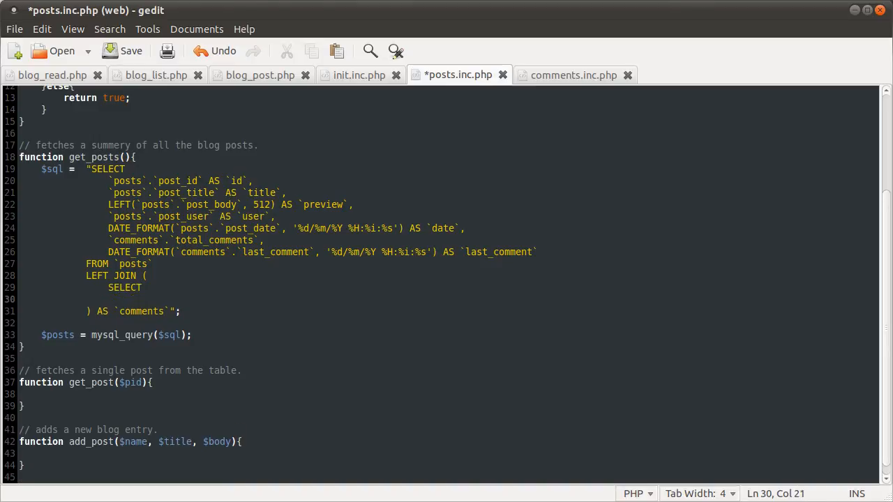
text(`post_id`,)
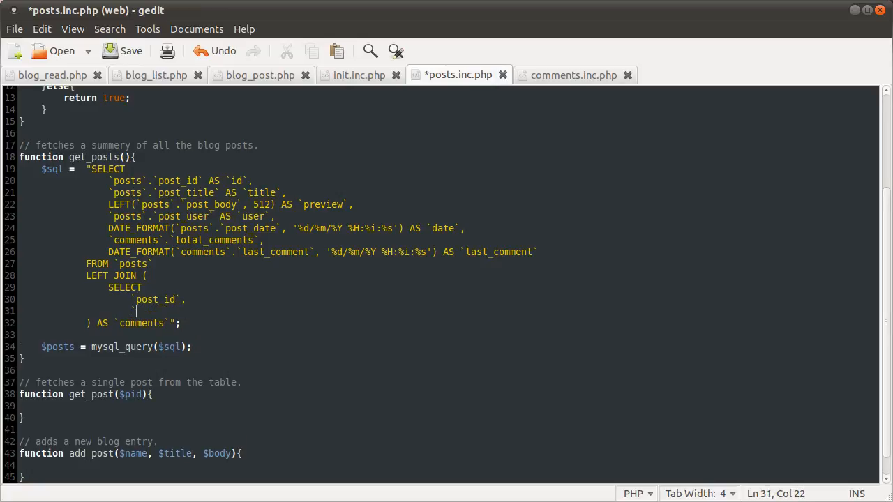
- Add COUNT(`comment_id`) AS `total_comments` and MAX(`comment_date`) AS `last_comment` columns
text(COUNT*)
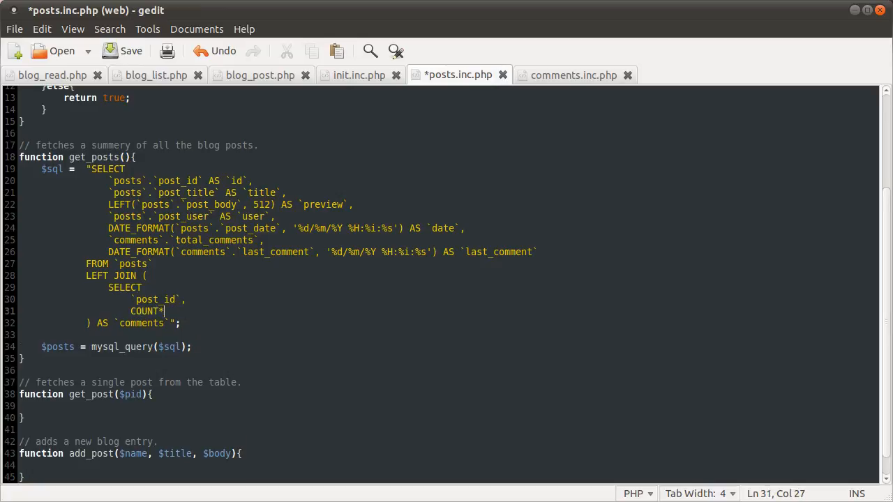
text(()
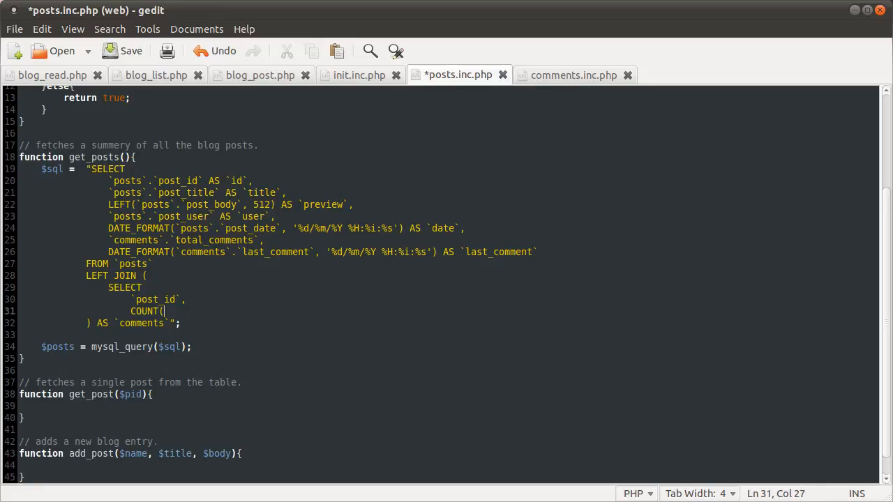
text(`commnet)
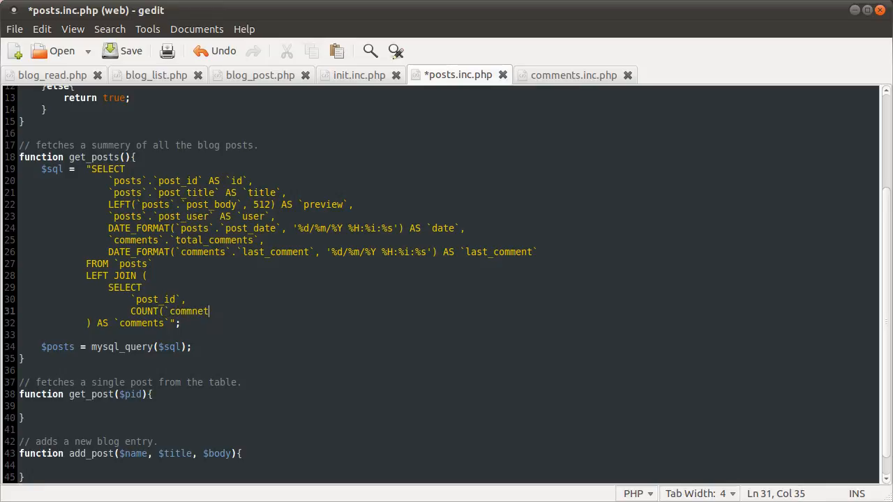
key(BackSpace)
text(ent_id`) AS `)
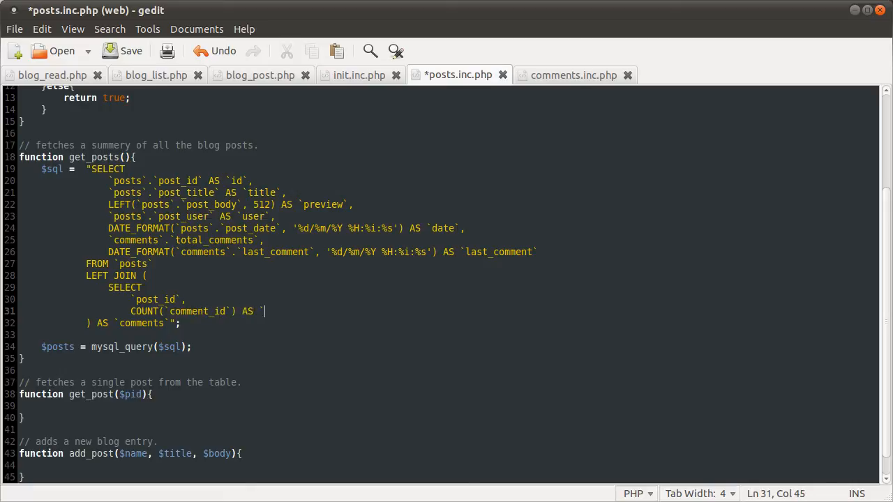
text(total_comments`,)
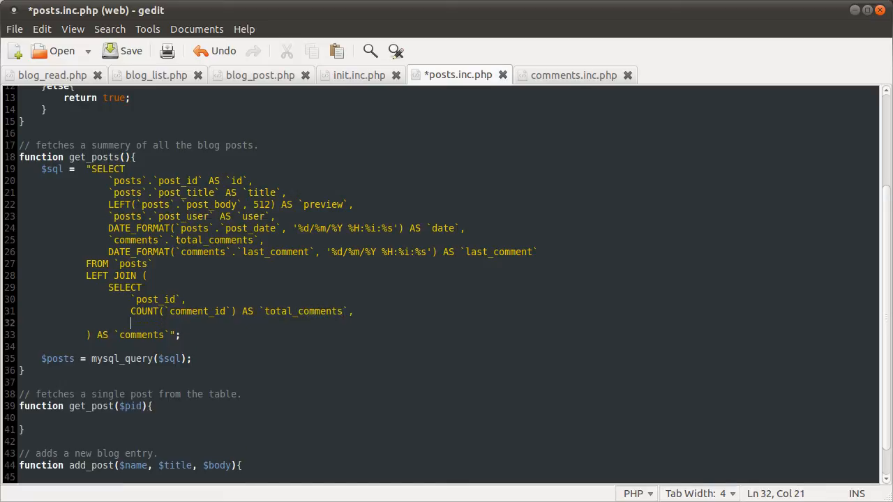
text(MAX)
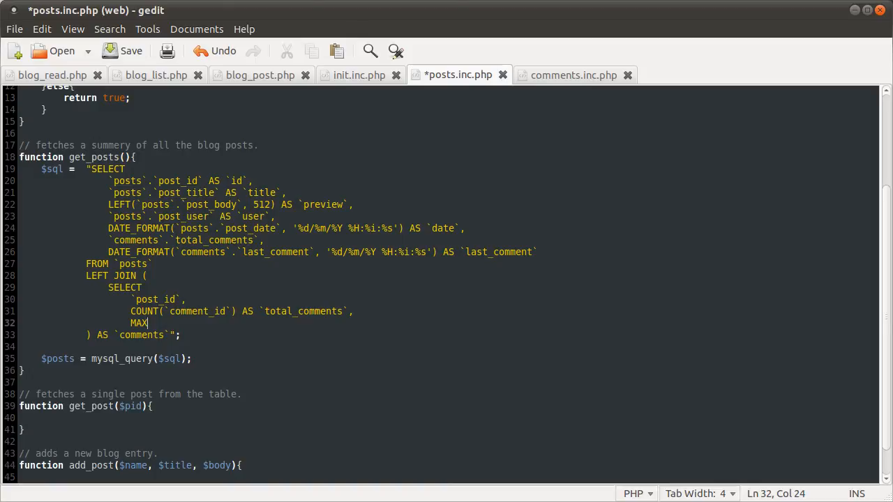
text(()
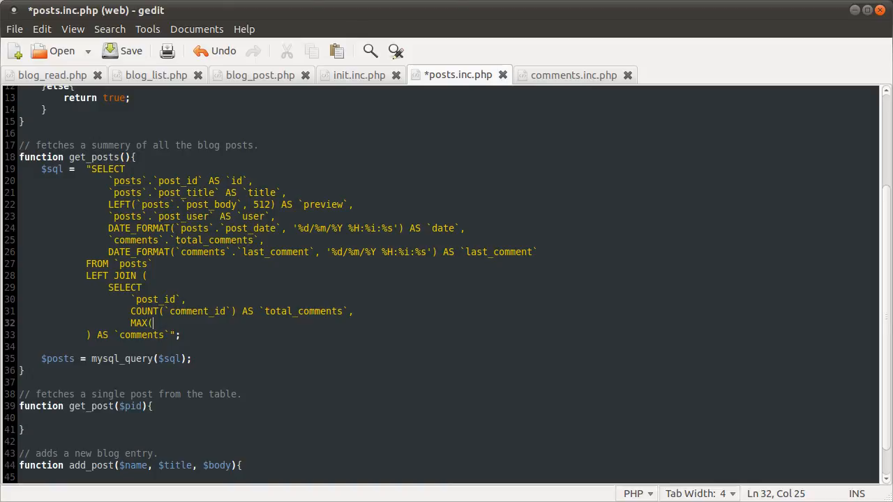
text(`)
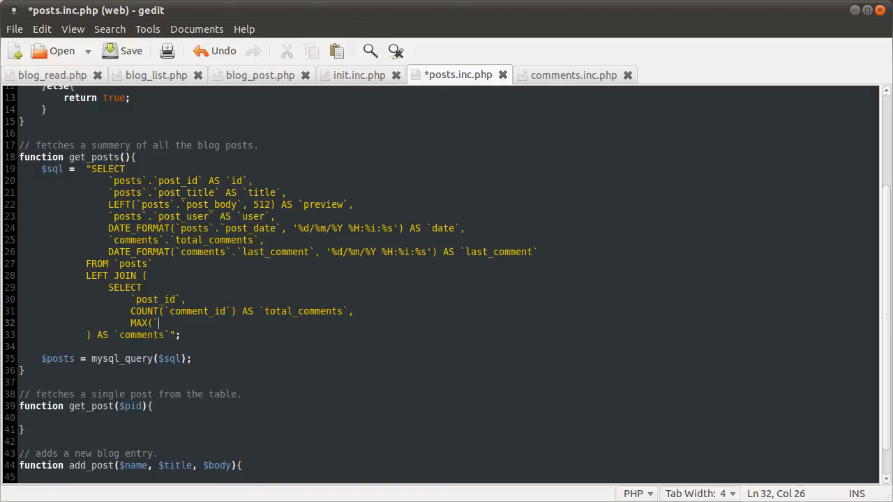
text(comment_date`)
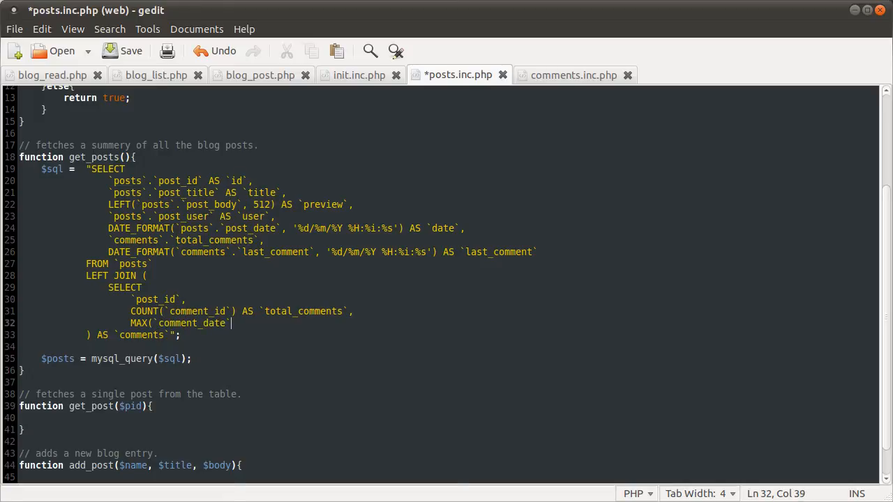
text(AS `last_comment)
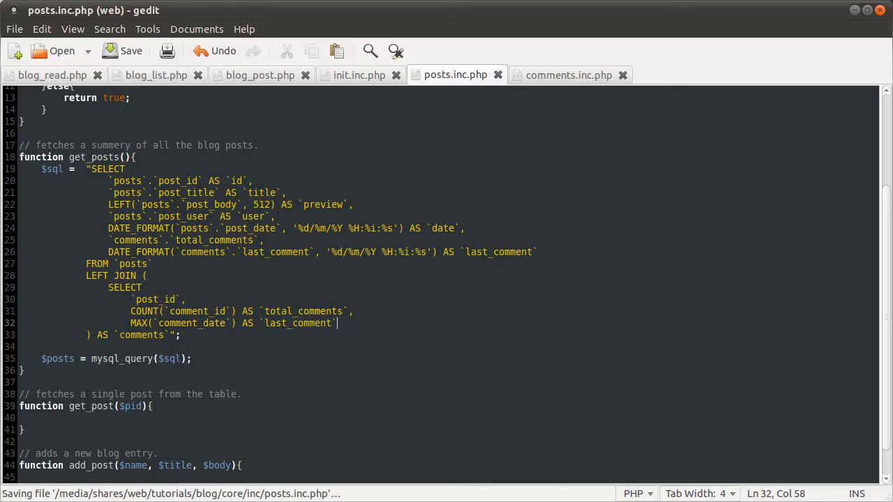
- Add FROM `comments` on a new line in the subquery and save
key(Return)
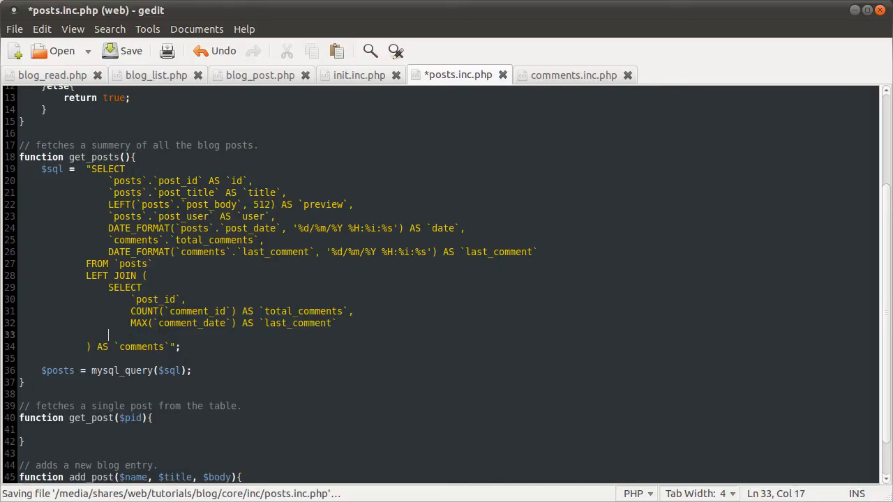
text(FROM)
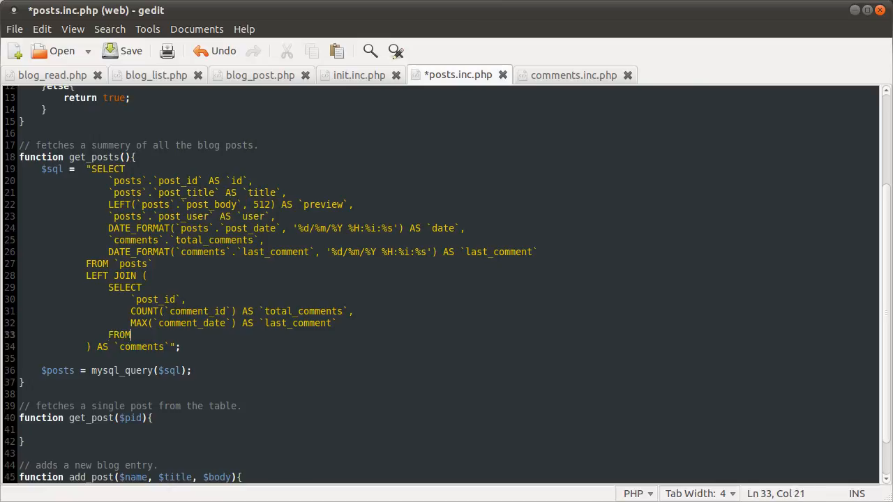
text(`commenta)
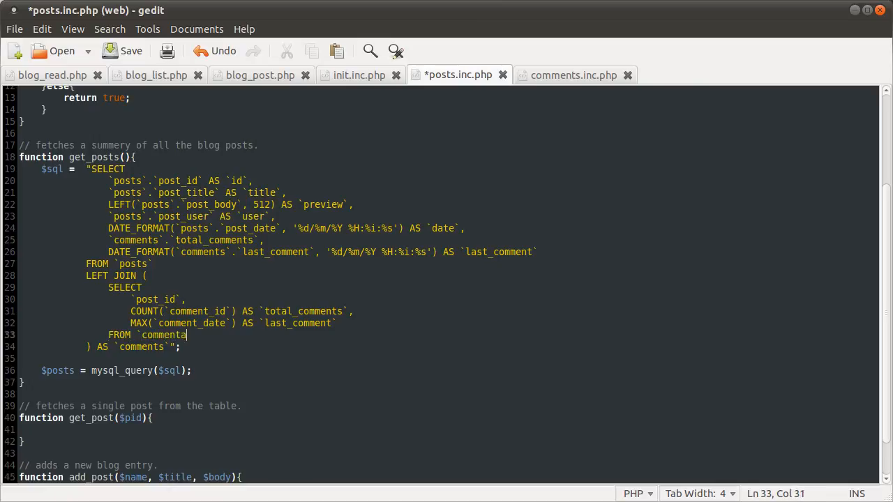
text(s)
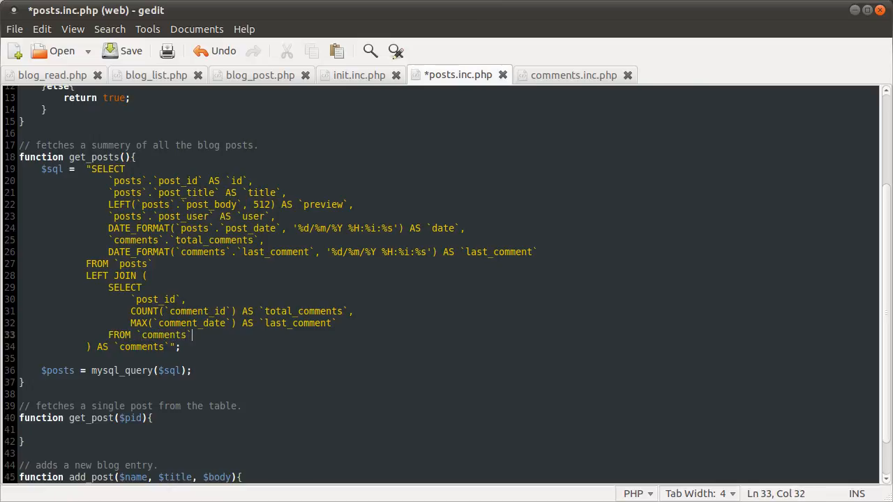
click(122, 51)
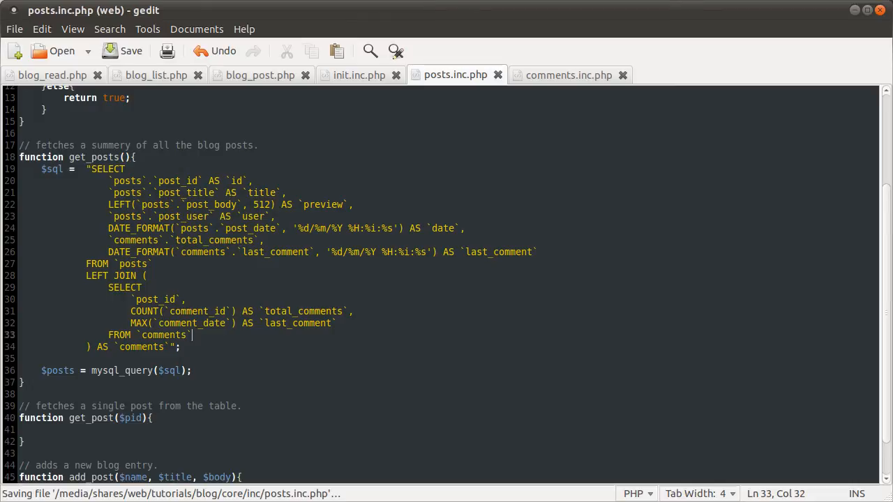
- Group the subquery by `post_id` and select the counted comment_id column
text(GROUP)
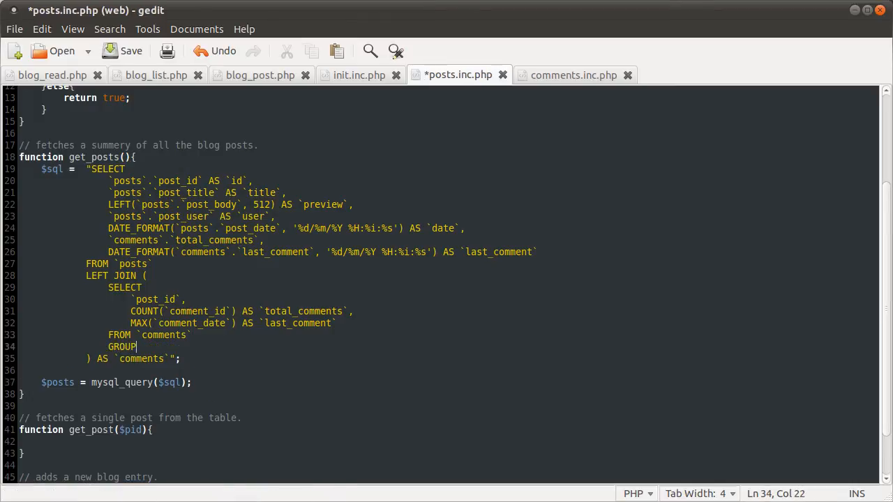
text(BY)
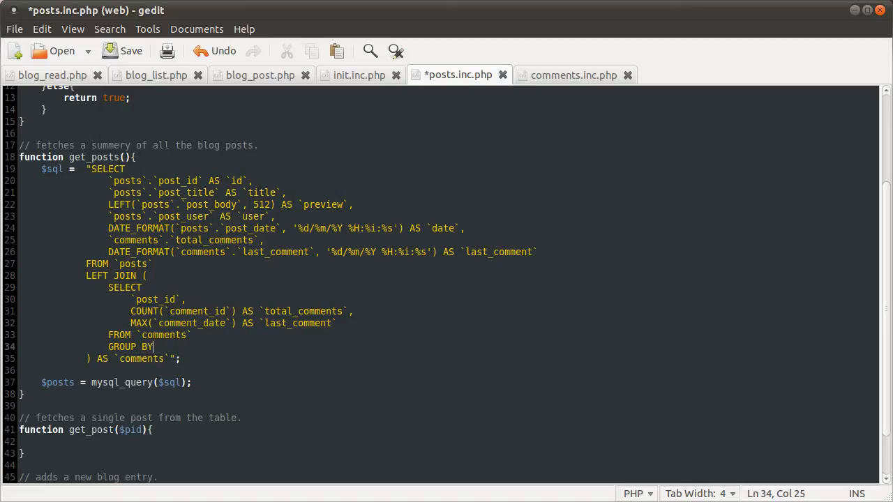
text(`post_id`)
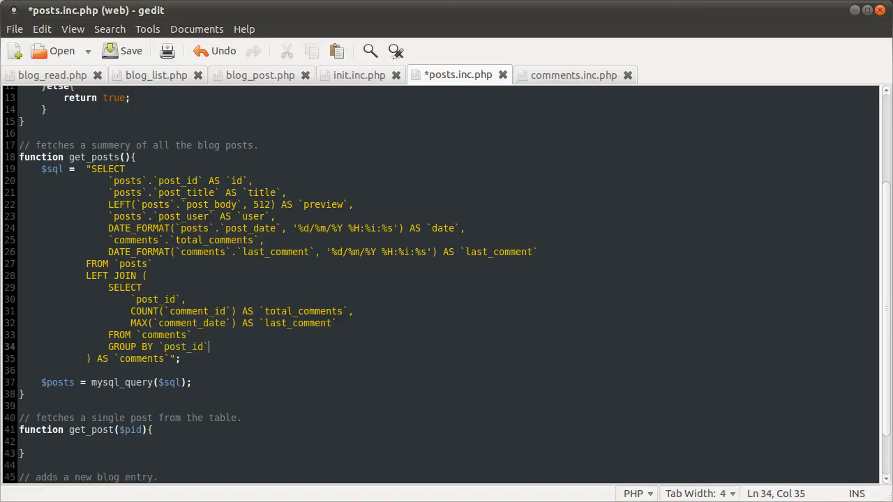
mouse_move(212, 338)
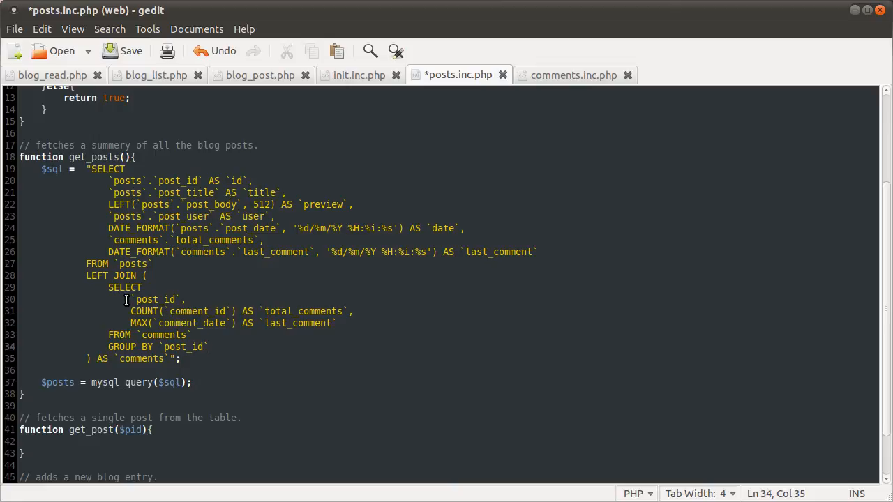
mouse_move(276, 334)
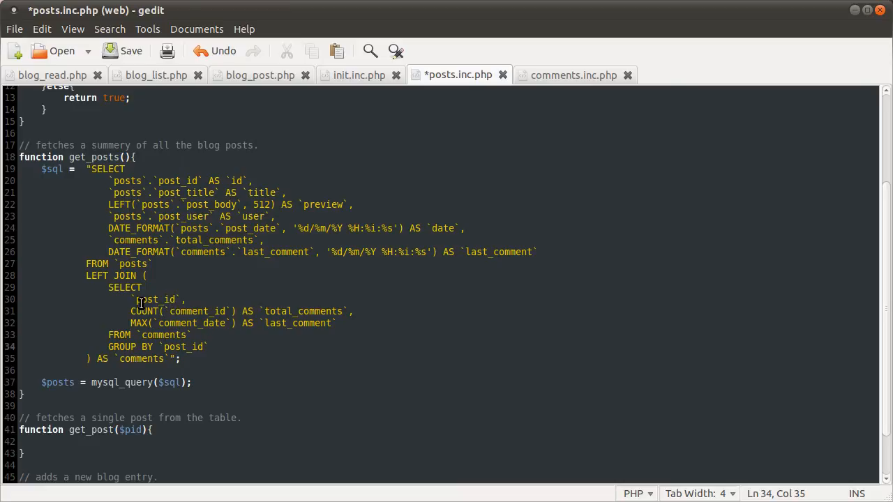
double_click(154, 299)
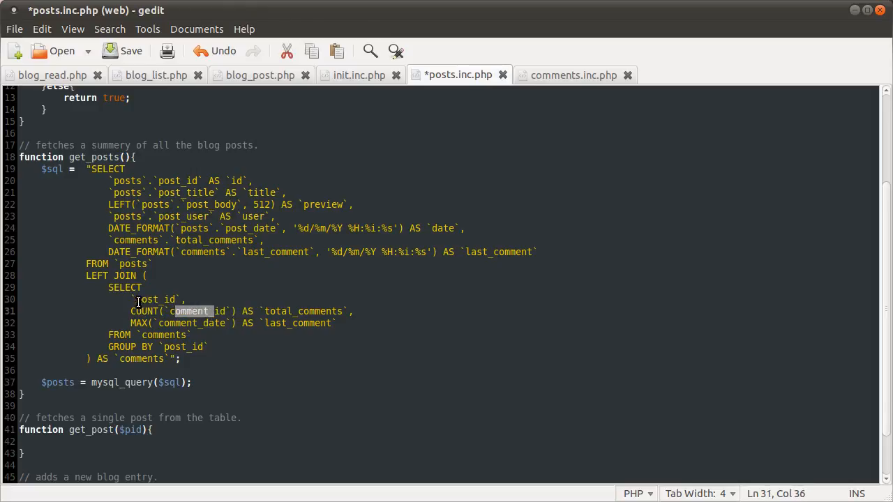
double_click(152, 300)
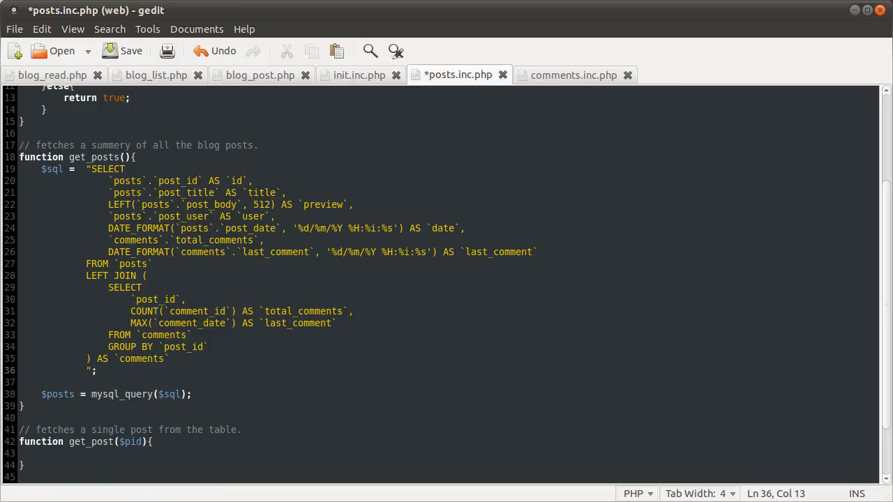
- Join the subquery ON `posts`.`post_id` = `comments`.`post_id`
text(ON `posts)
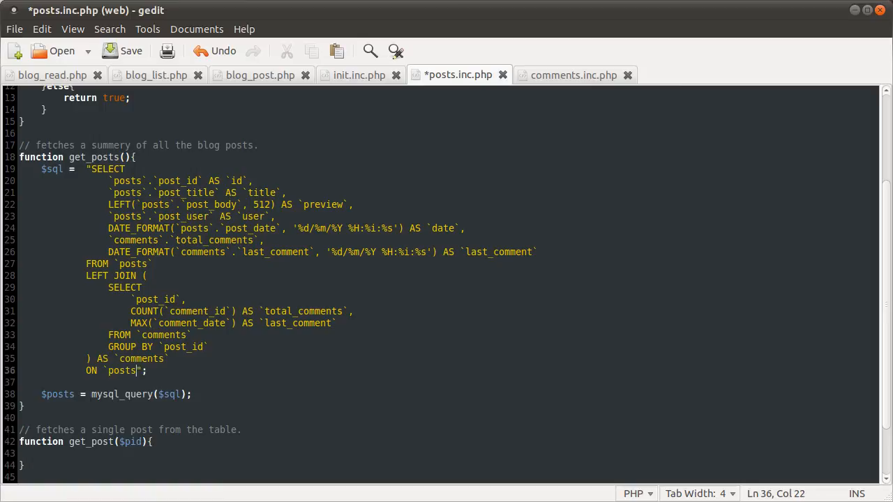
text(.`)
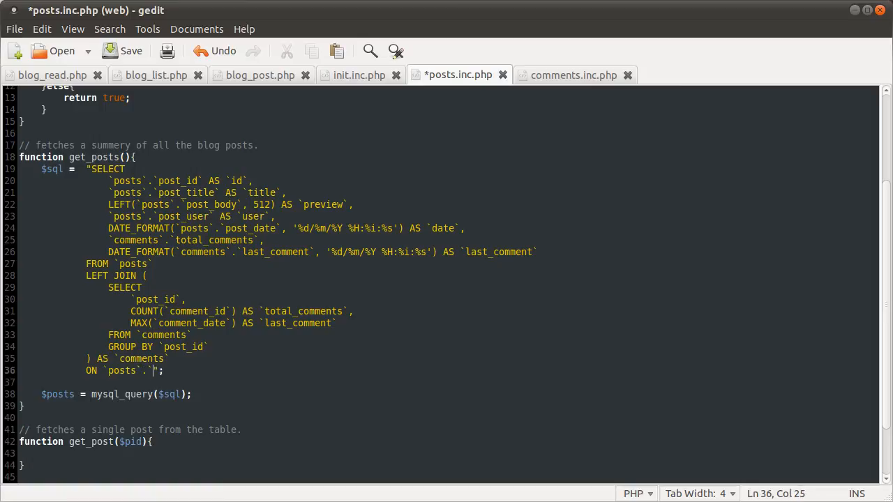
text(post_id`)
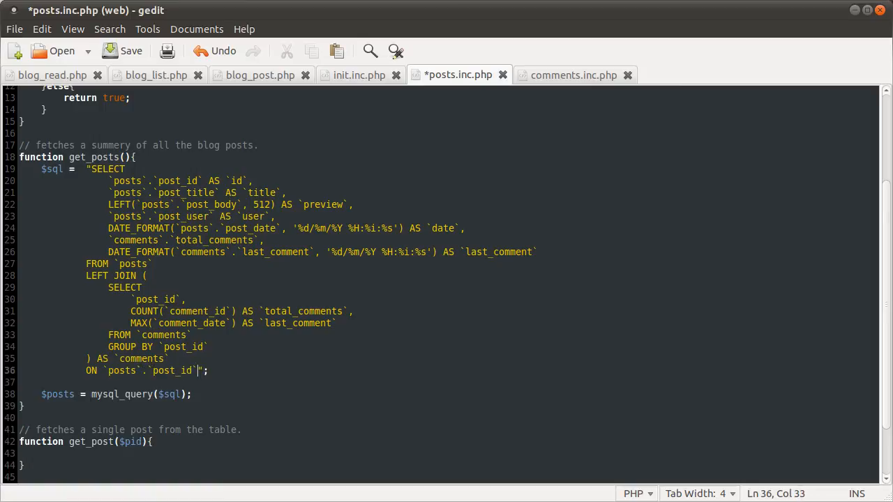
text(= `)
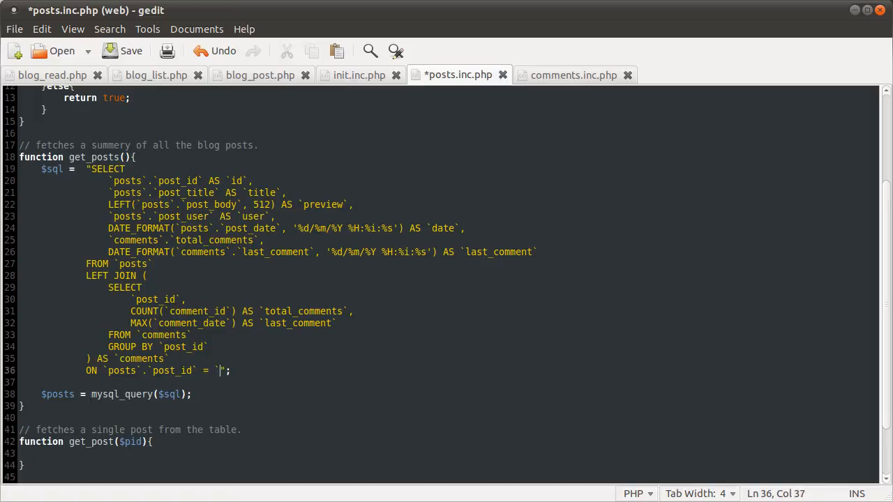
text(comments`)
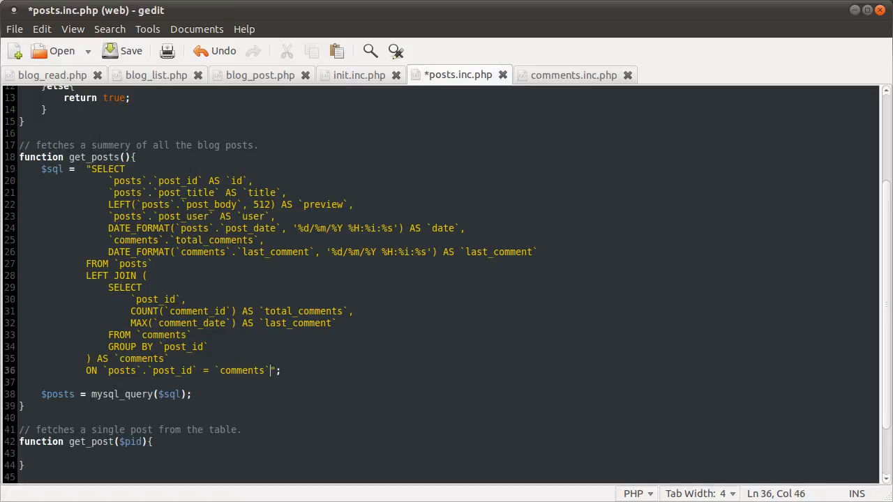
text(.`post_id)
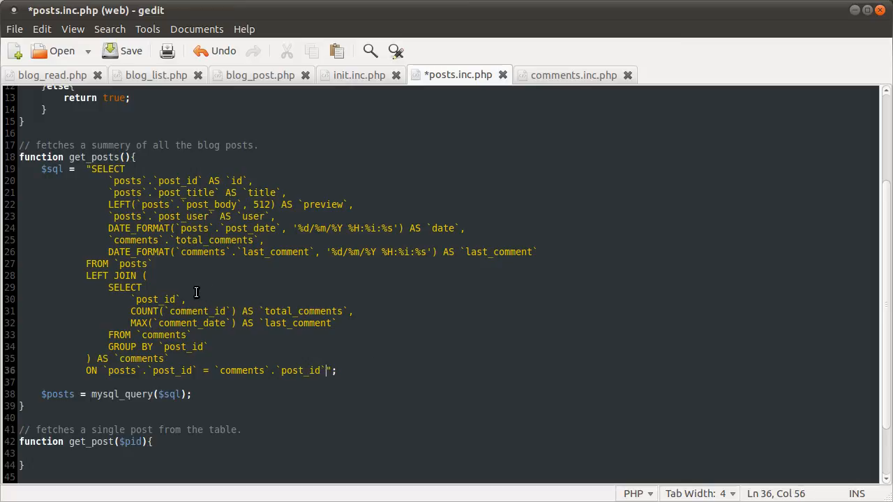
click(181, 299)
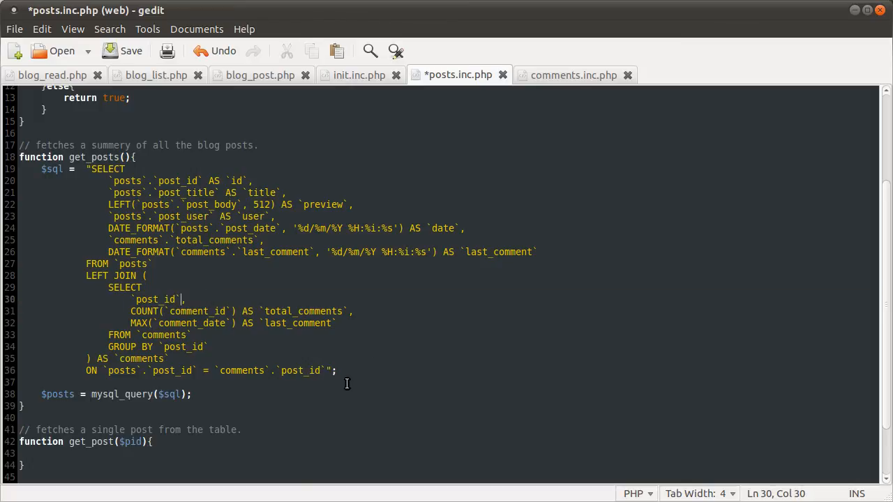
click(337, 370)
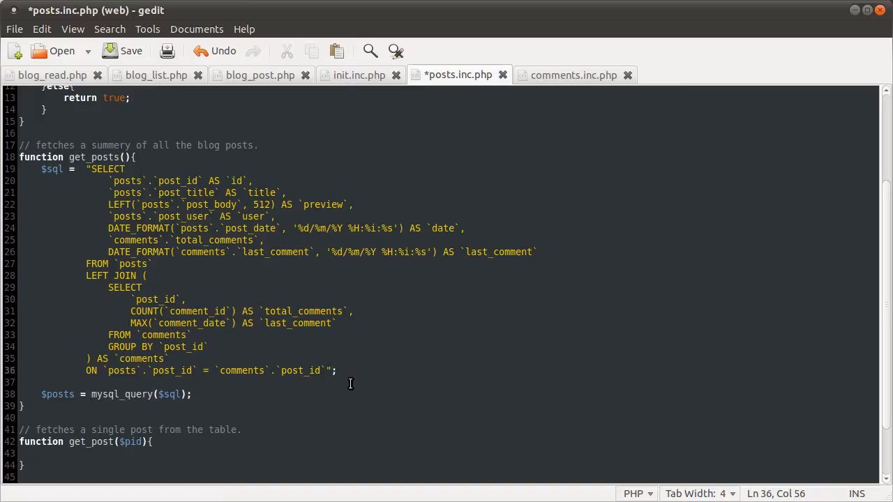
- Order the results by `posts`.`post_date` DESC
text(ORDE";)
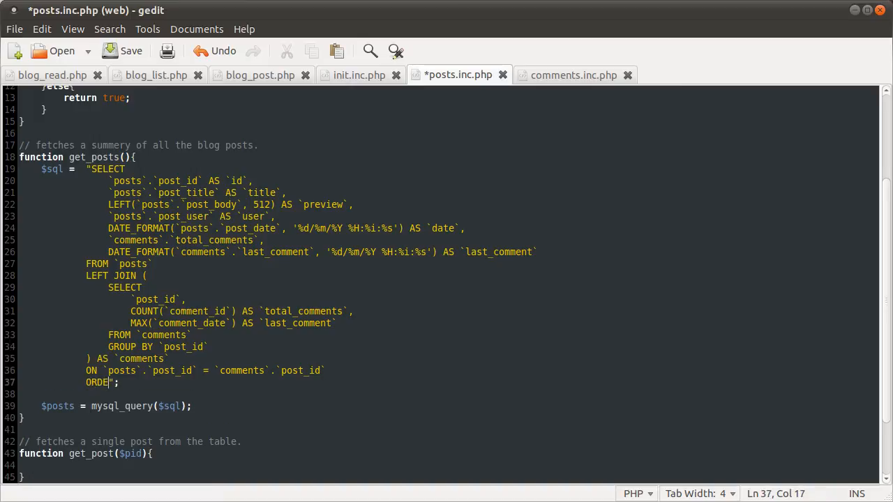
text(R BY `)
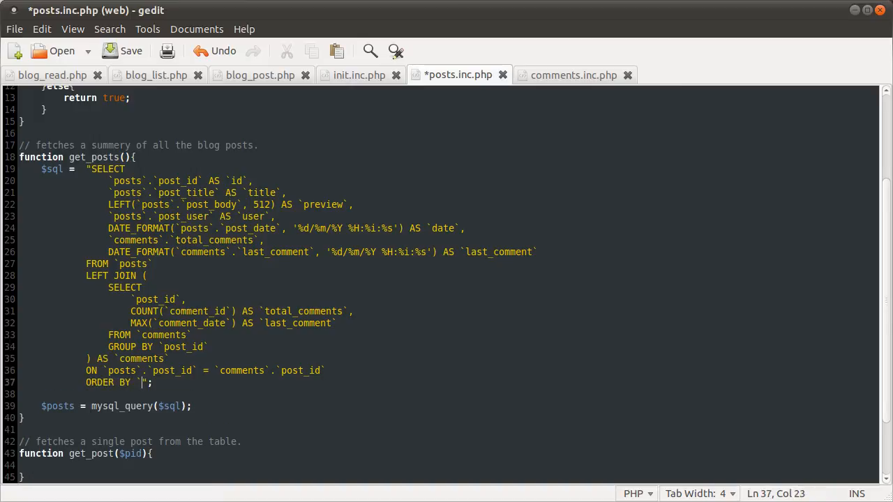
text(posts)
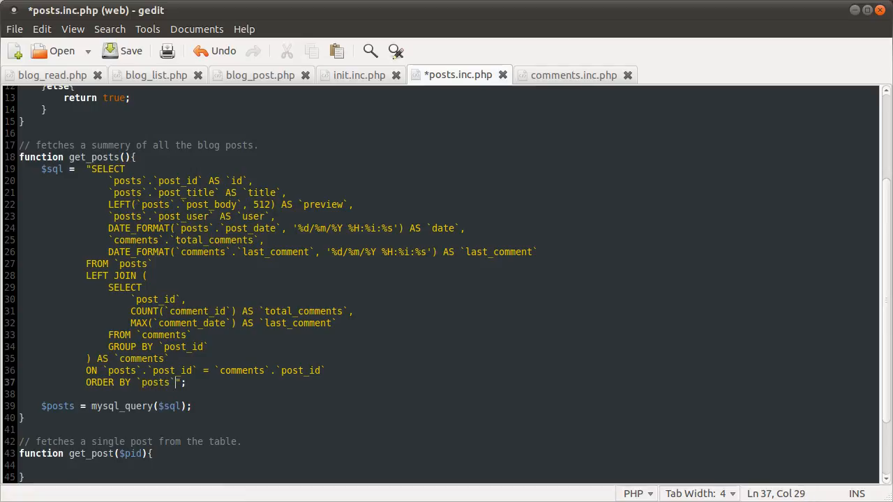
text(post_)
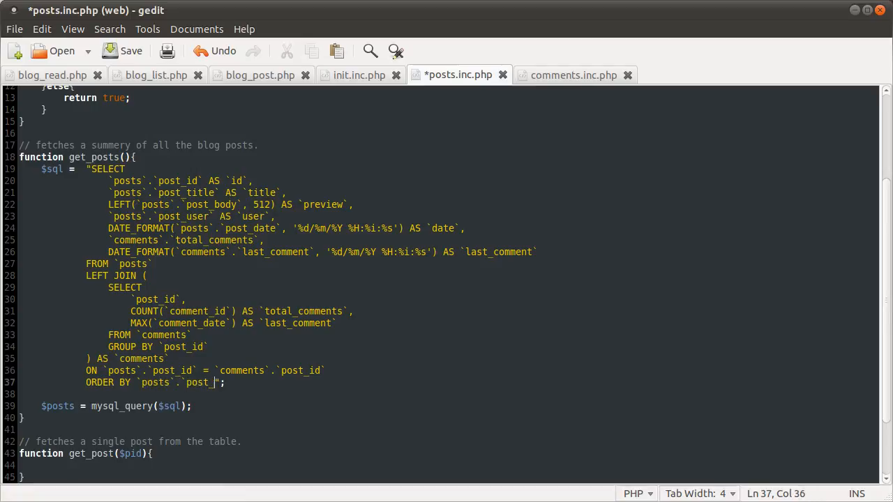
text(date` DESC)
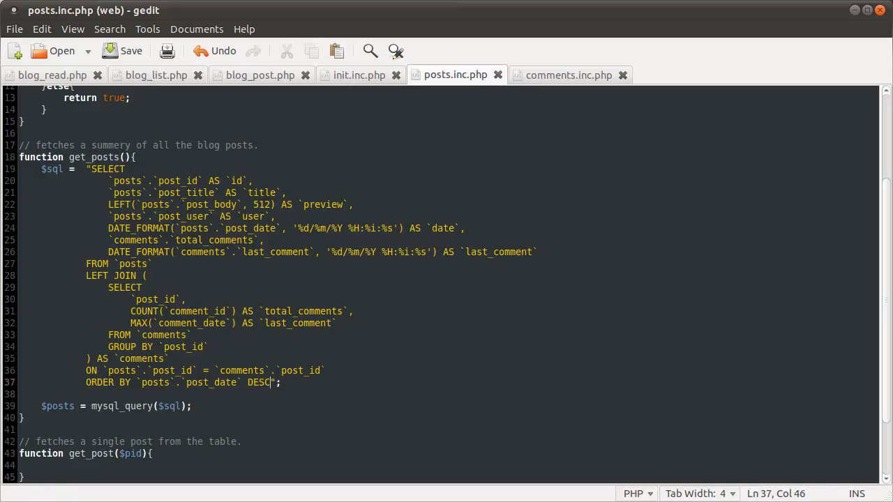
- Insert $rows = array(); below the mysql_query line and save posts.inc.php
click(192, 406)
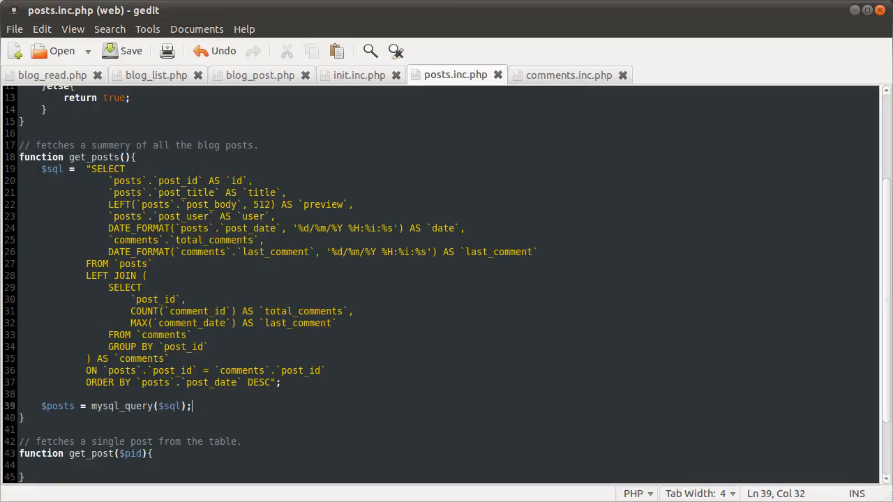
key(Return)
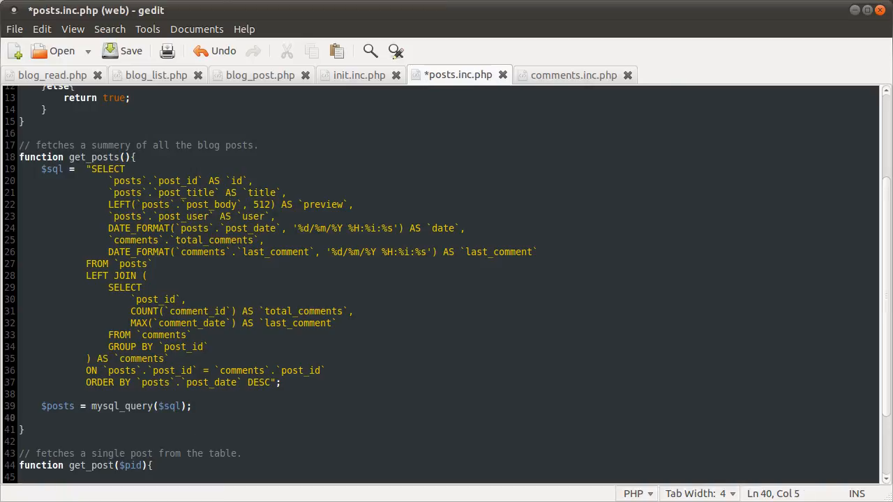
key(Return)
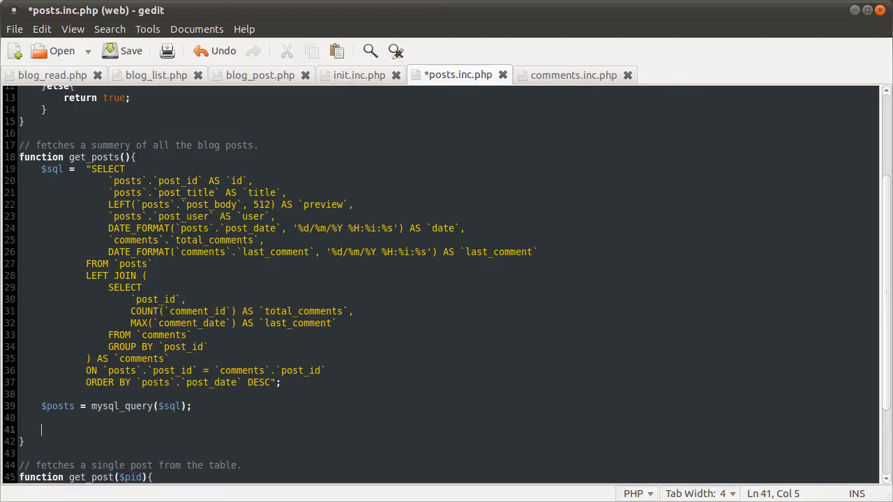
scroll(down, 3)
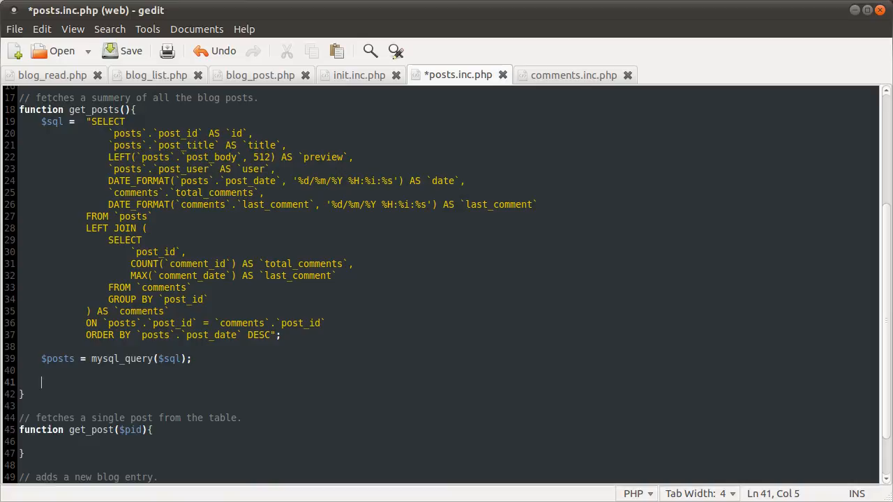
text($row)
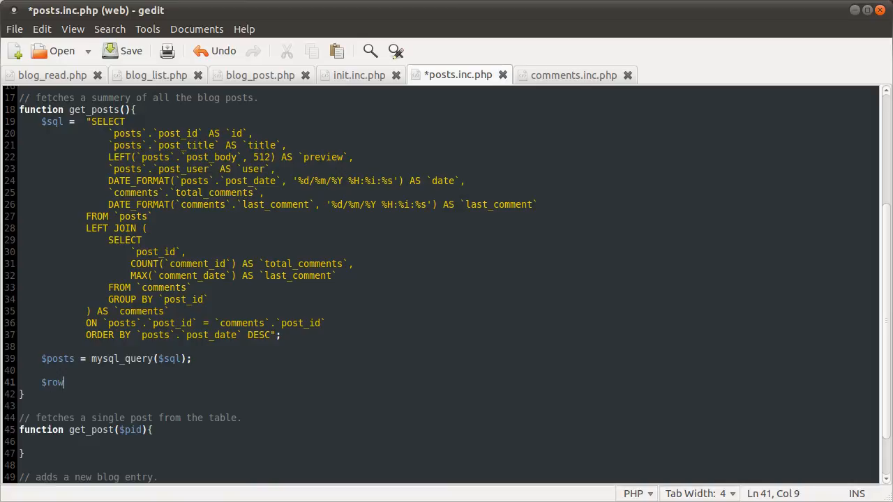
text(s = a)
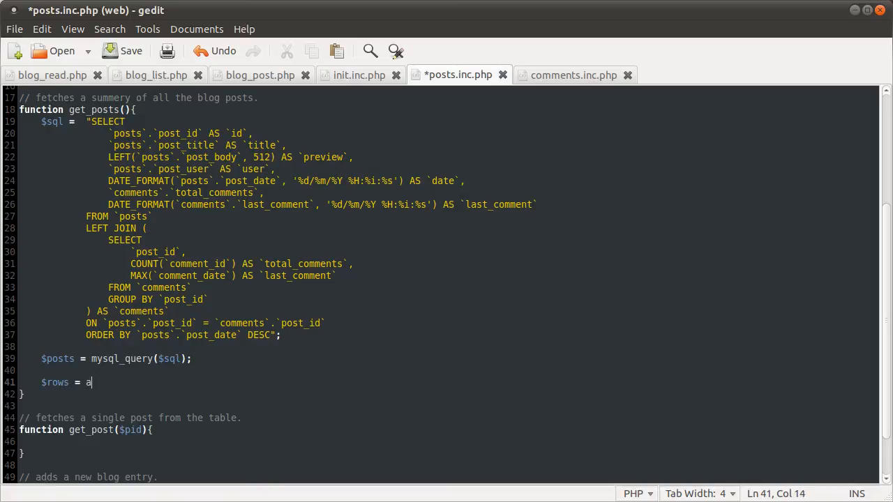
text(rray();)
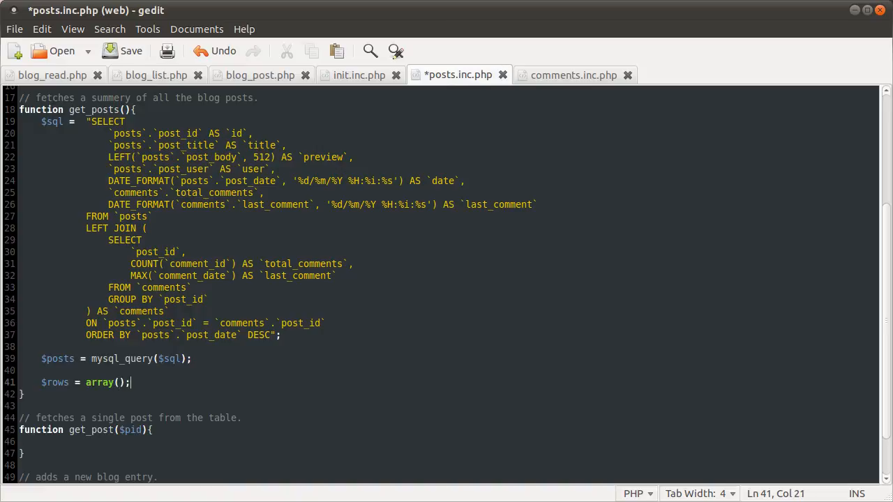
key(Return)
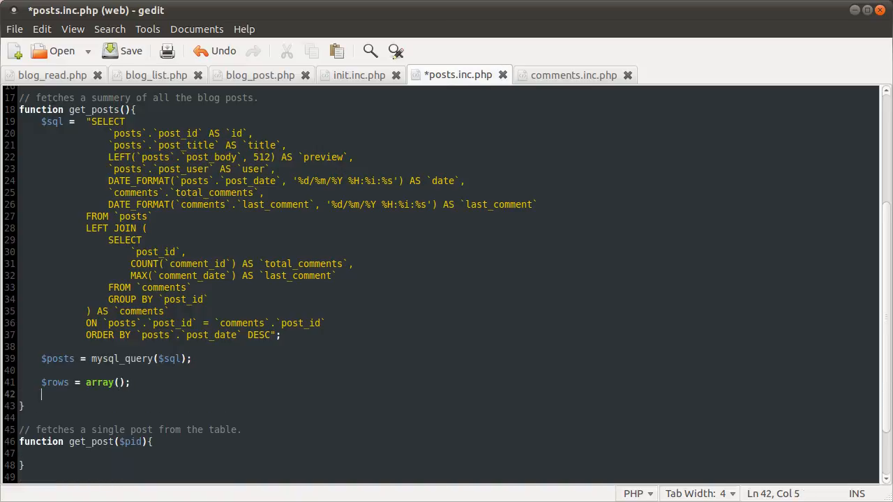
scroll(down, 3)
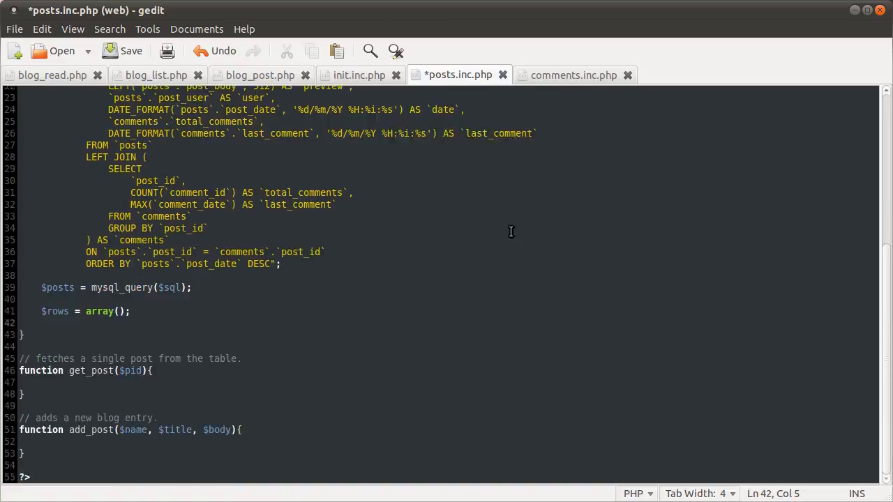
scroll(up, 3)
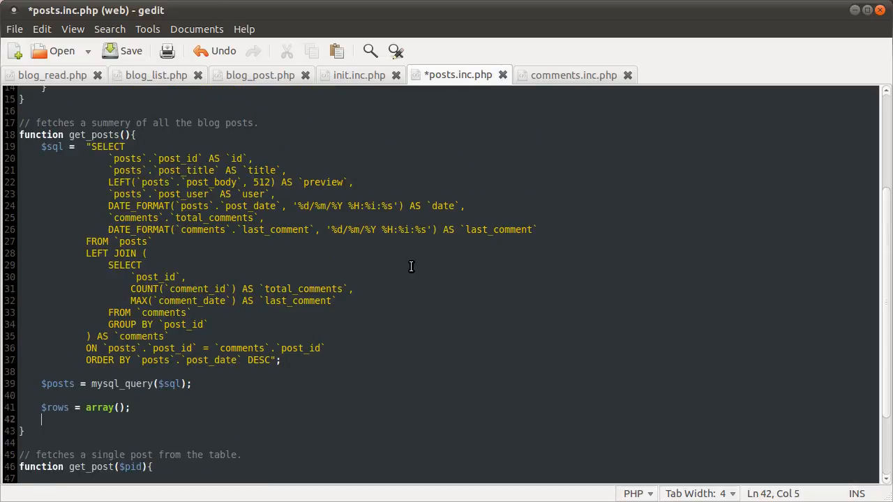
click(130, 51)
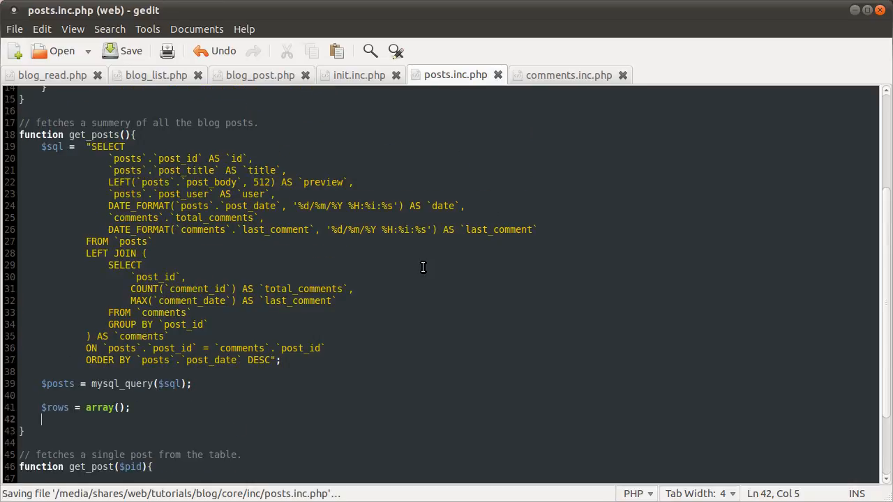